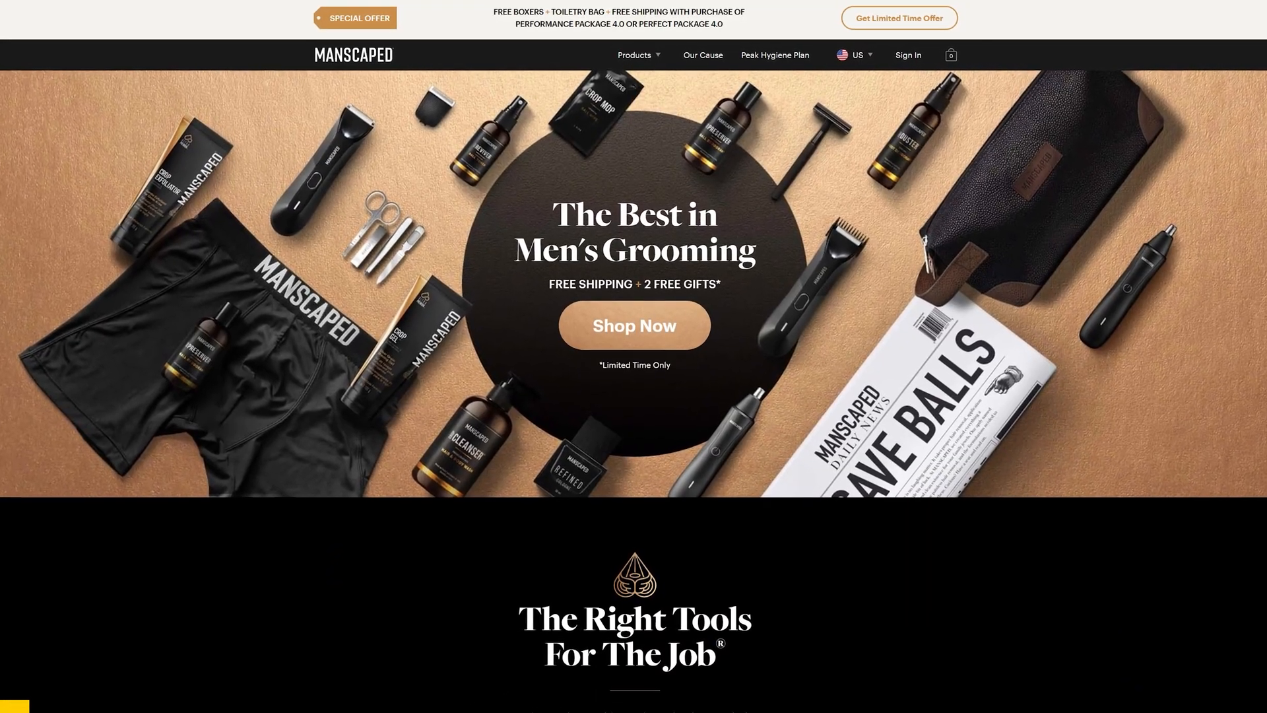
Enter discount code DBTECH in the Manscaped checkout order summary and apply it.
scroll("down", 3)
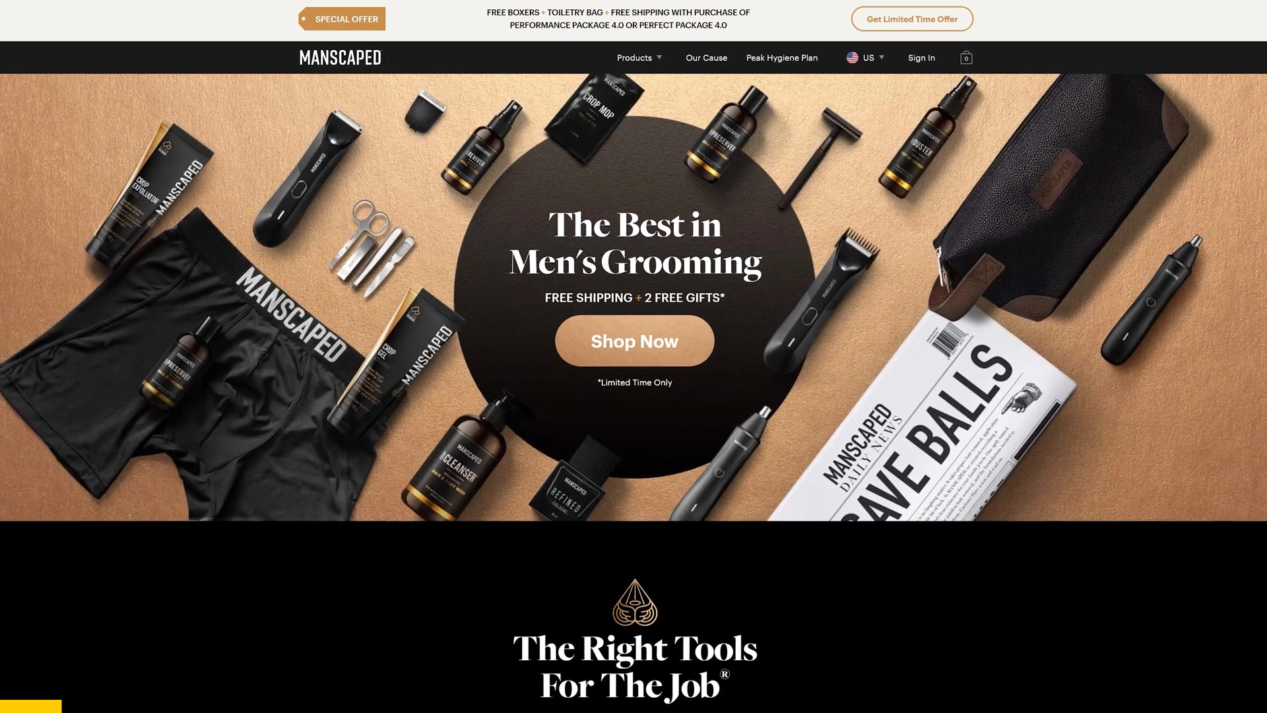
scroll("down", 3)
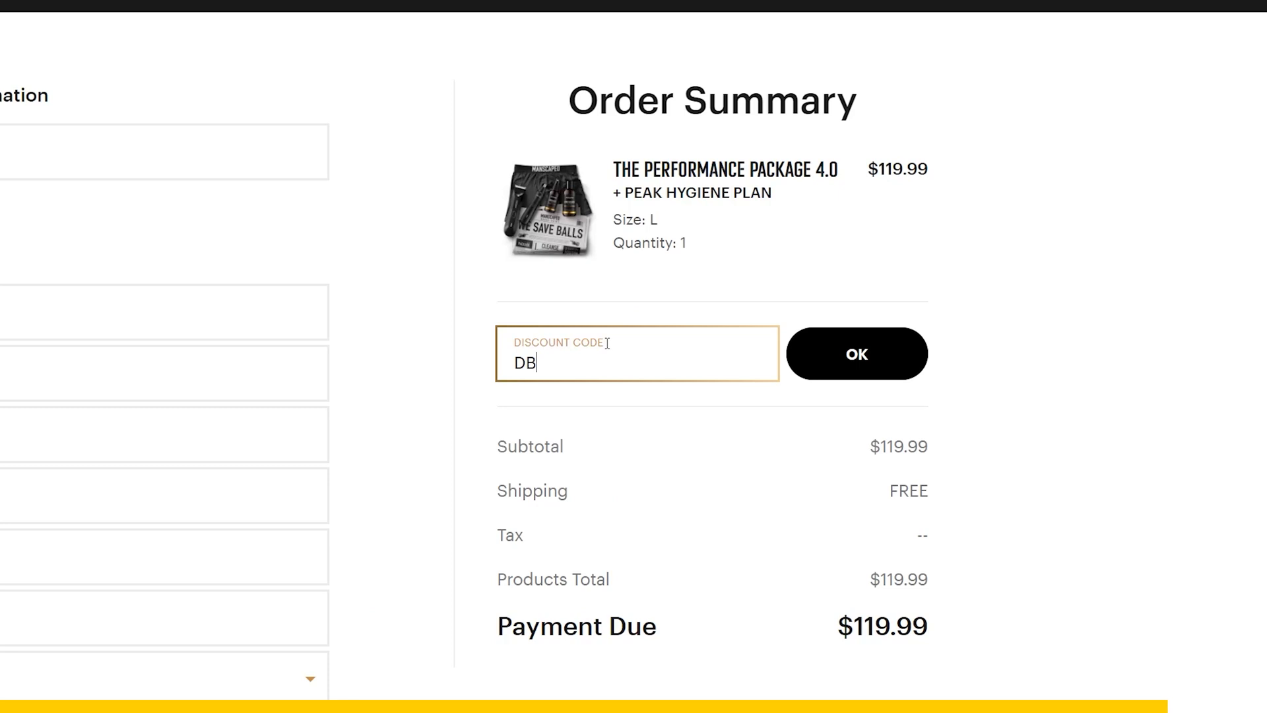
type("TECH")
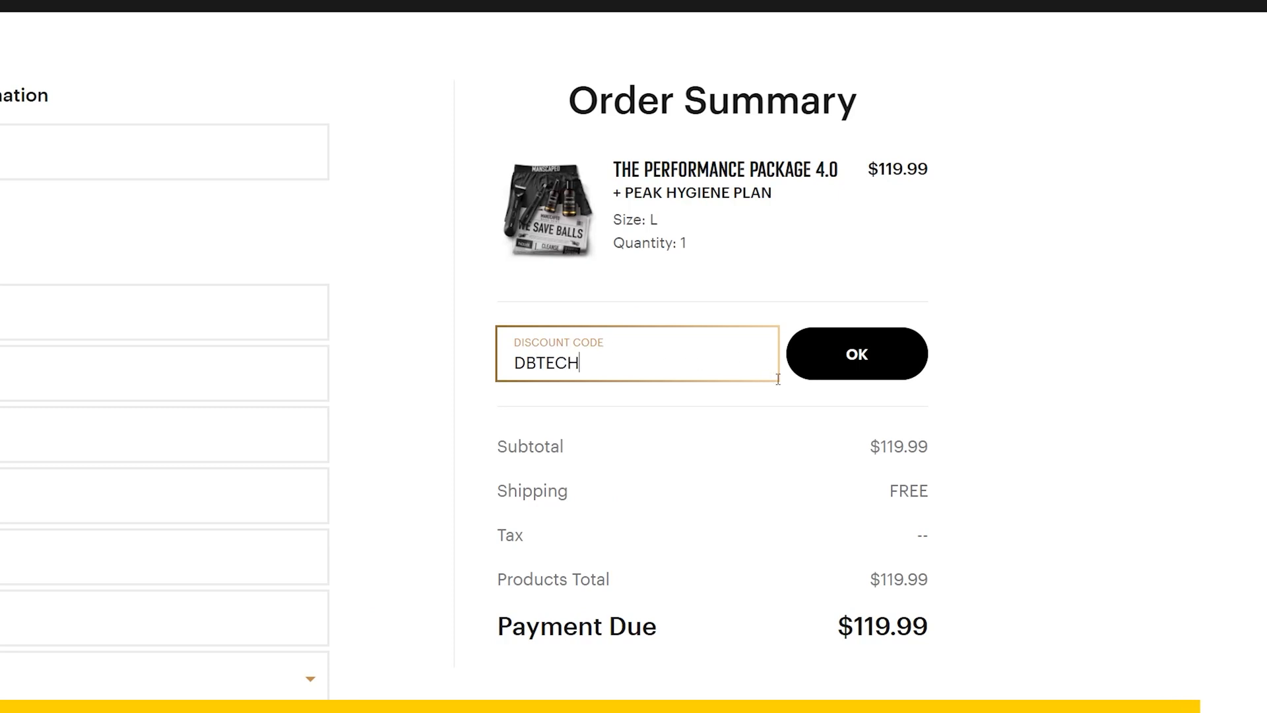
left_click(855, 354)
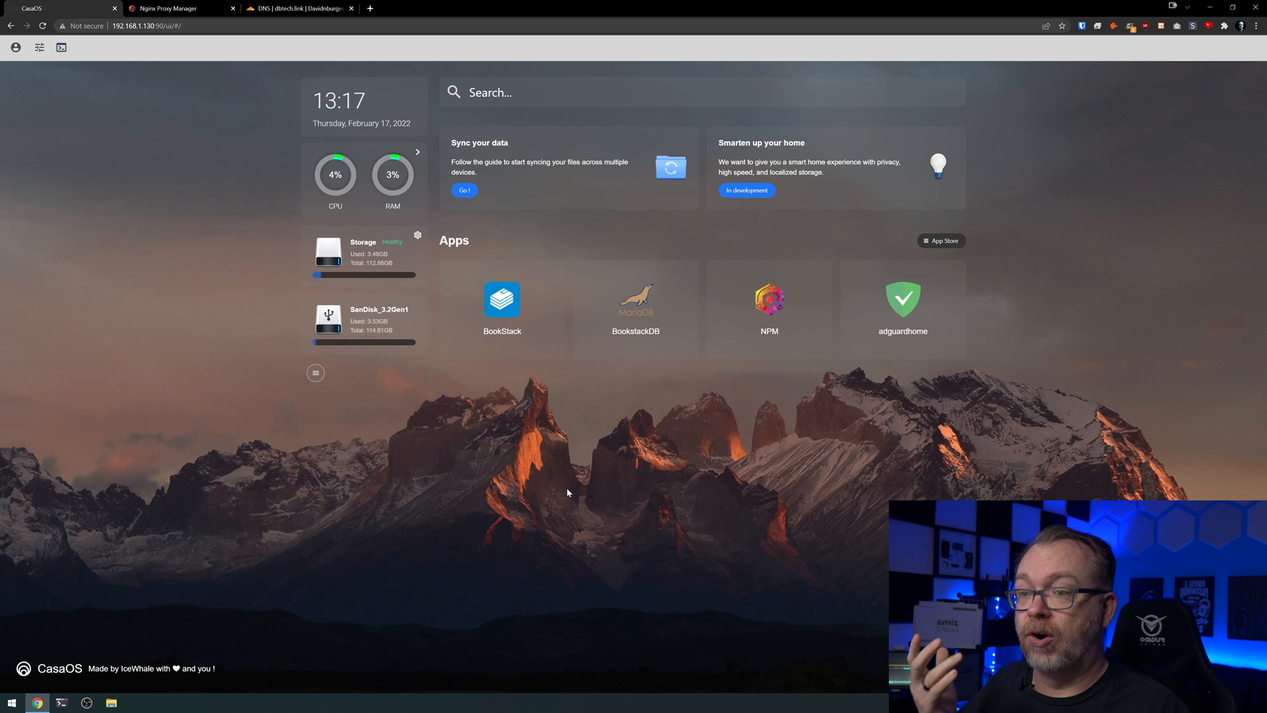
mouse_move(556, 452)
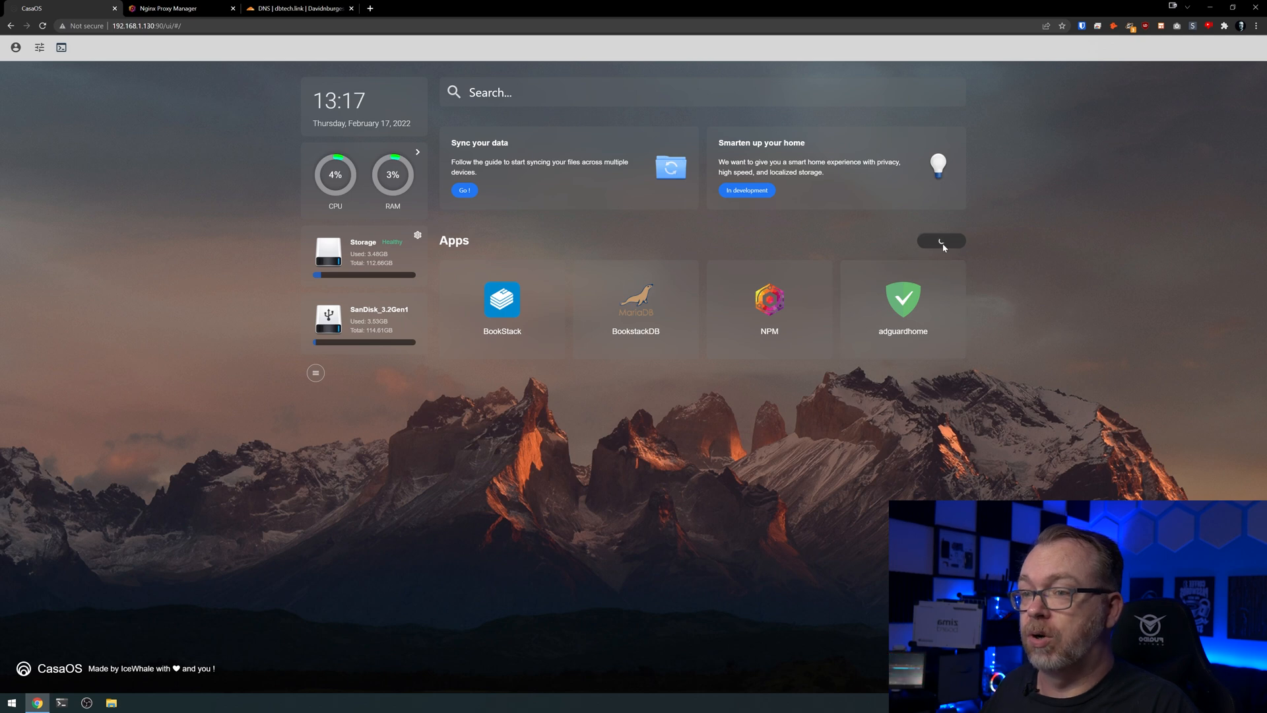
Open the CasaOS App Store from the dashboard.
left_click(941, 240)
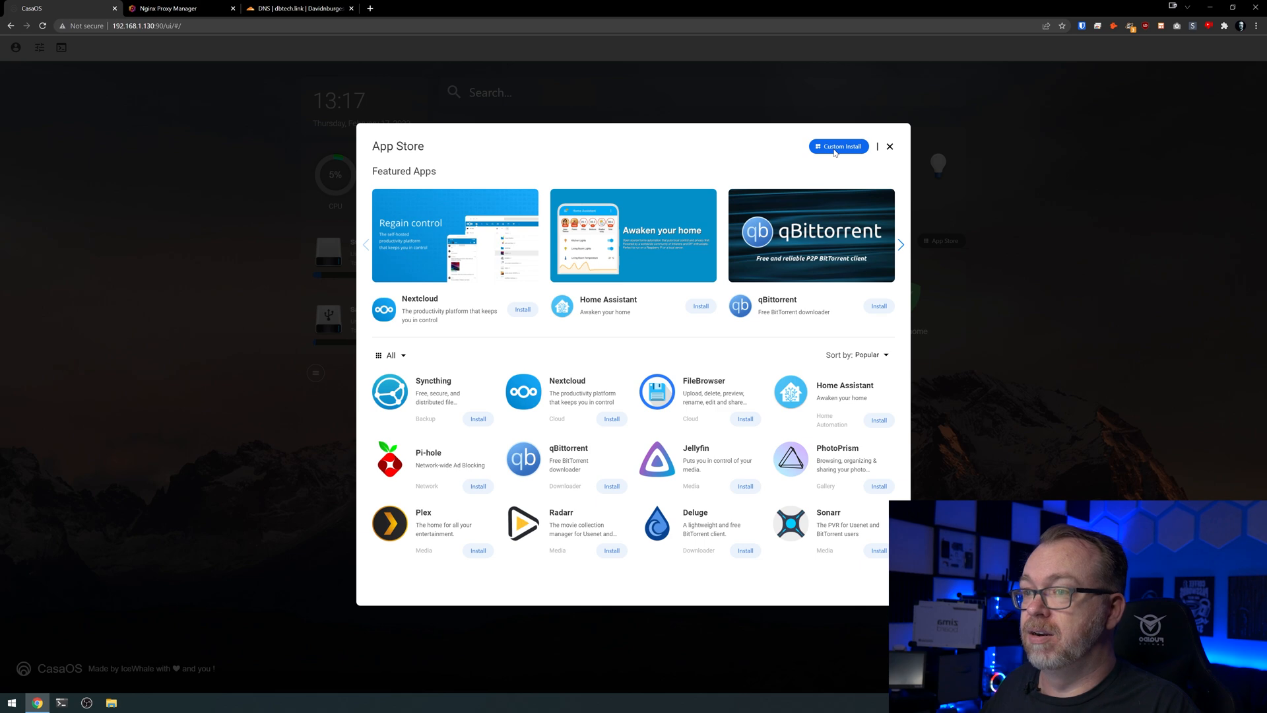
Start a custom install with image vaultwarden/server:latest and app name VaultWarden.
left_click(838, 147)
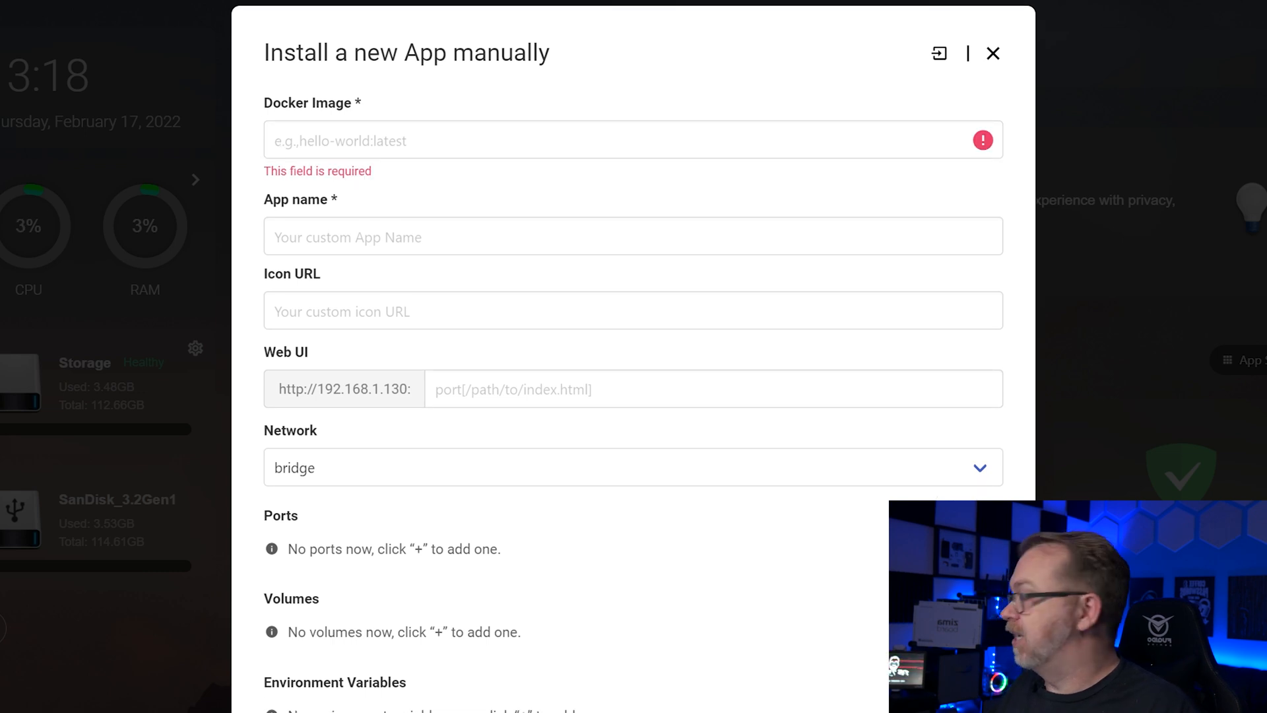
type("vaultwarden/server:latest")
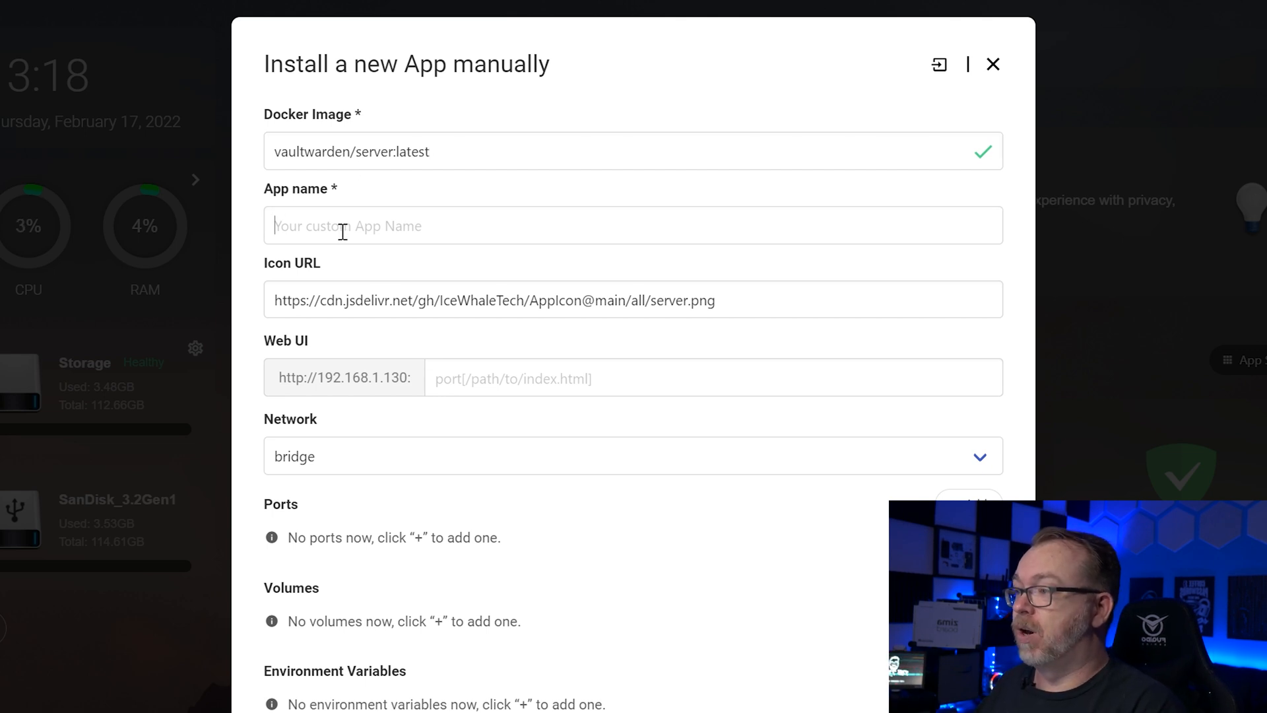
type("VaultWaden")
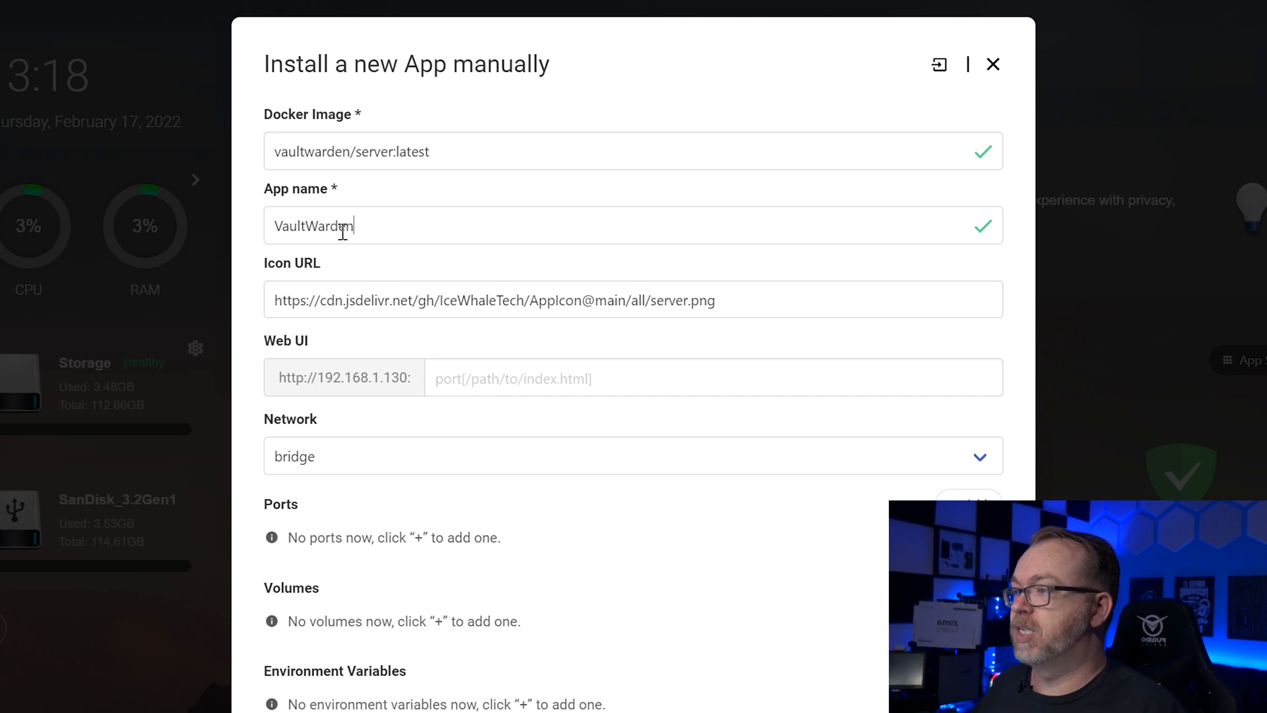
mouse_move(718, 340)
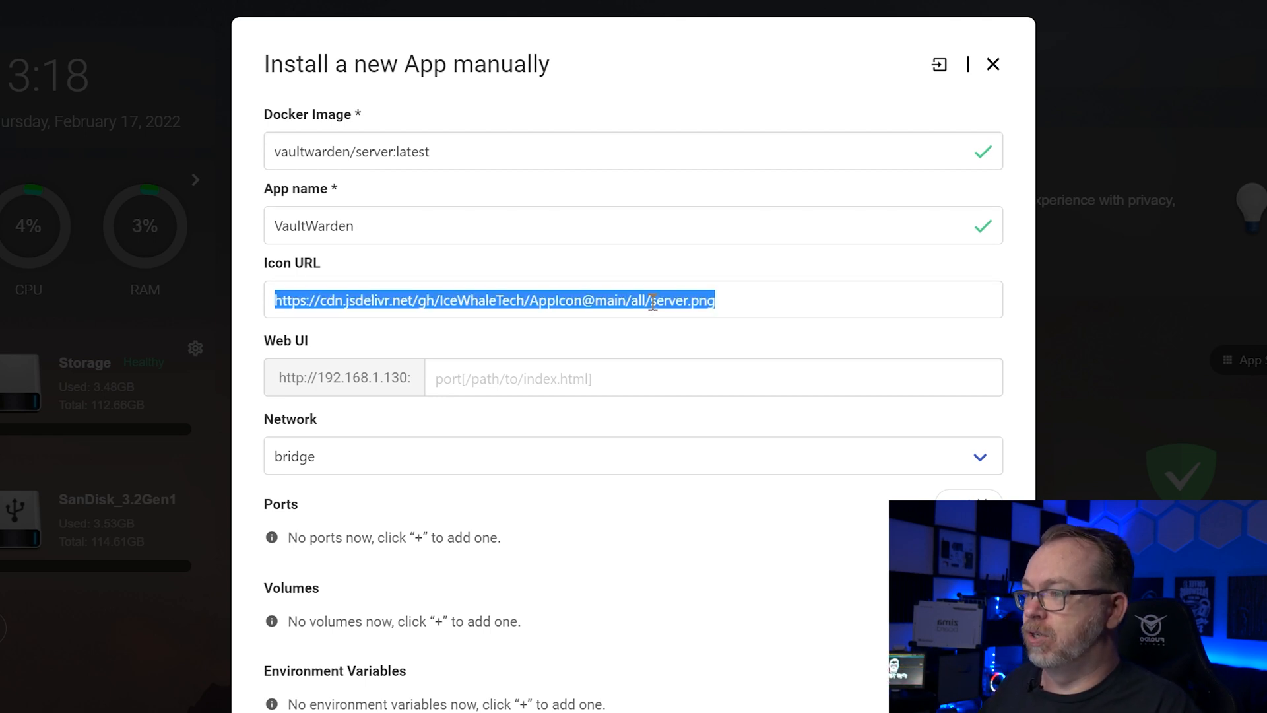
left_click(419, 8)
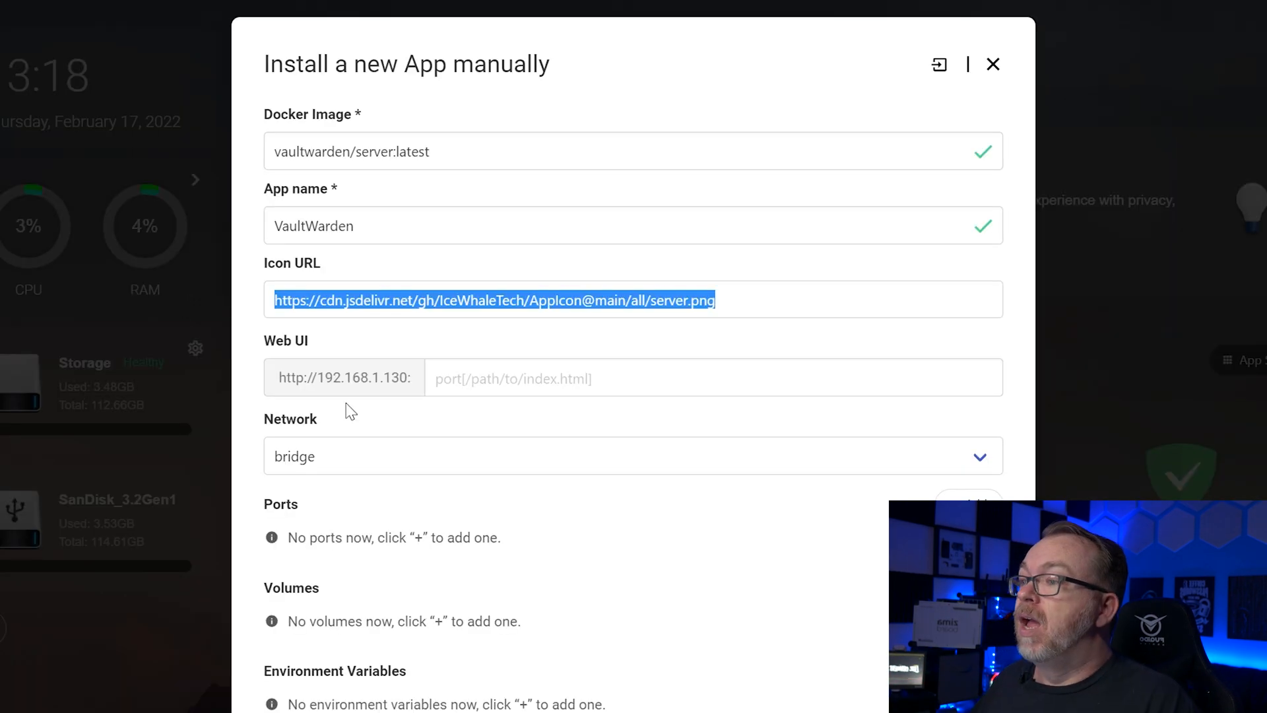
mouse_move(458, 345)
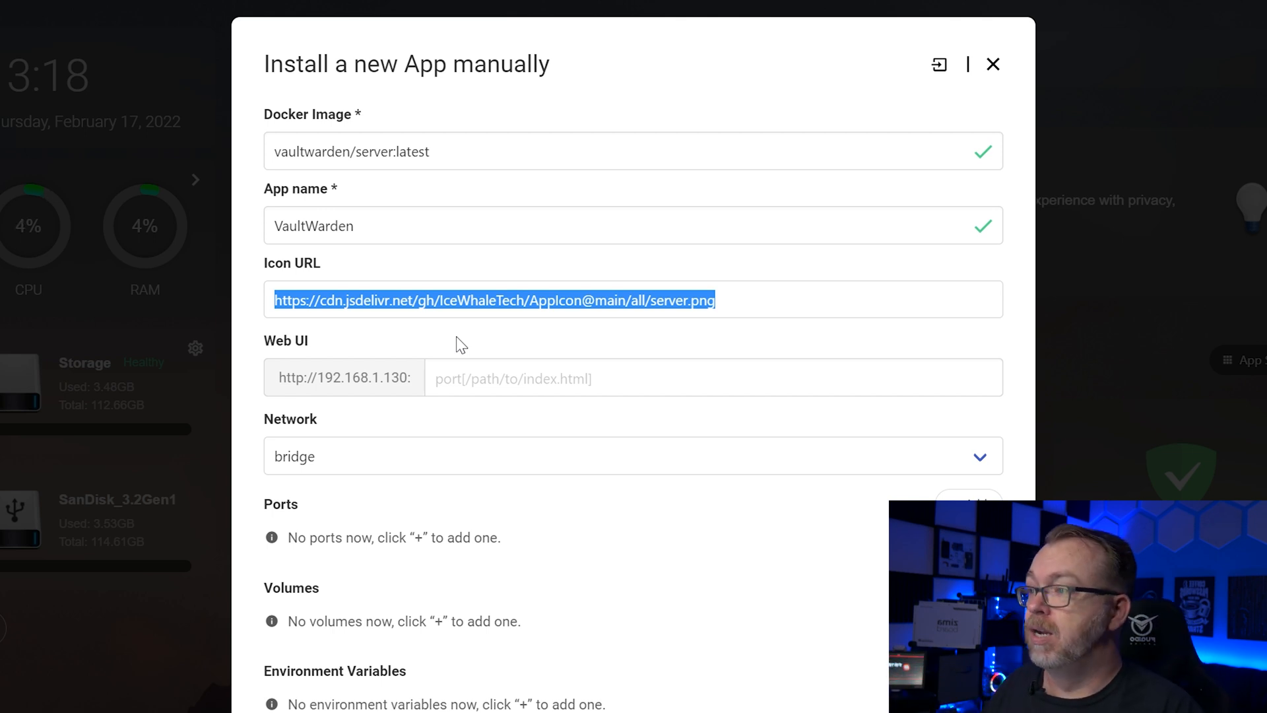
mouse_move(493, 366)
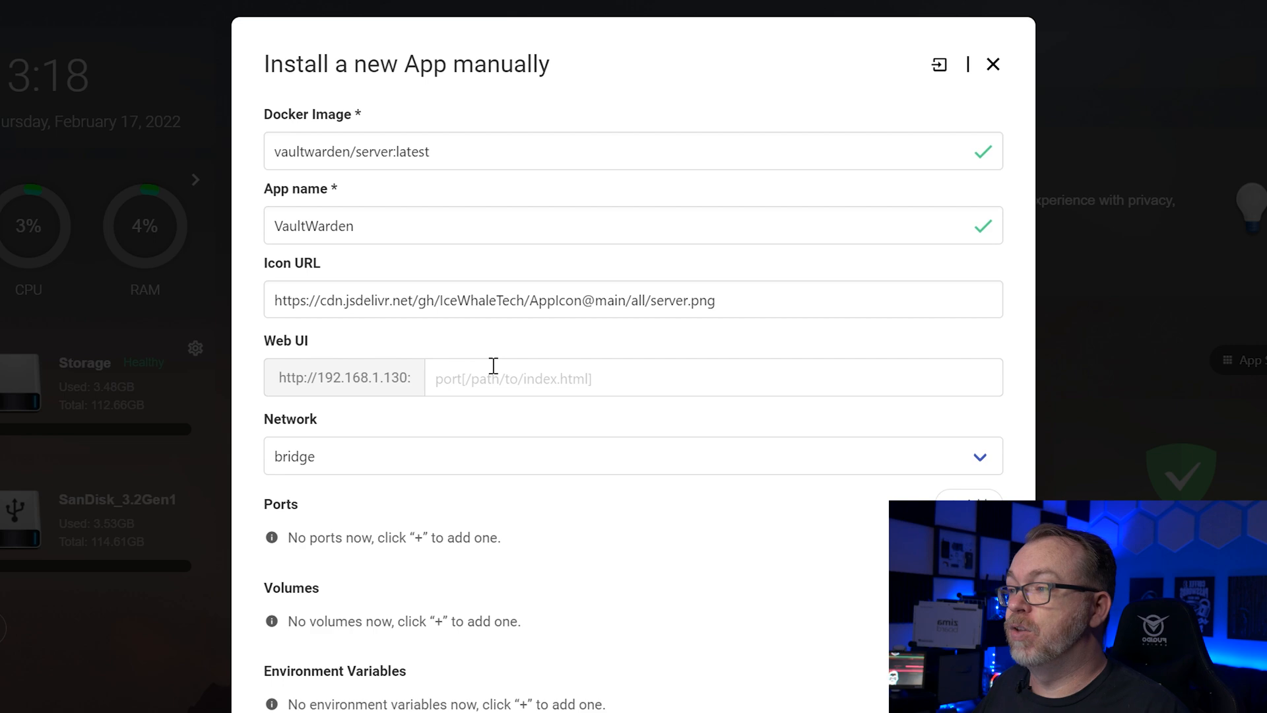
Set web UI port 8888 and map host port 8888 to container port 80.
type("8888")
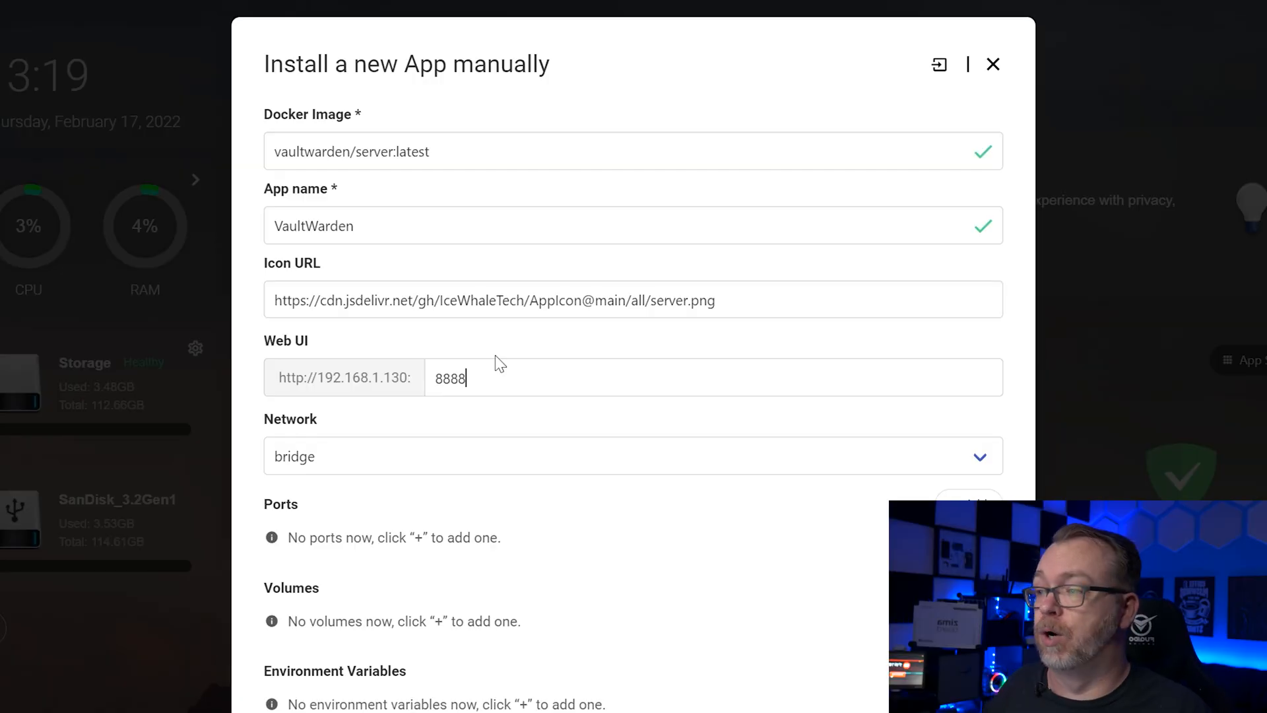
mouse_move(452, 426)
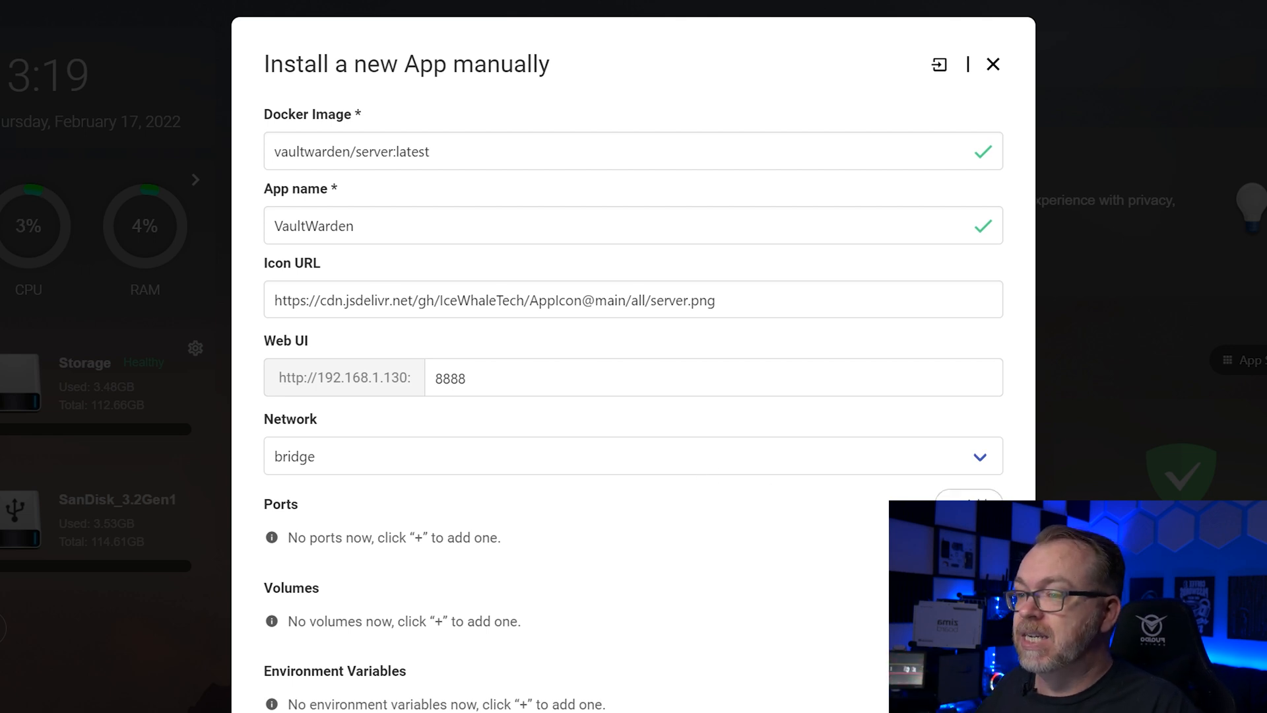
left_click(967, 480)
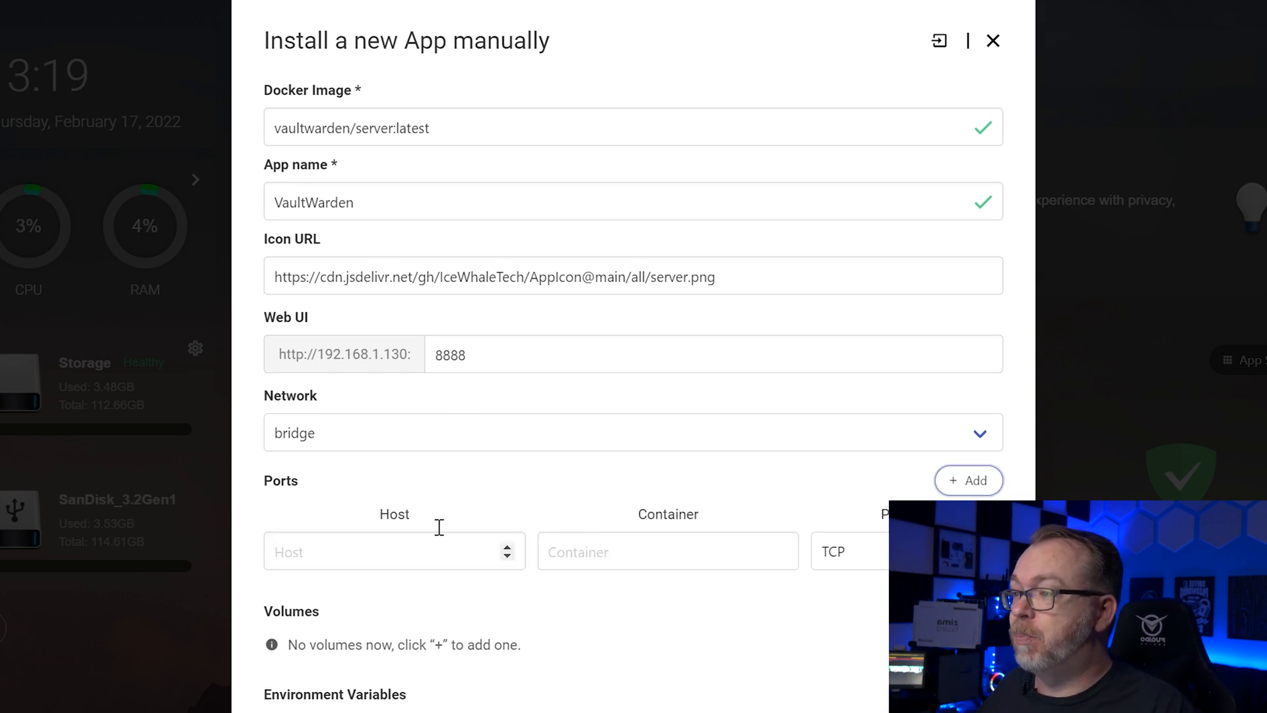
mouse_move(400, 545)
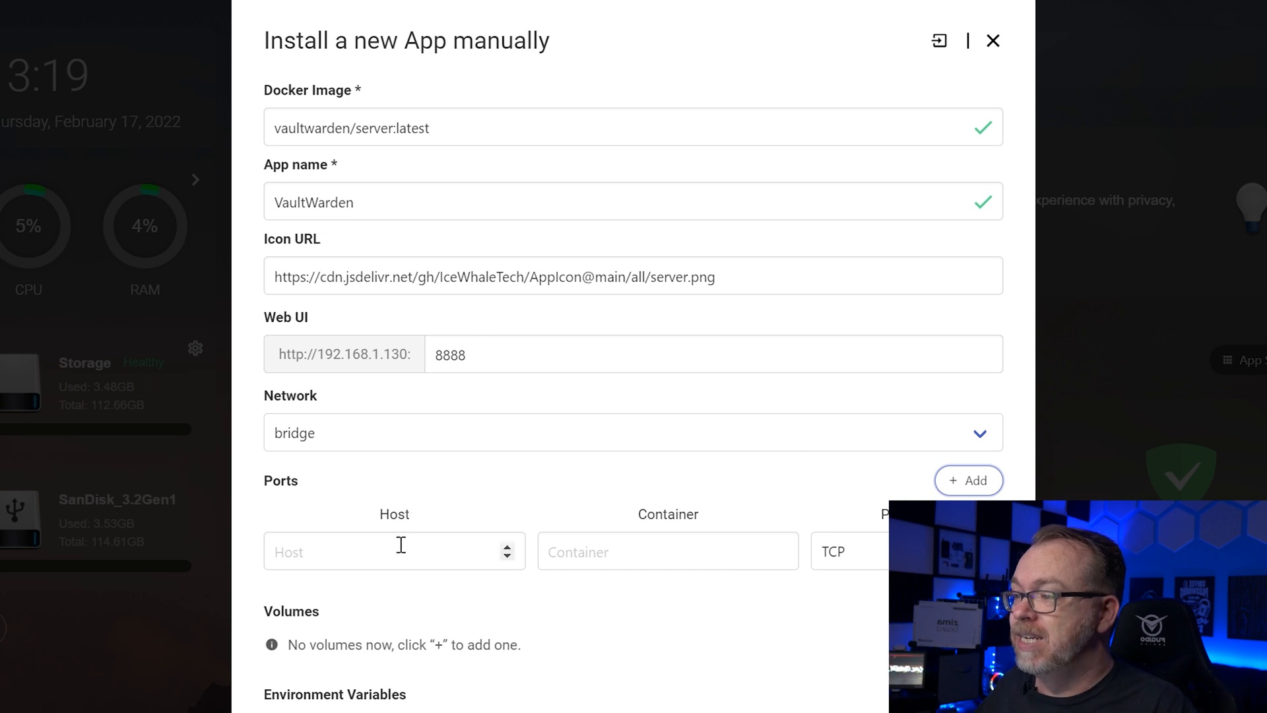
type("8888")
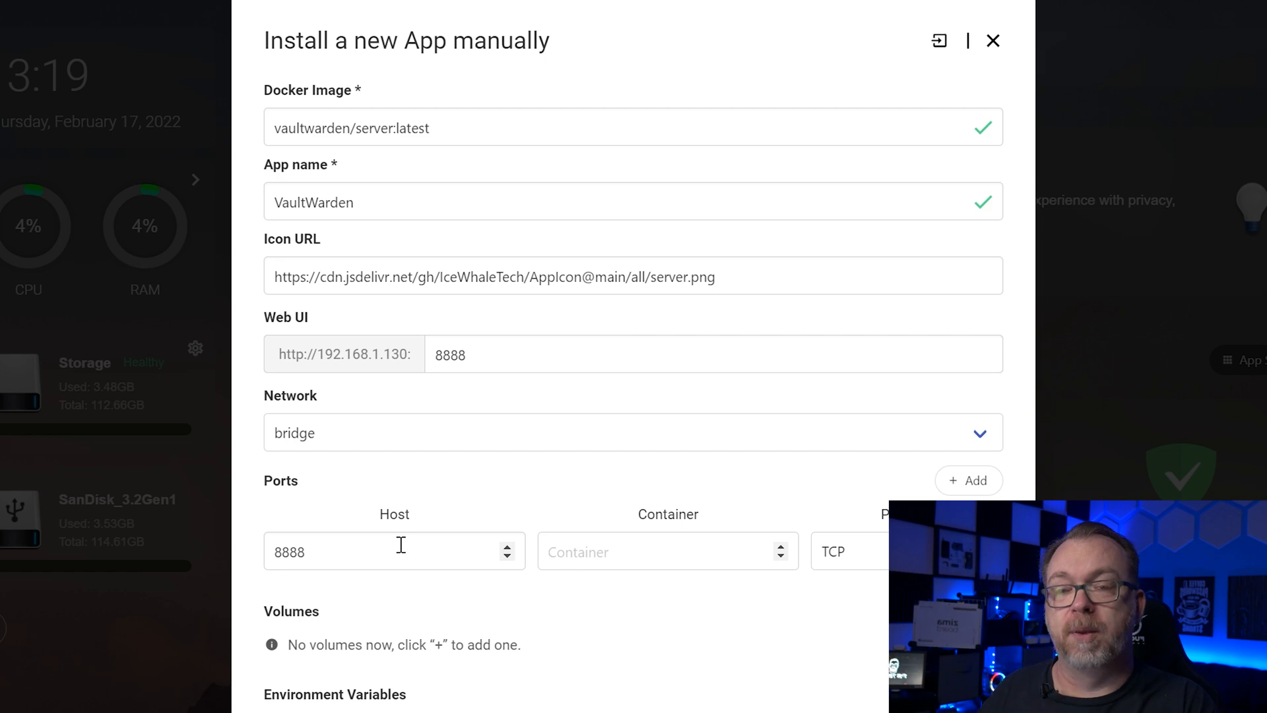
type("80")
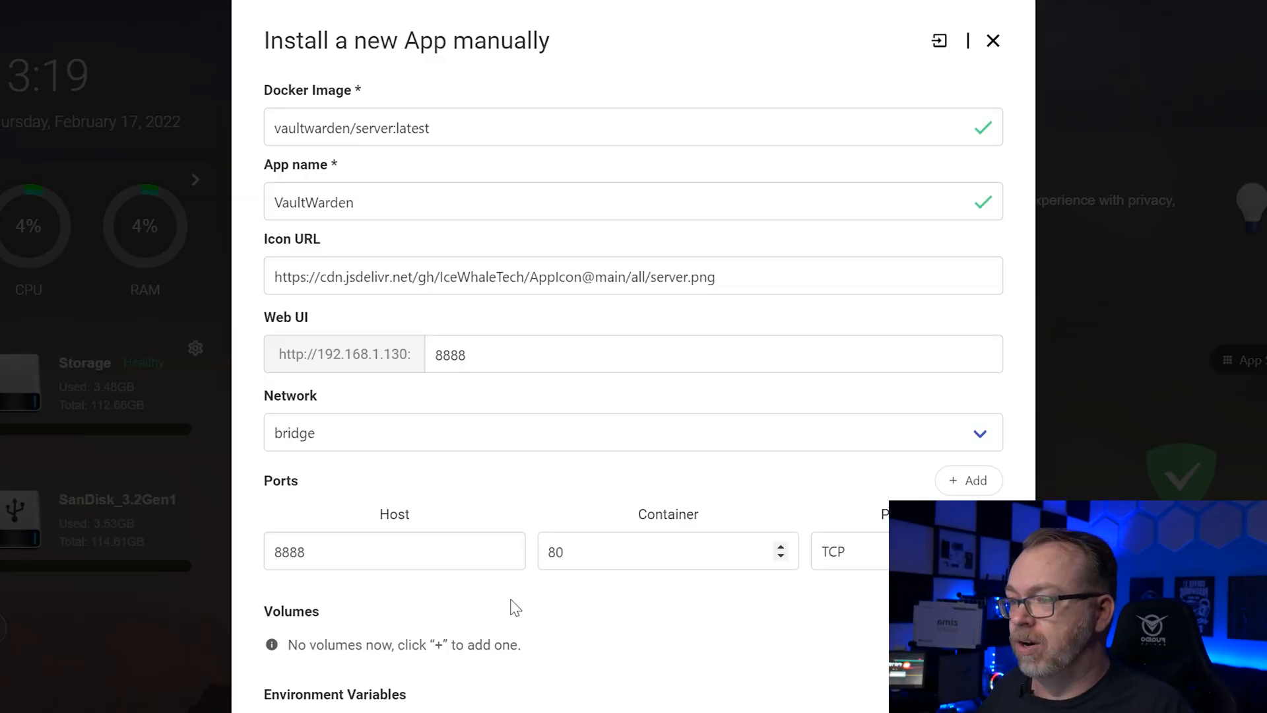
mouse_move(810, 601)
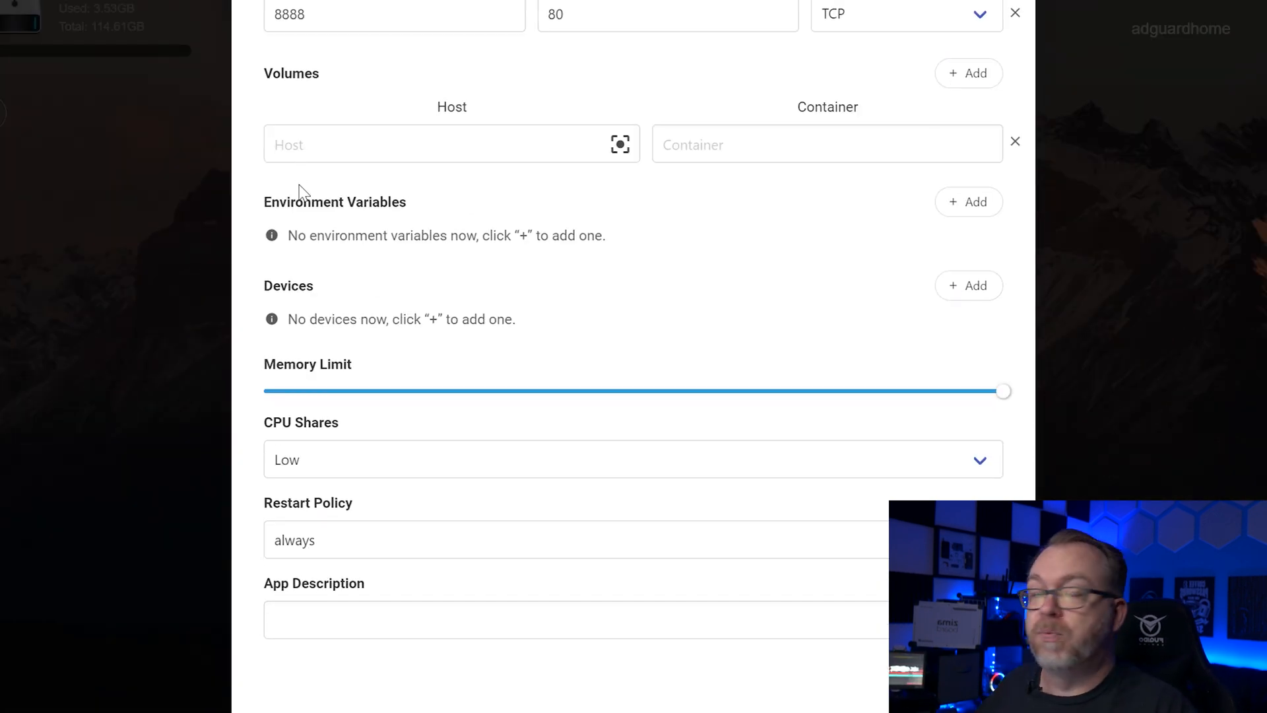
Add a volume mapping host /home/docker/vaultwarden to container /data.
type("/")
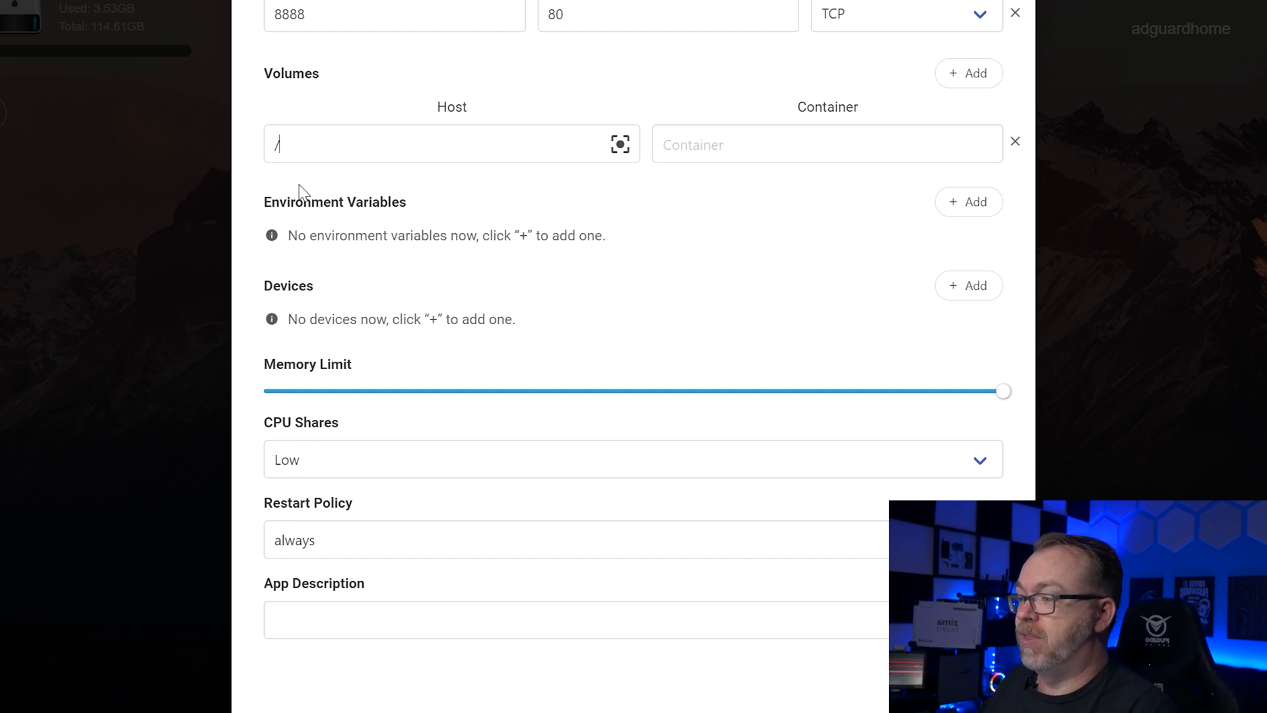
type("home/docker/")
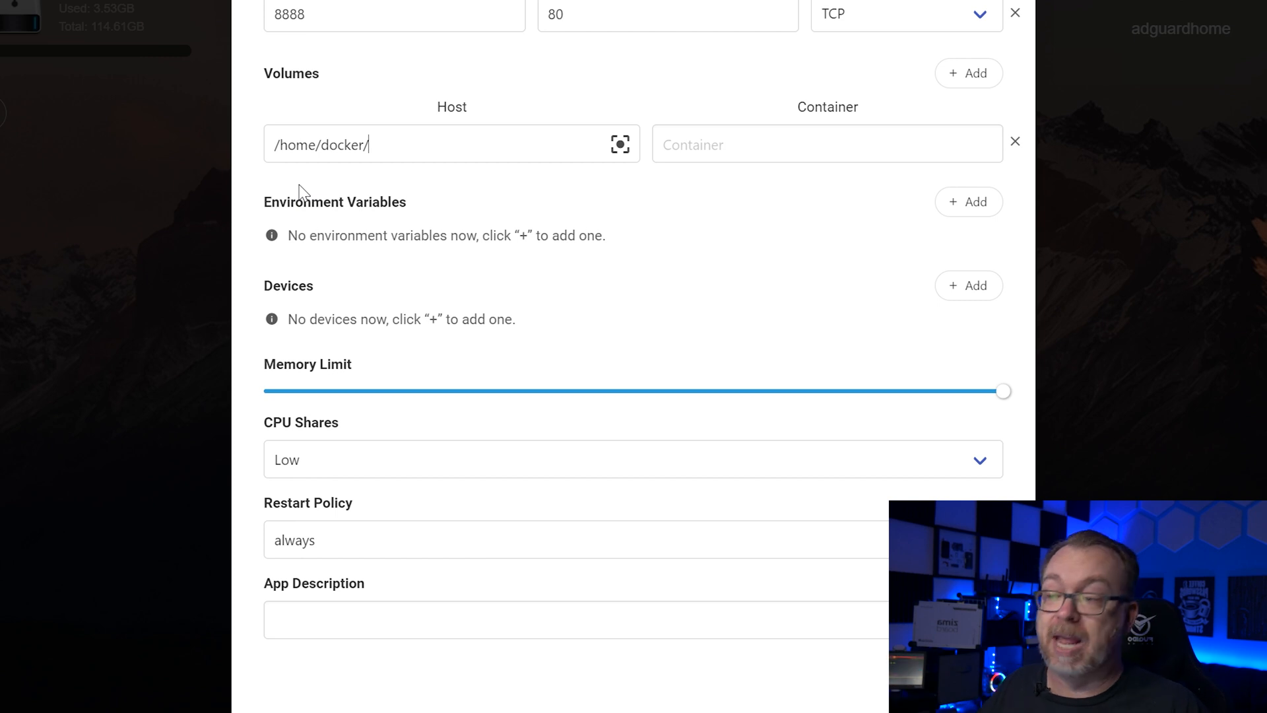
type("va")
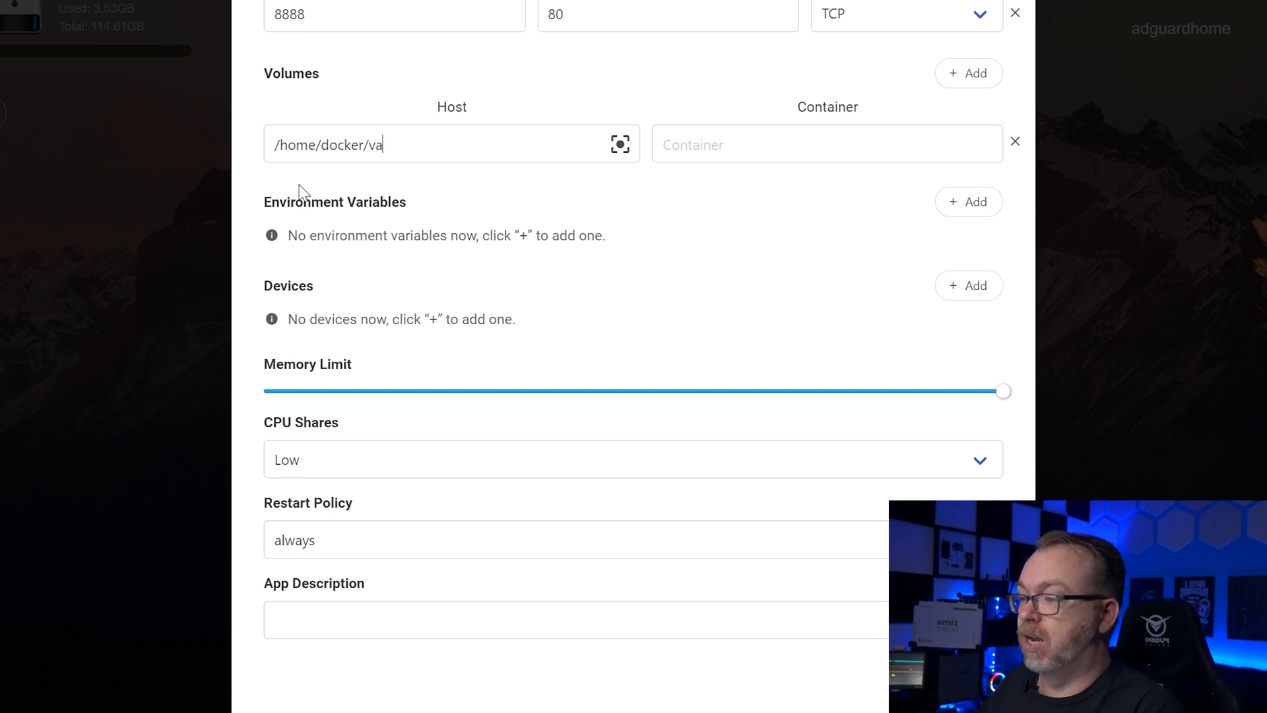
type("ultwarden")
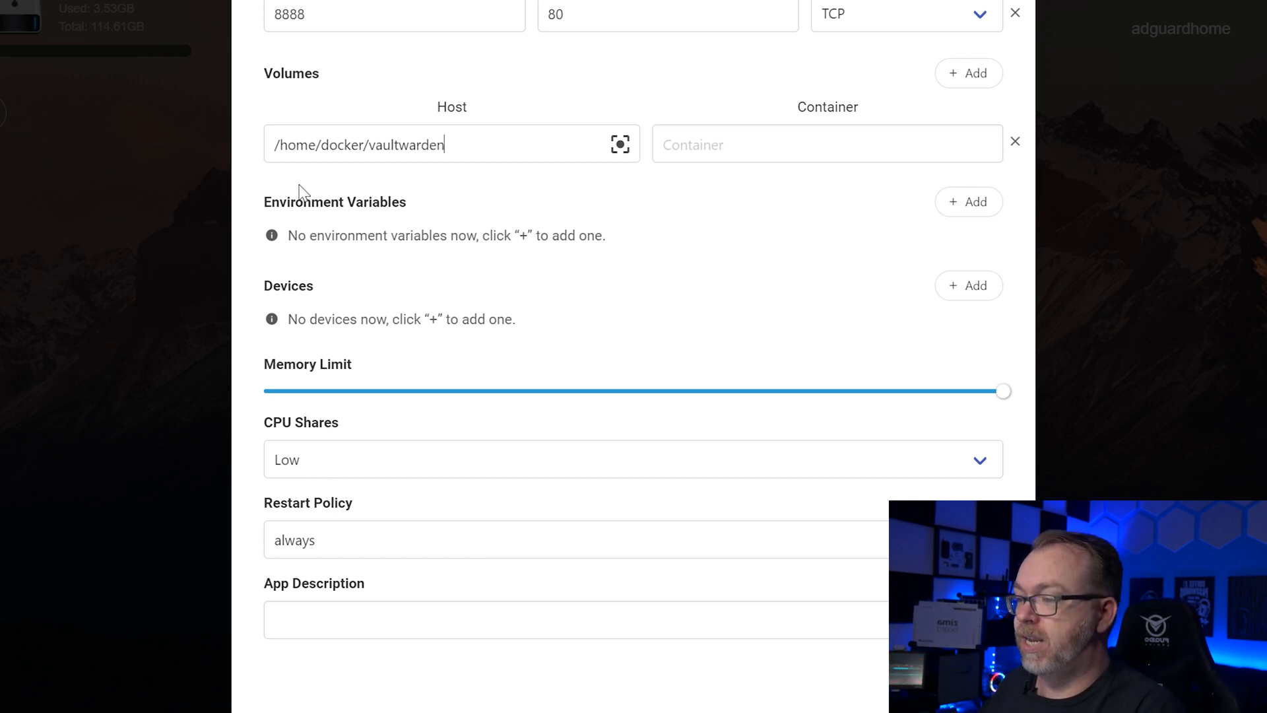
type("/")
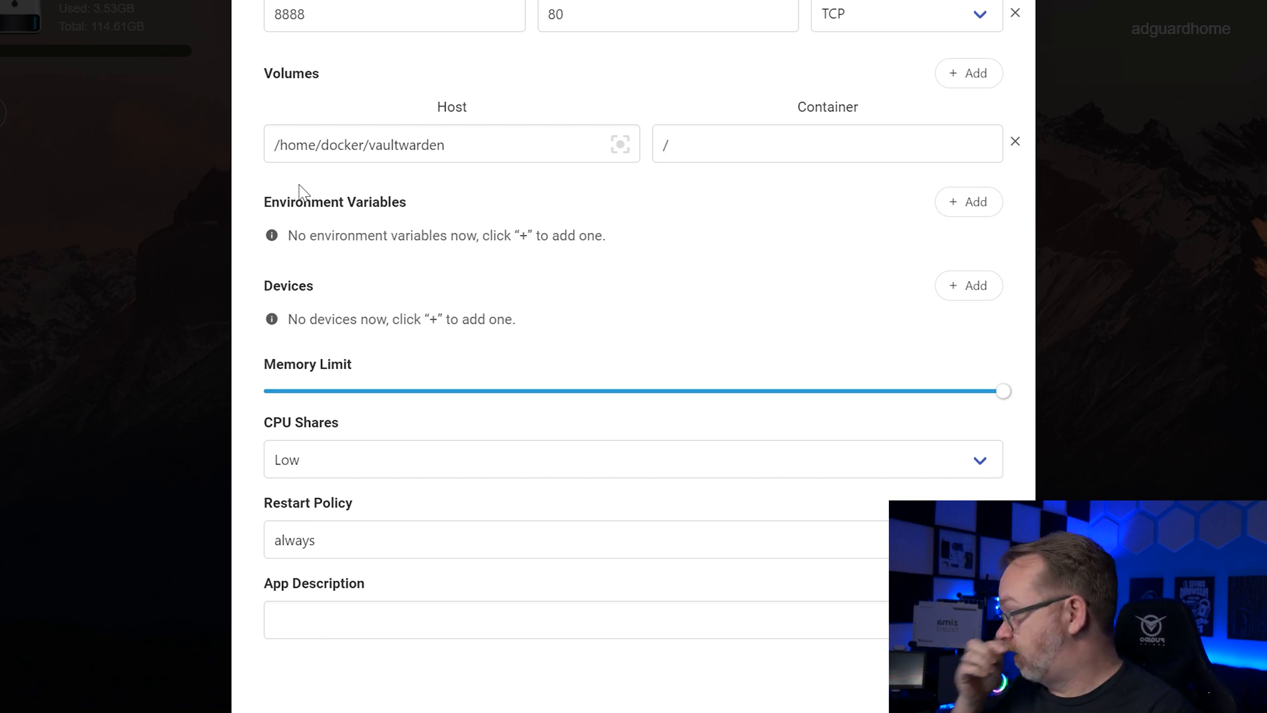
type("dat")
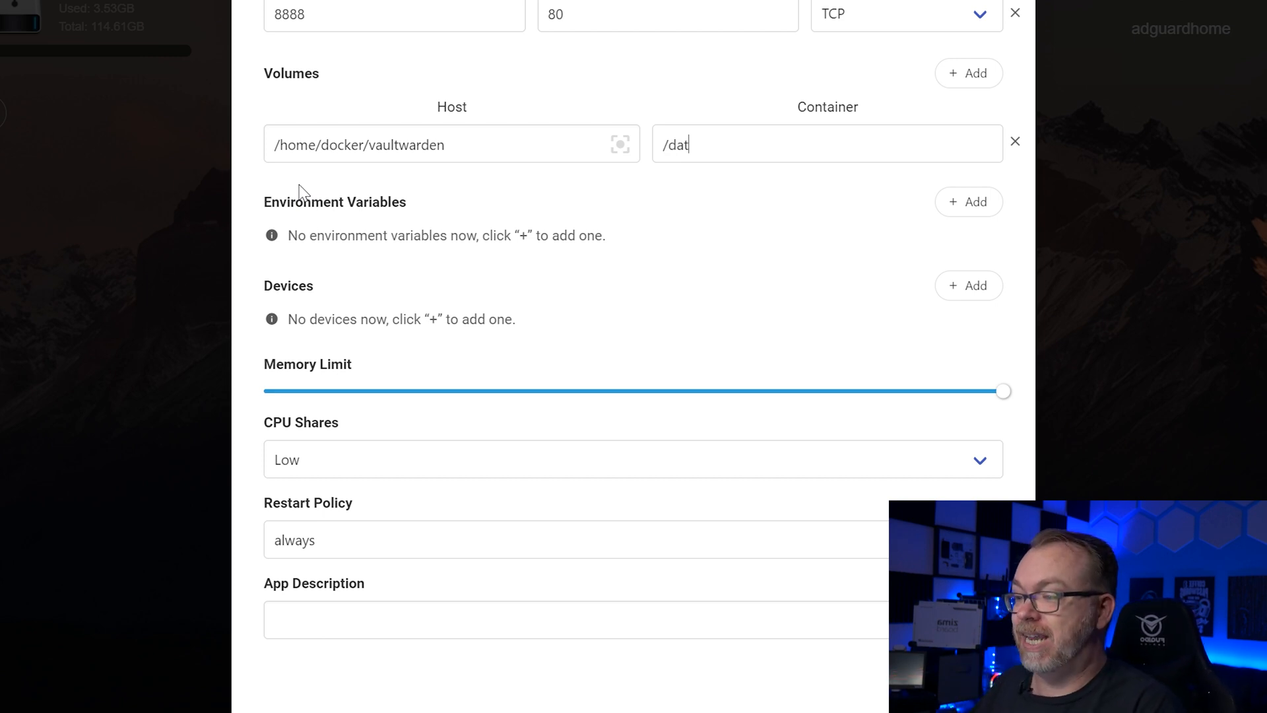
type("a")
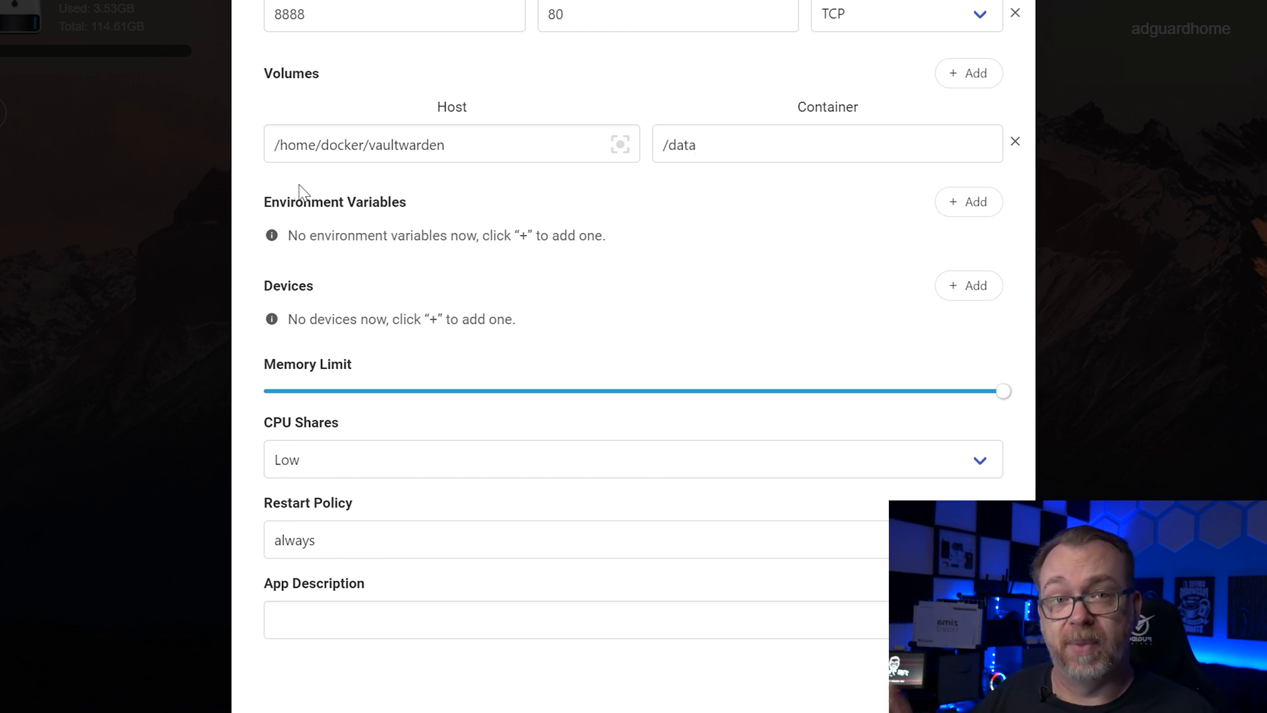
left_click(826, 144)
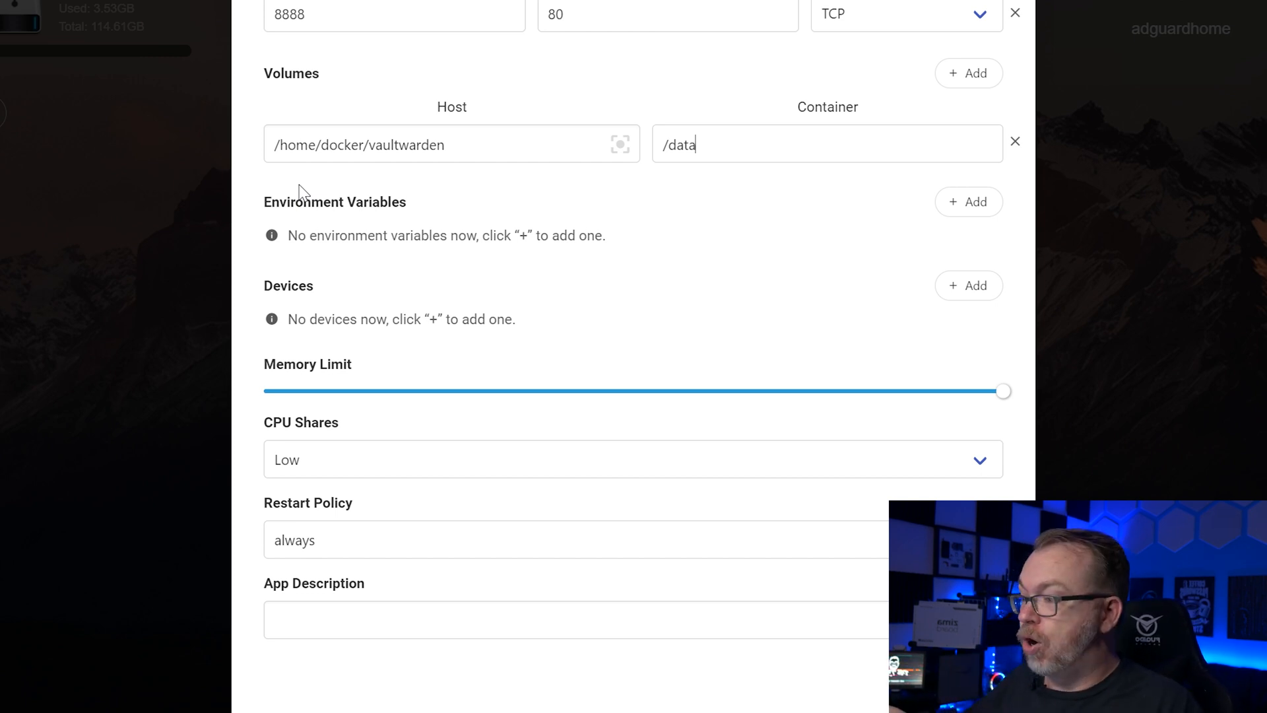
mouse_move(394, 229)
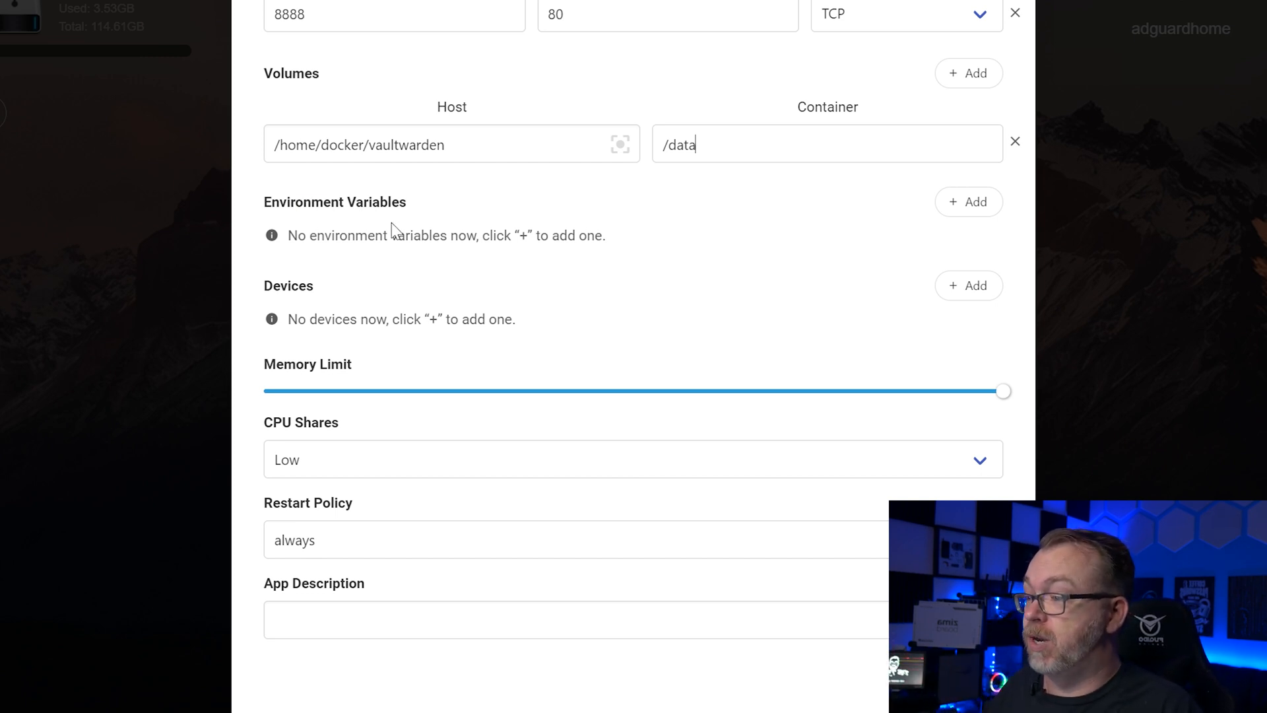
mouse_move(396, 312)
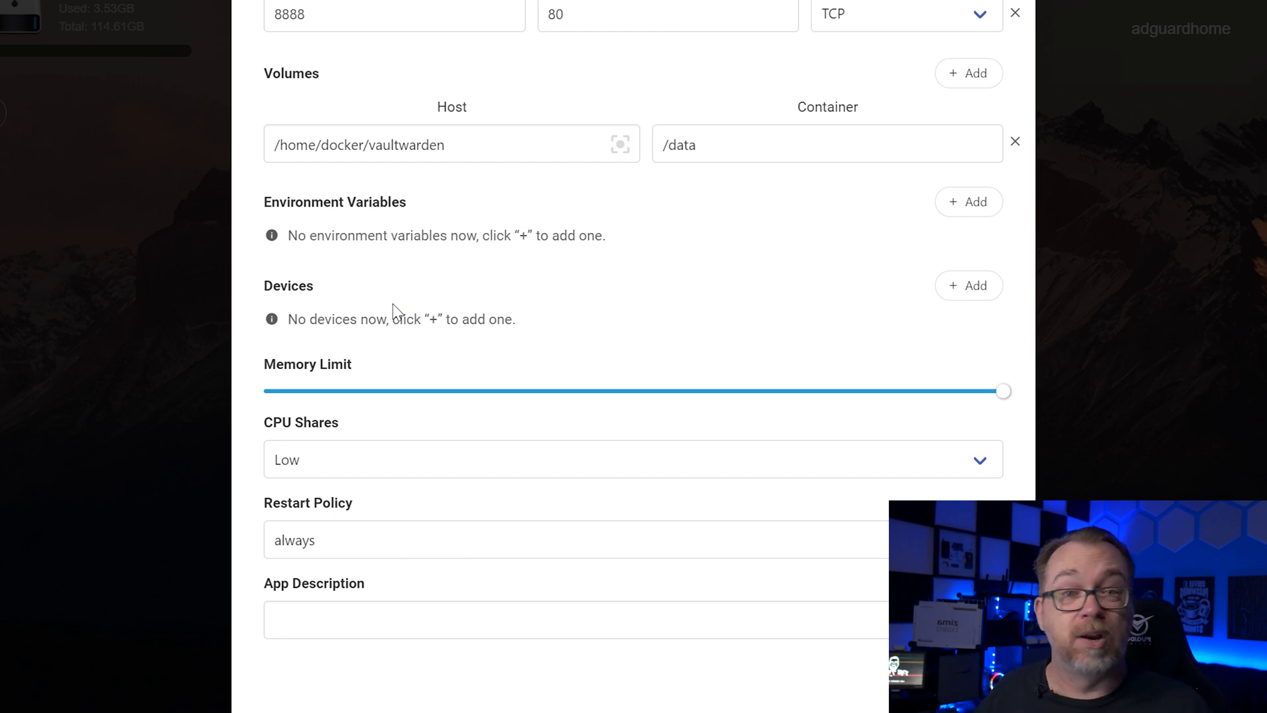
left_click(824, 144)
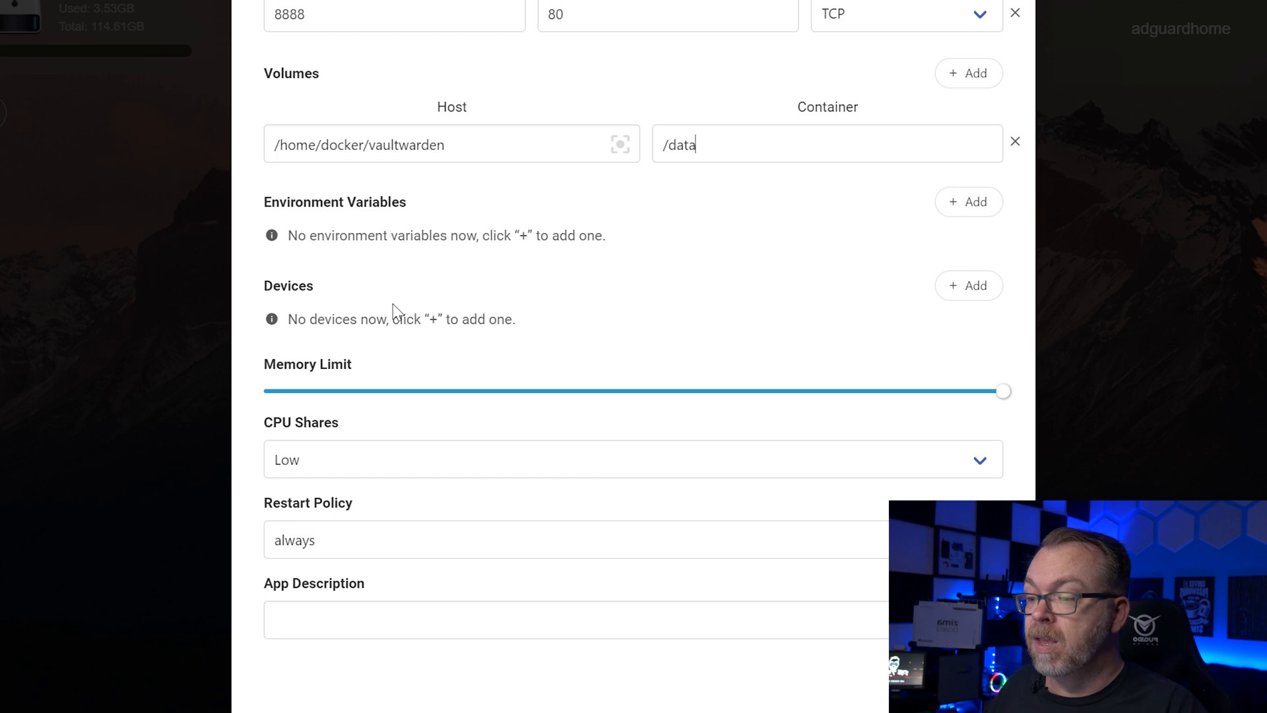
Install the VaultWarden container and let it continue in the background.
left_click(960, 631)
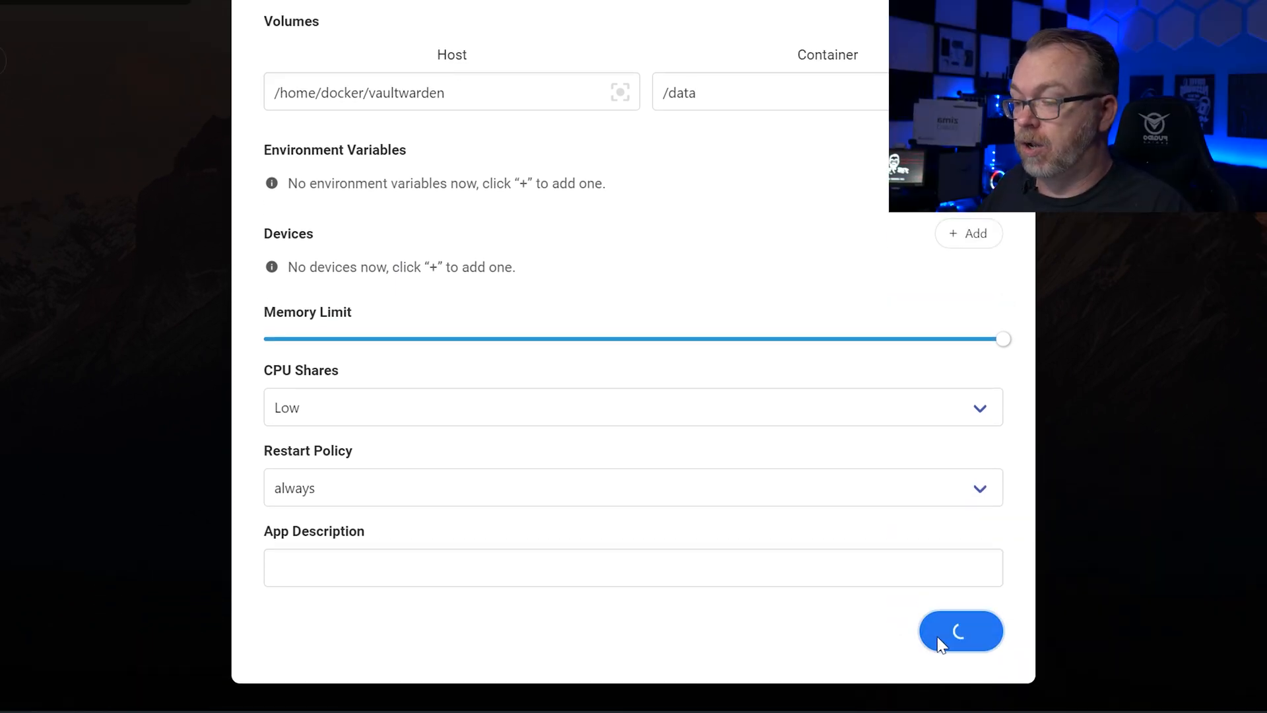
left_click(959, 631)
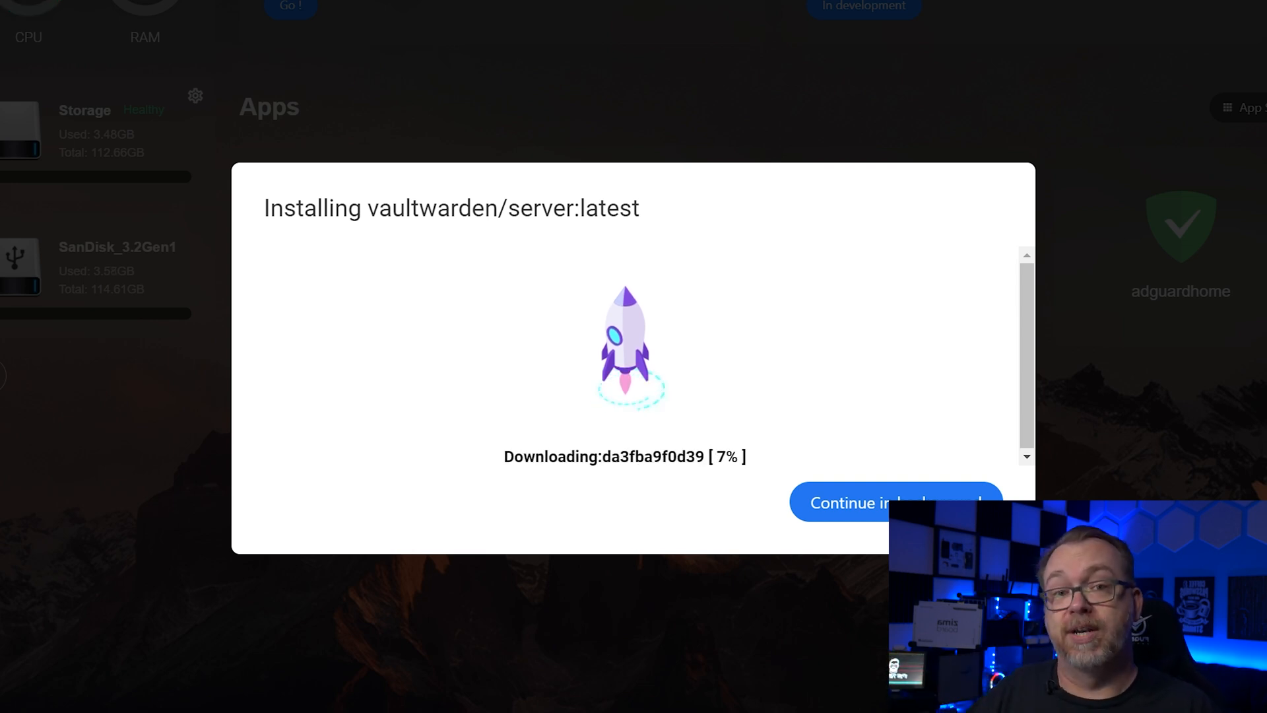
left_click(893, 503)
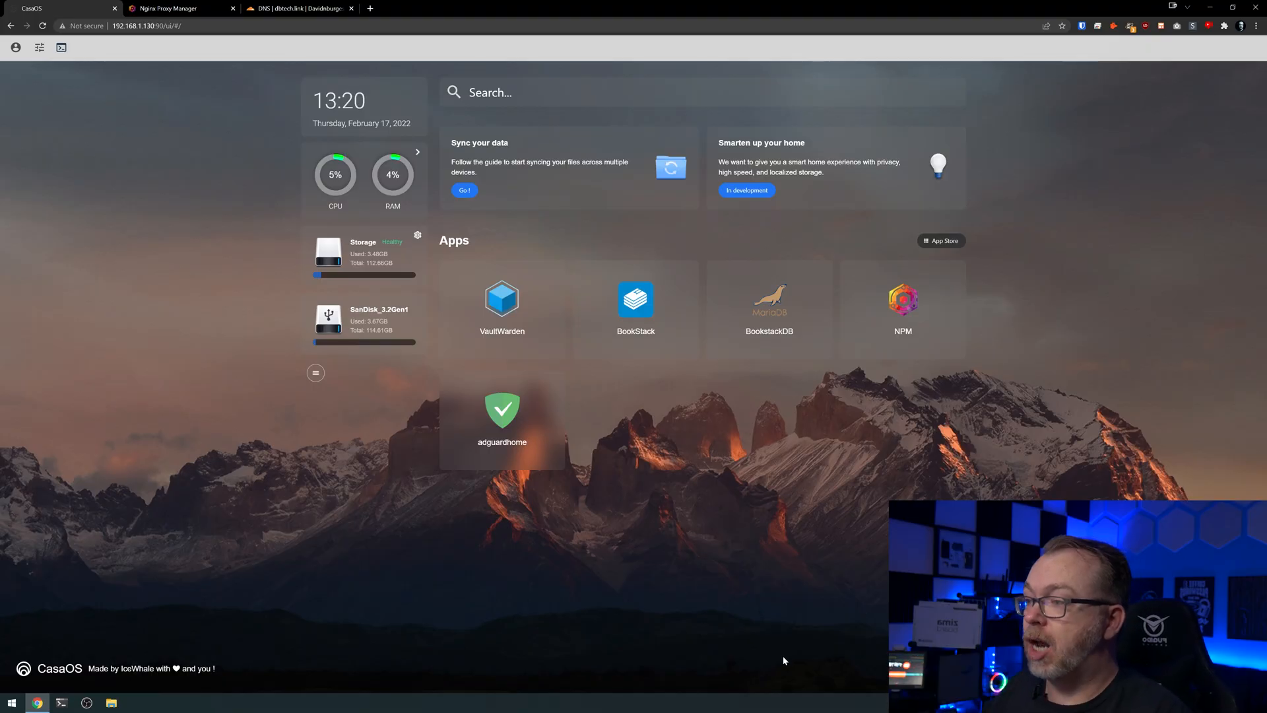
mouse_move(501, 303)
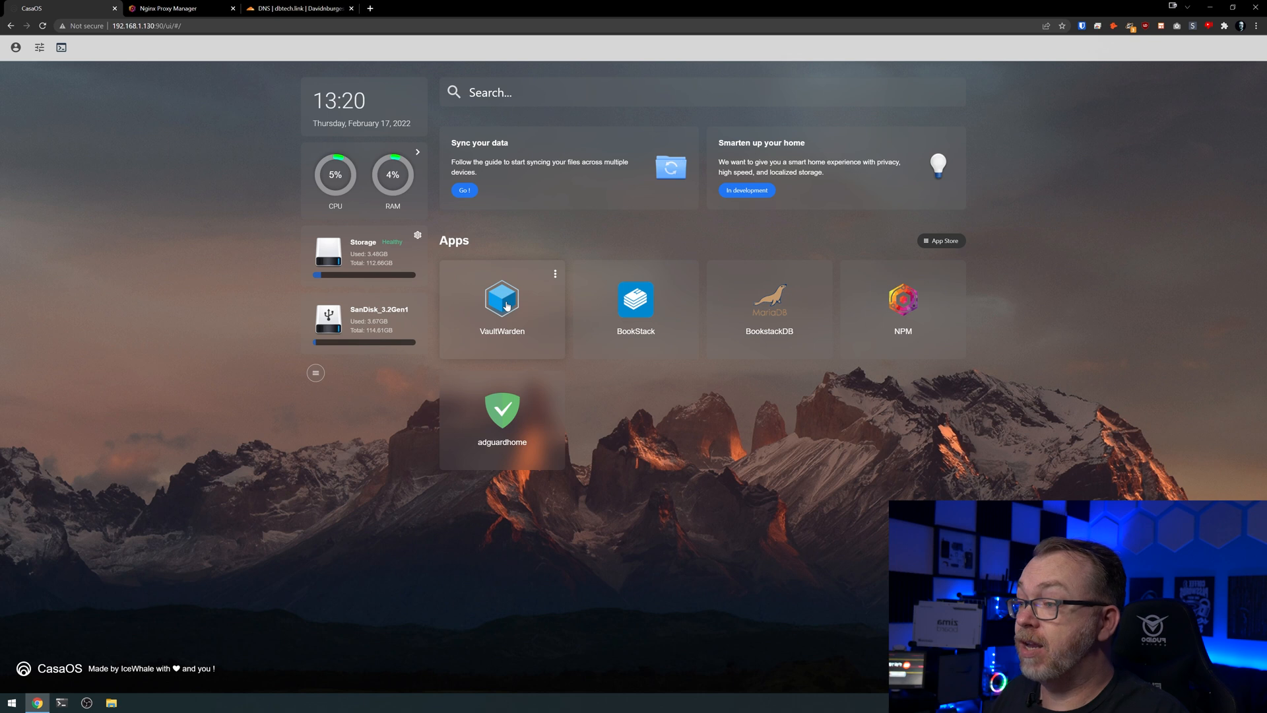
Launch VaultWarden from the dashboard to reach its Bitwarden login page.
left_click(501, 299)
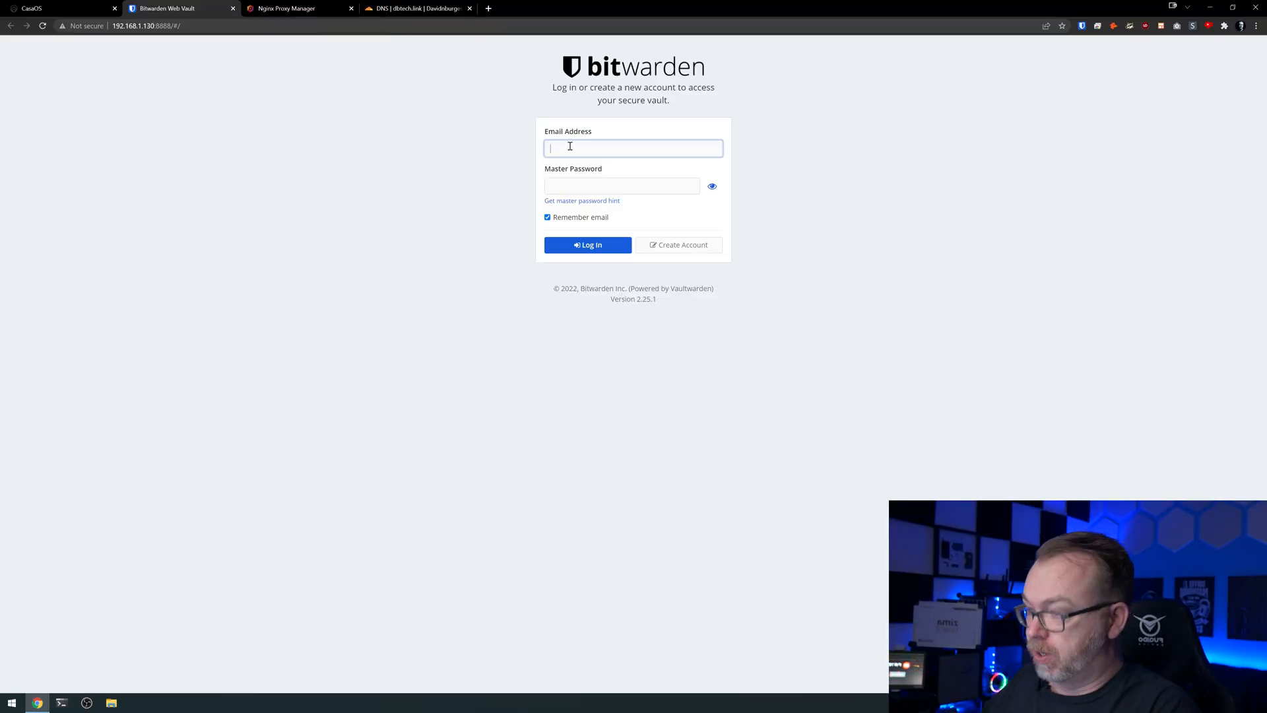
mouse_move(679, 245)
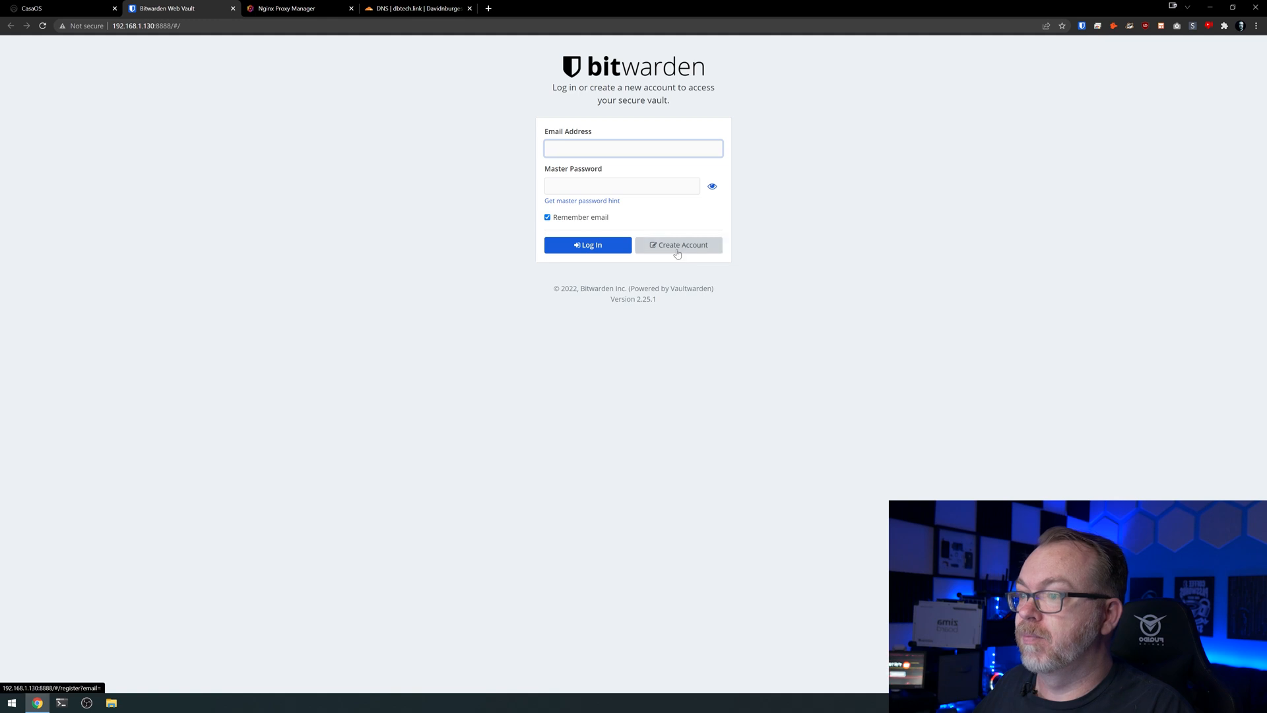
Create a new vault account with name, master password and hint, and submit it.
left_click(679, 246)
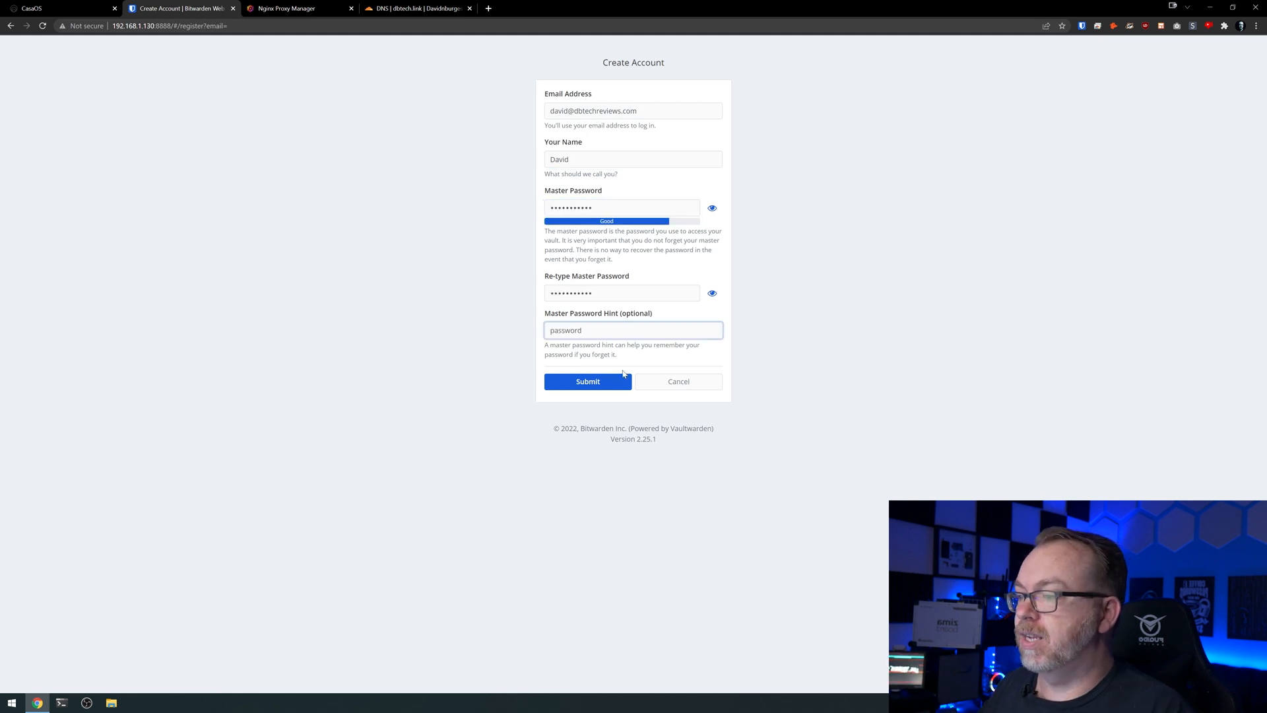
left_click(587, 381)
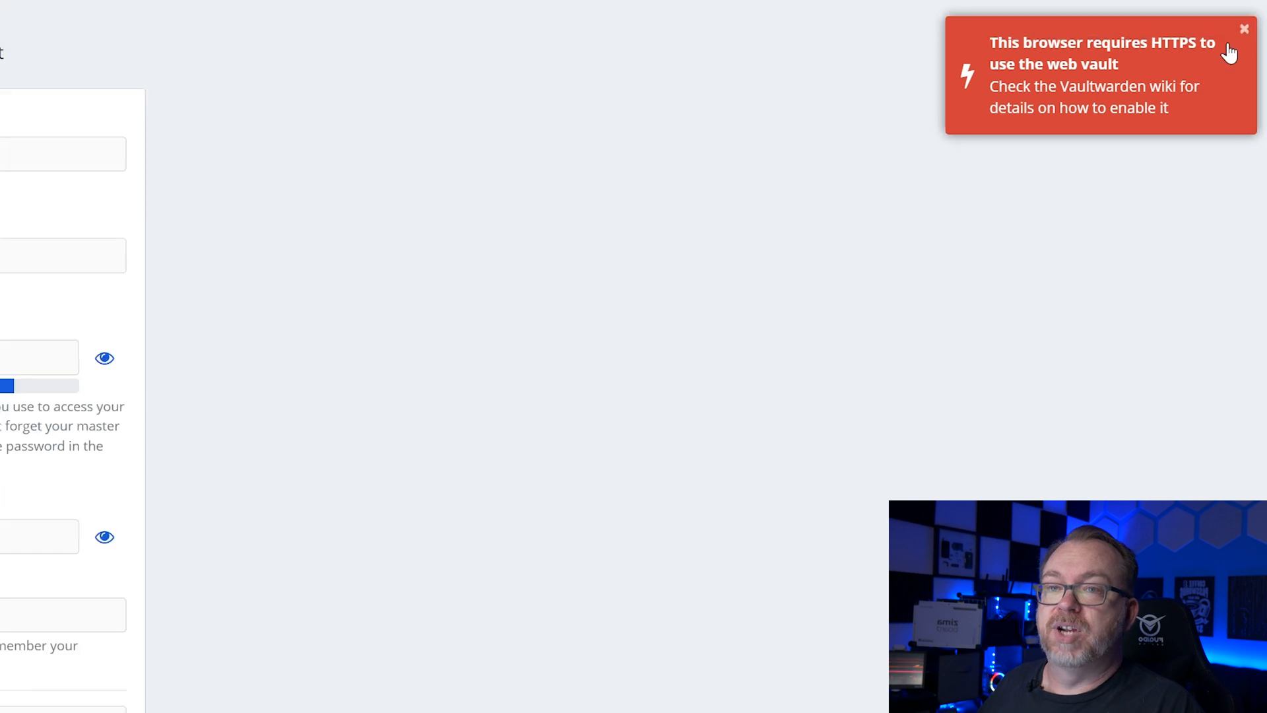
mouse_move(1060, 77)
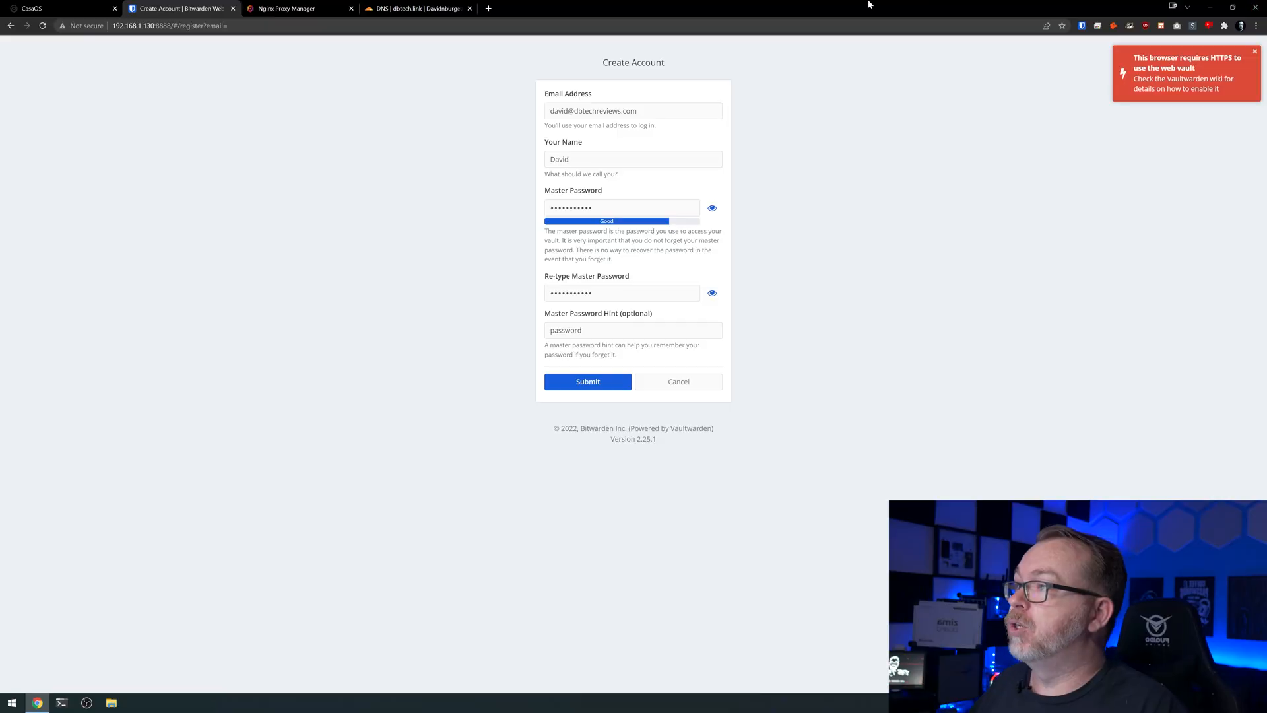
Bring up the Cloudflare DNS records list for dbtech.link.
left_click(415, 8)
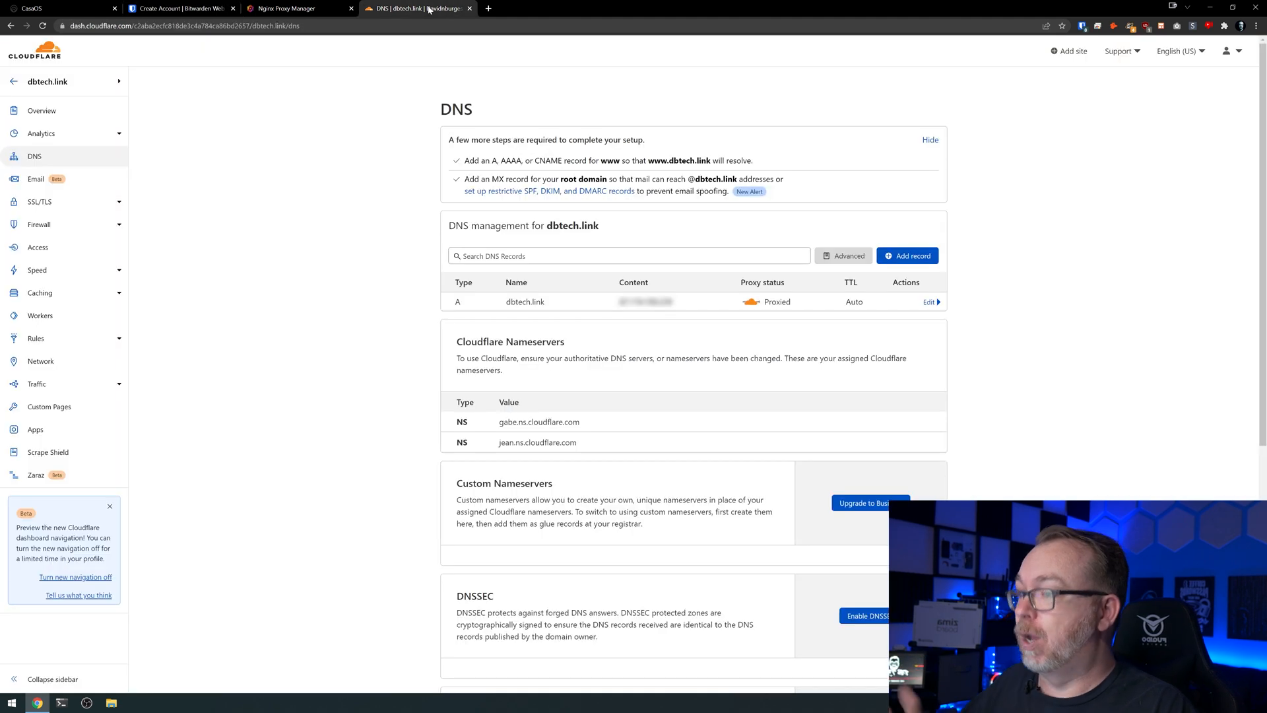
scroll("down", 3)
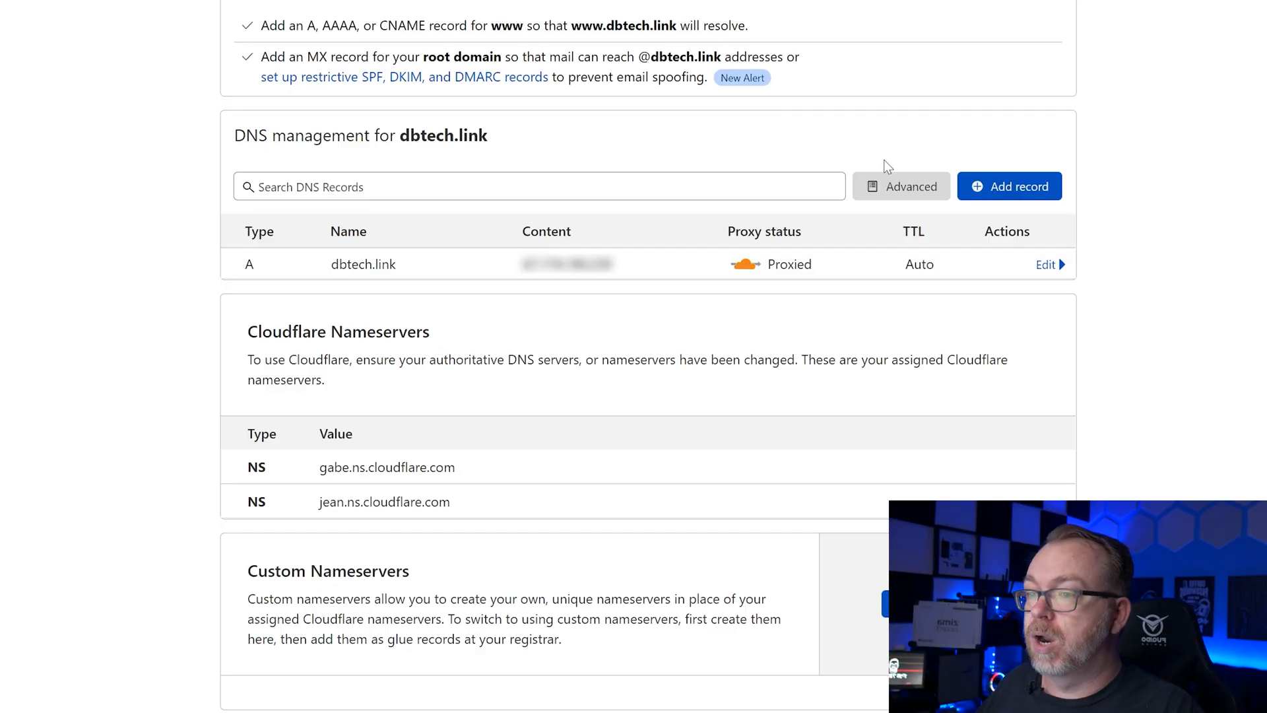
Add a new DNS record of type CNAME named vw.
left_click(1008, 186)
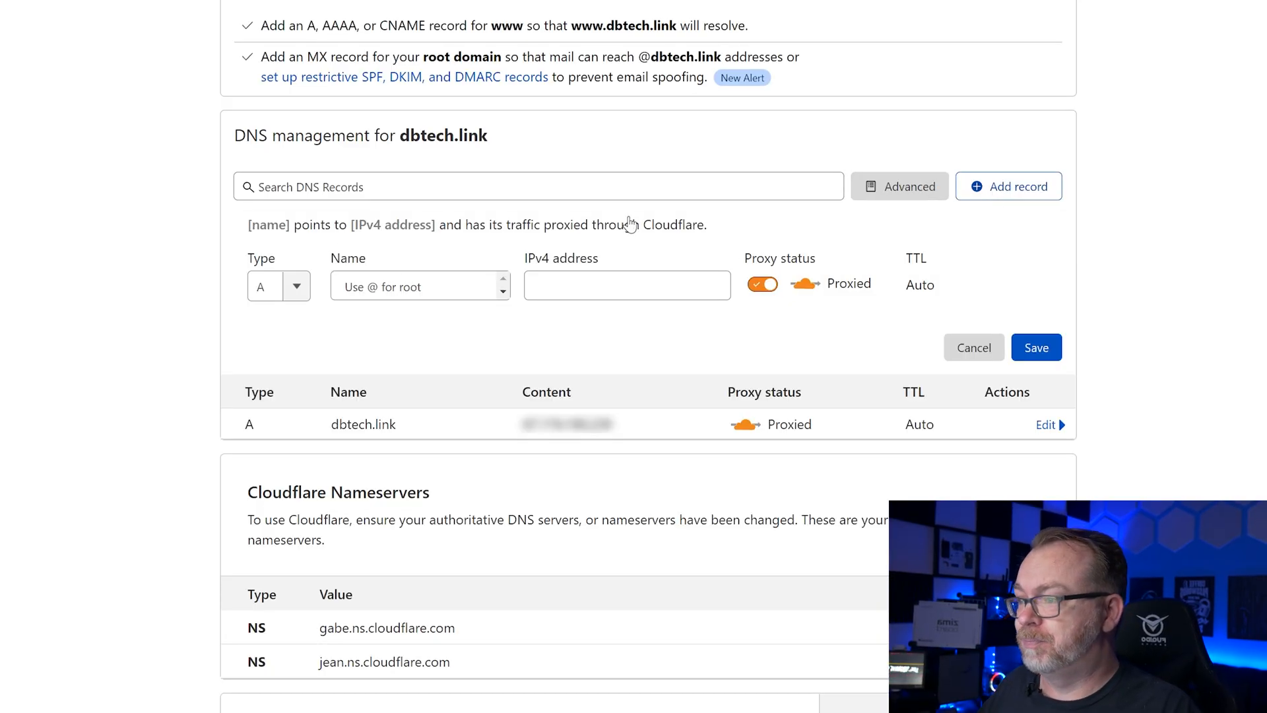
left_click(279, 285)
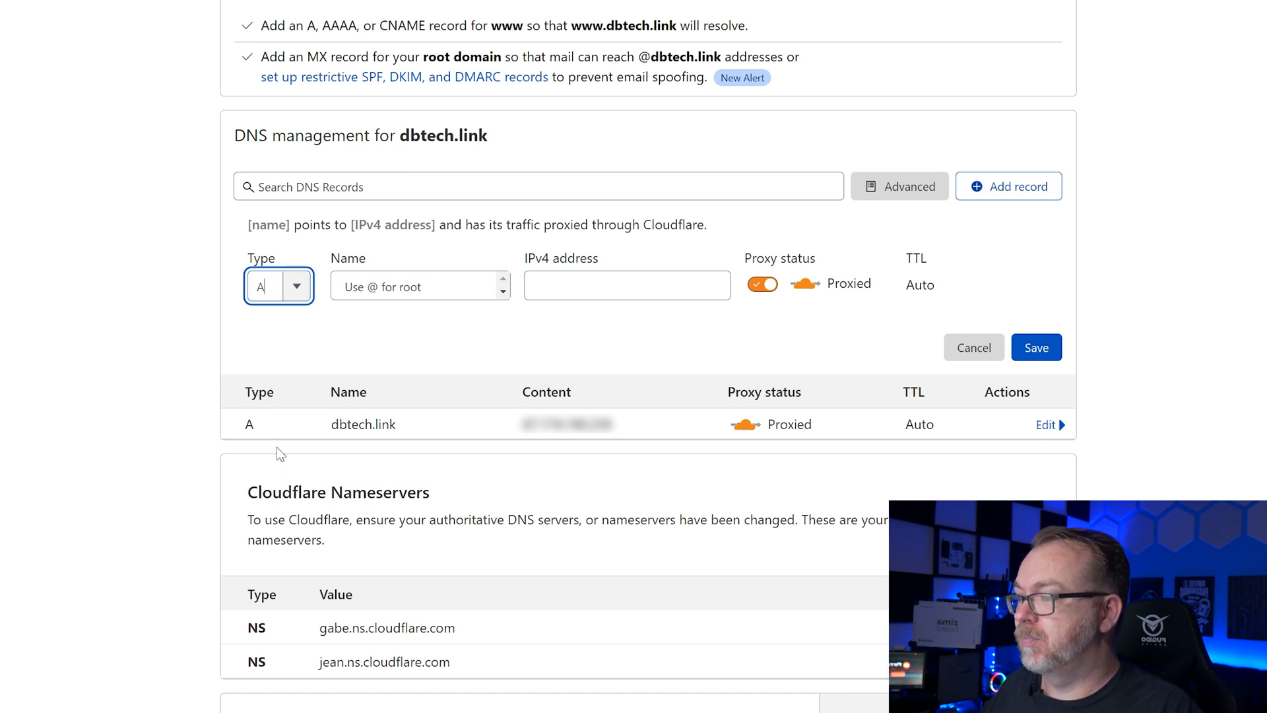
left_click(279, 286)
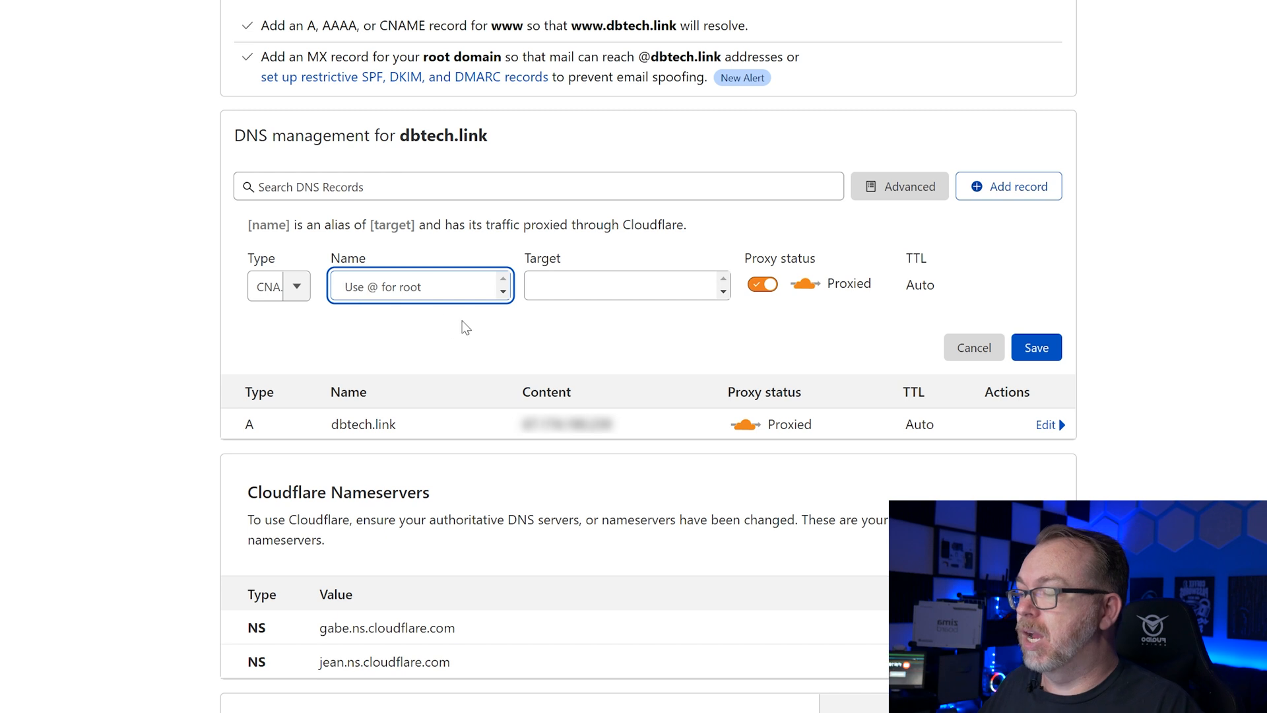
type("v")
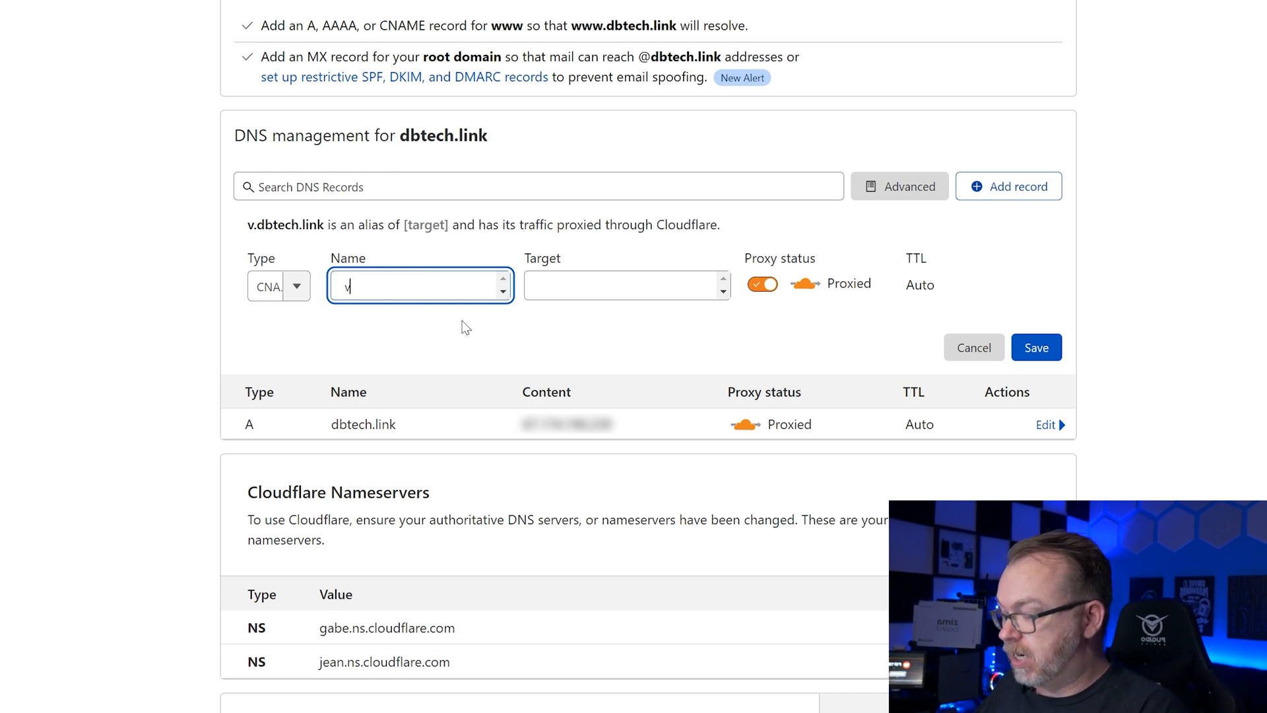
type("w")
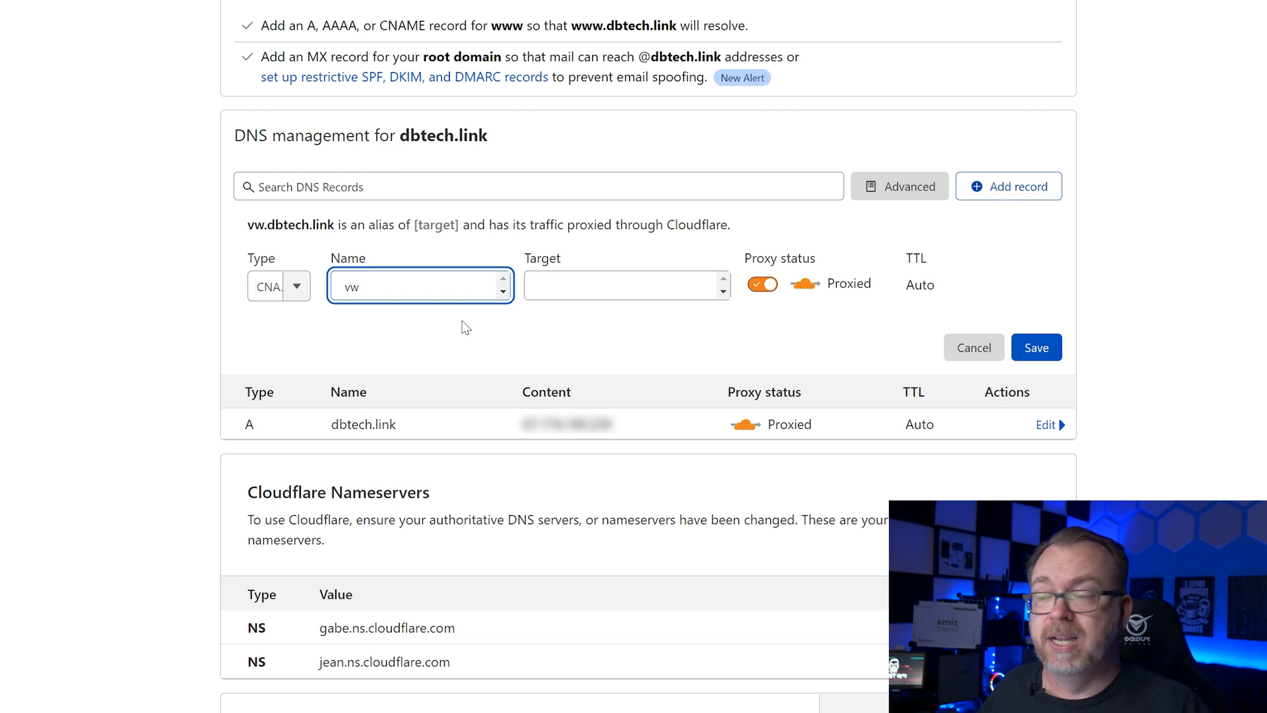
Point the vw record's target to @ (dbtech.link) and save it as proxied.
left_click(626, 285)
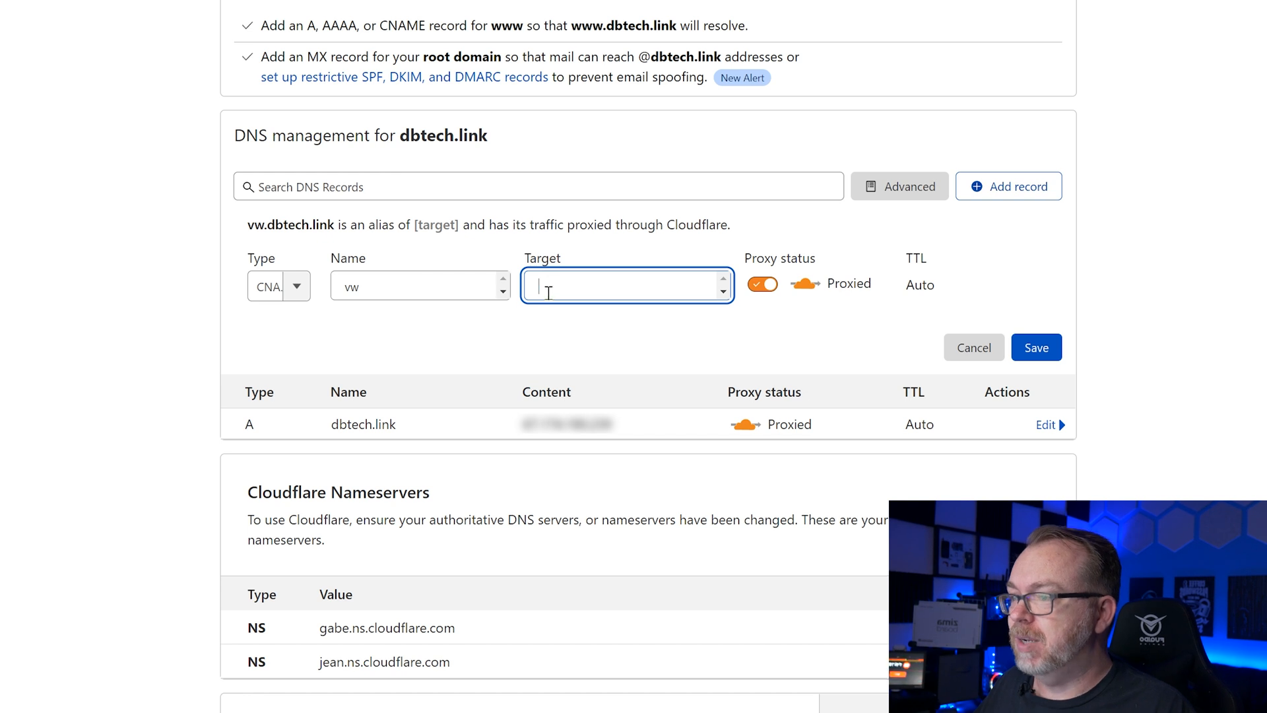
type("@")
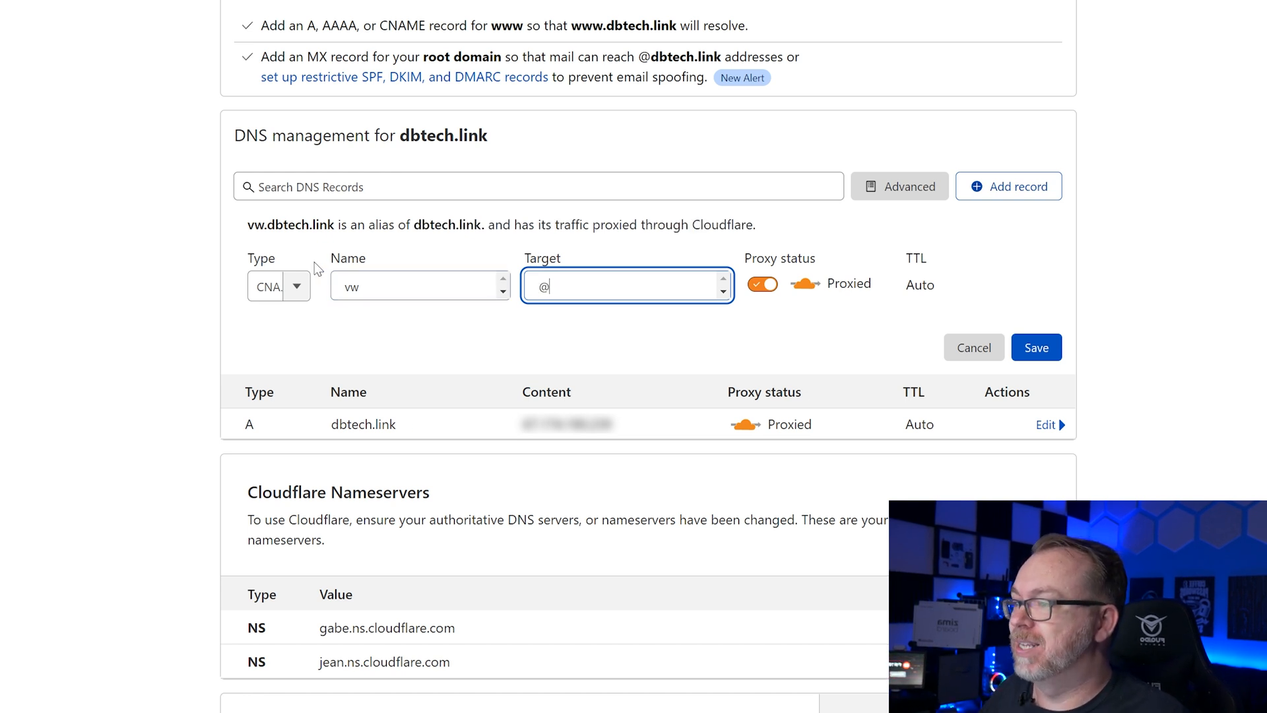
mouse_move(249, 224)
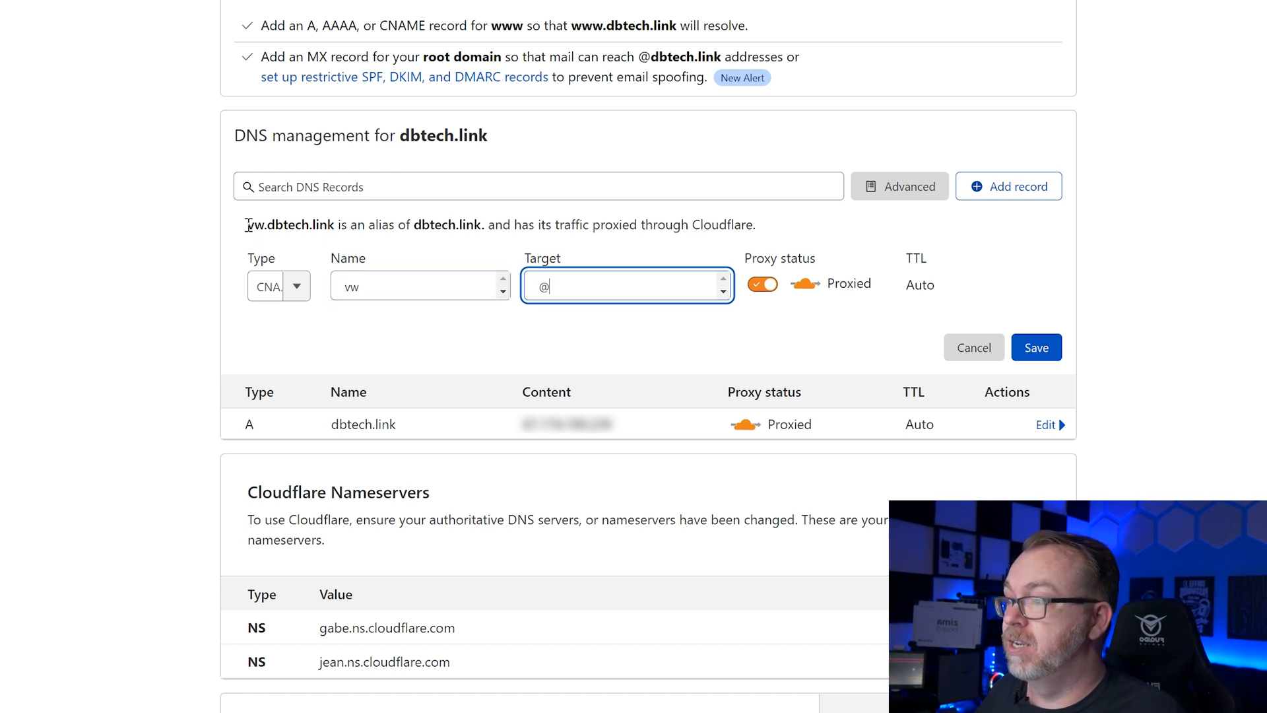
double_click(289, 225)
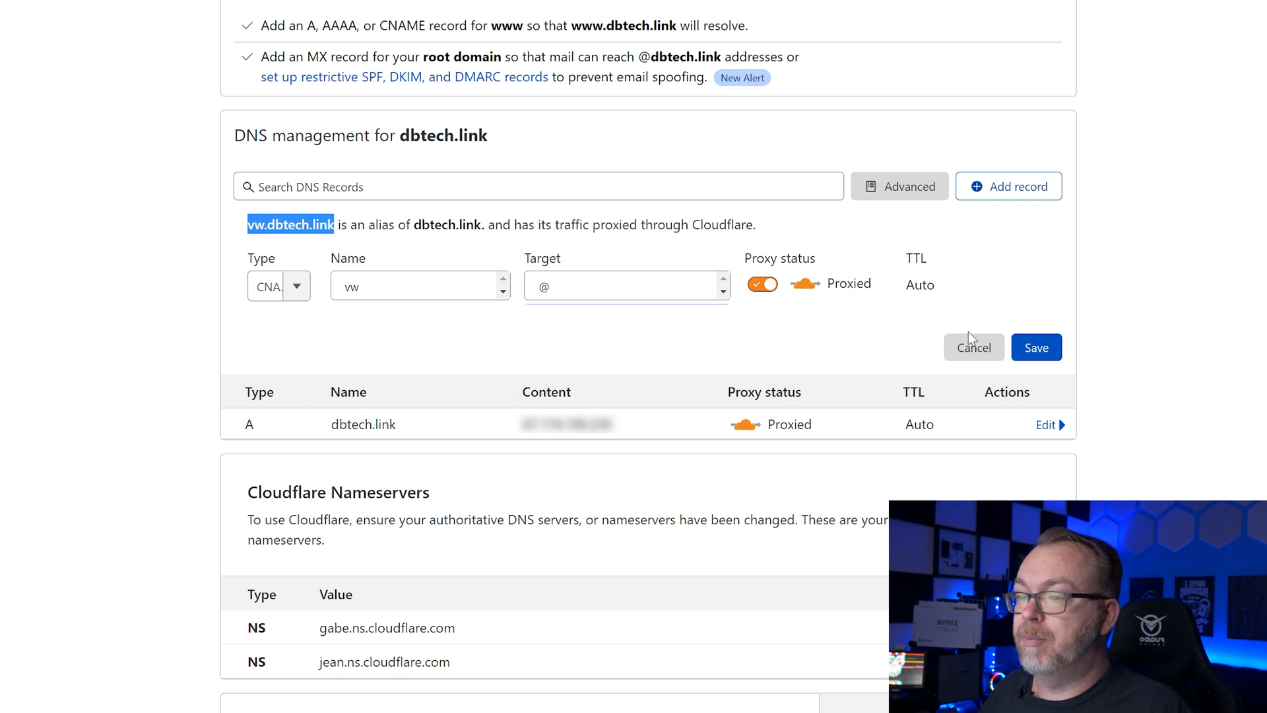
left_click(1036, 347)
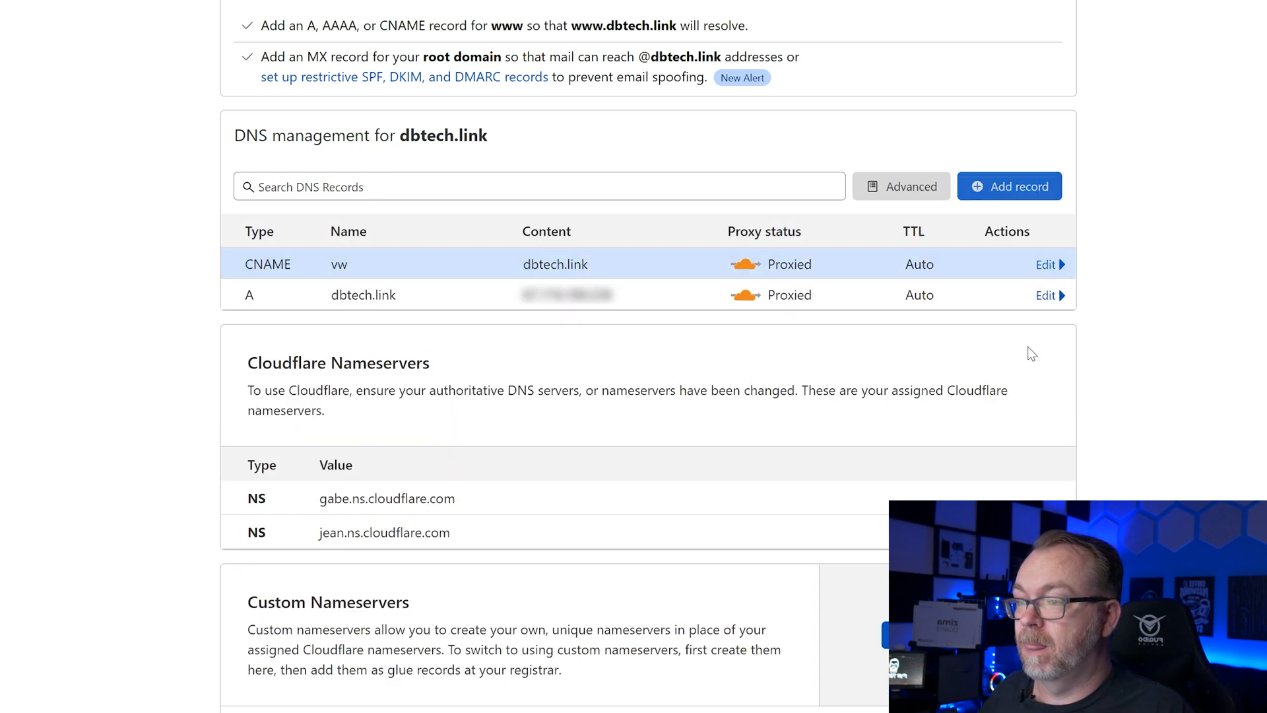
mouse_move(804, 336)
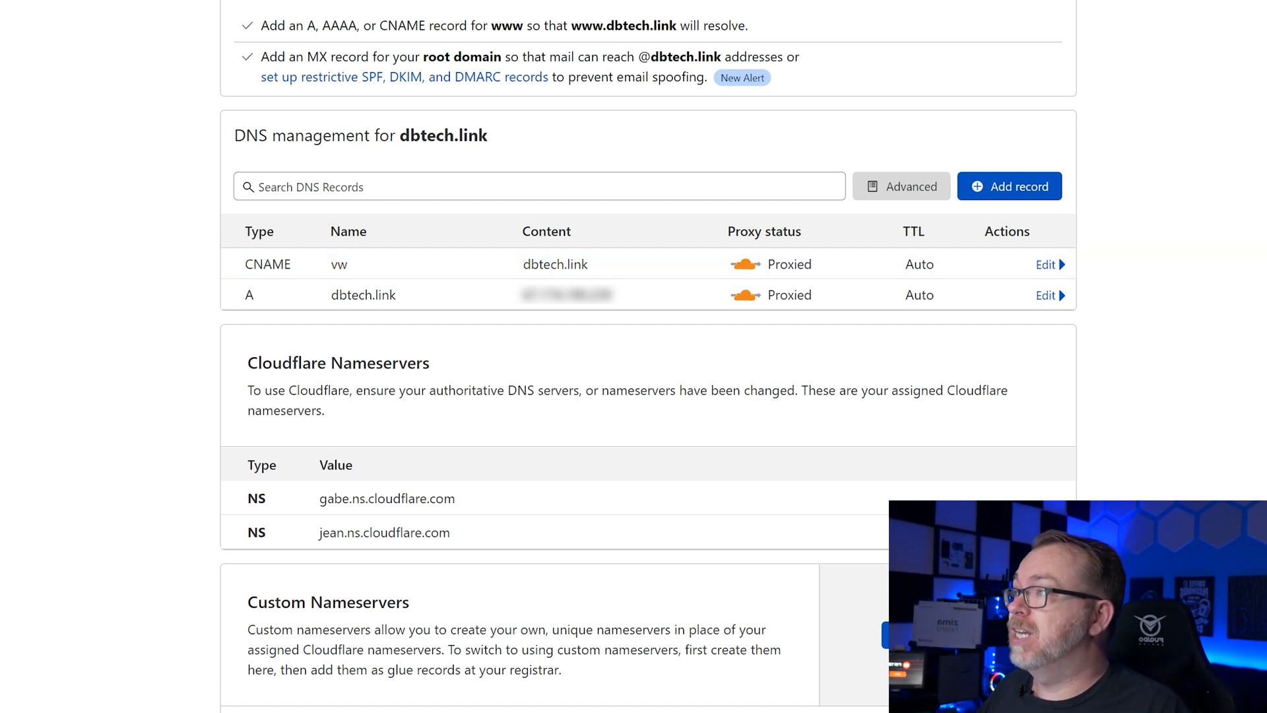
Start a new proxy host with domain vw.dbtech.link on the http scheme.
left_click(282, 7)
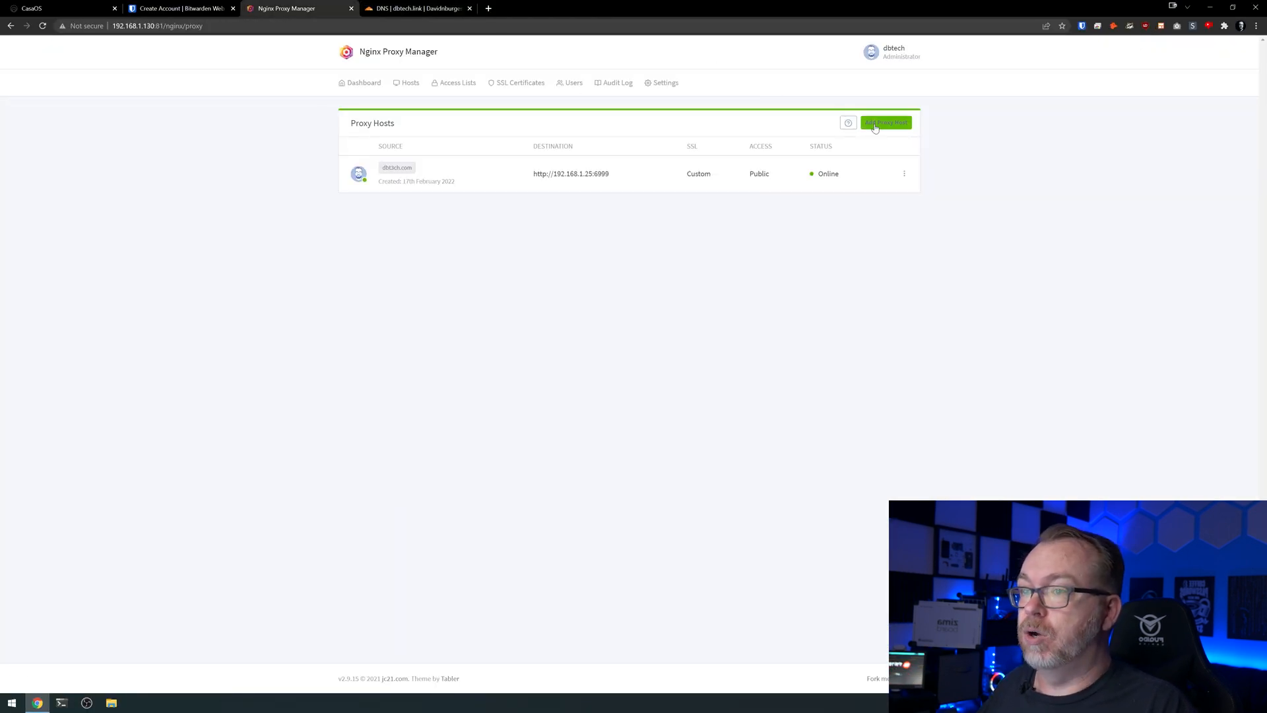
left_click(886, 122)
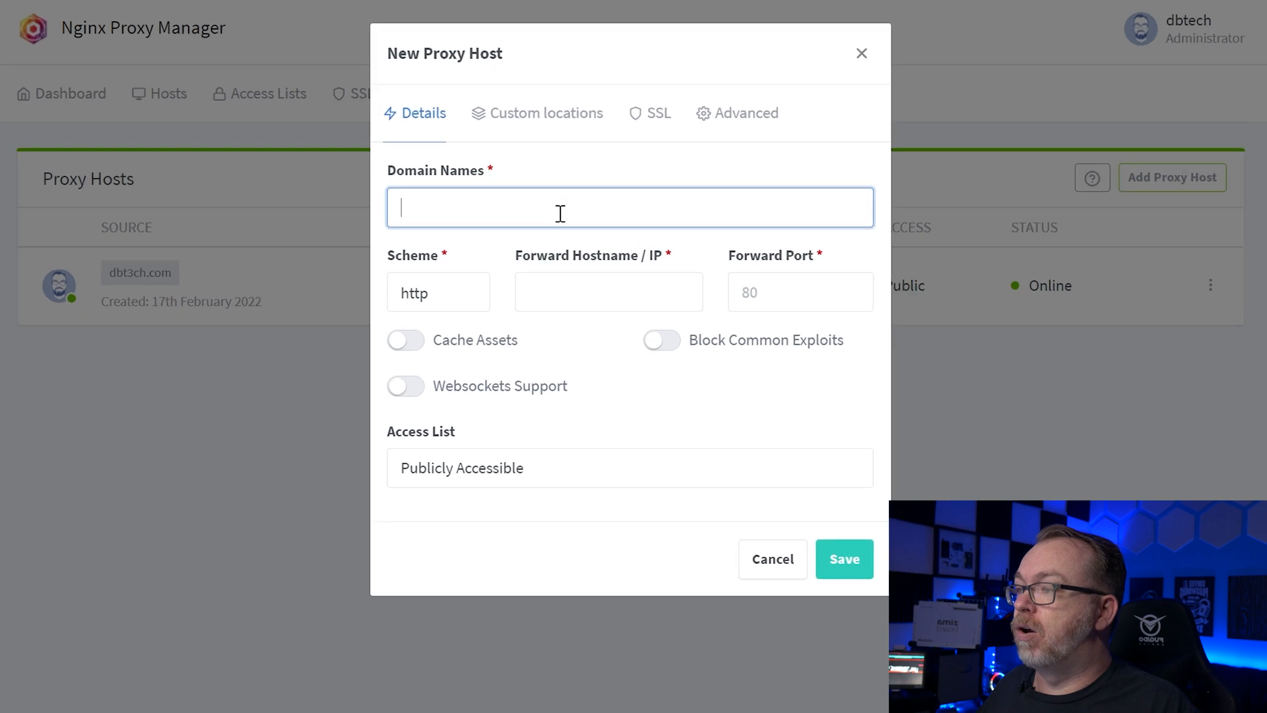
type("vw.dbtech.link")
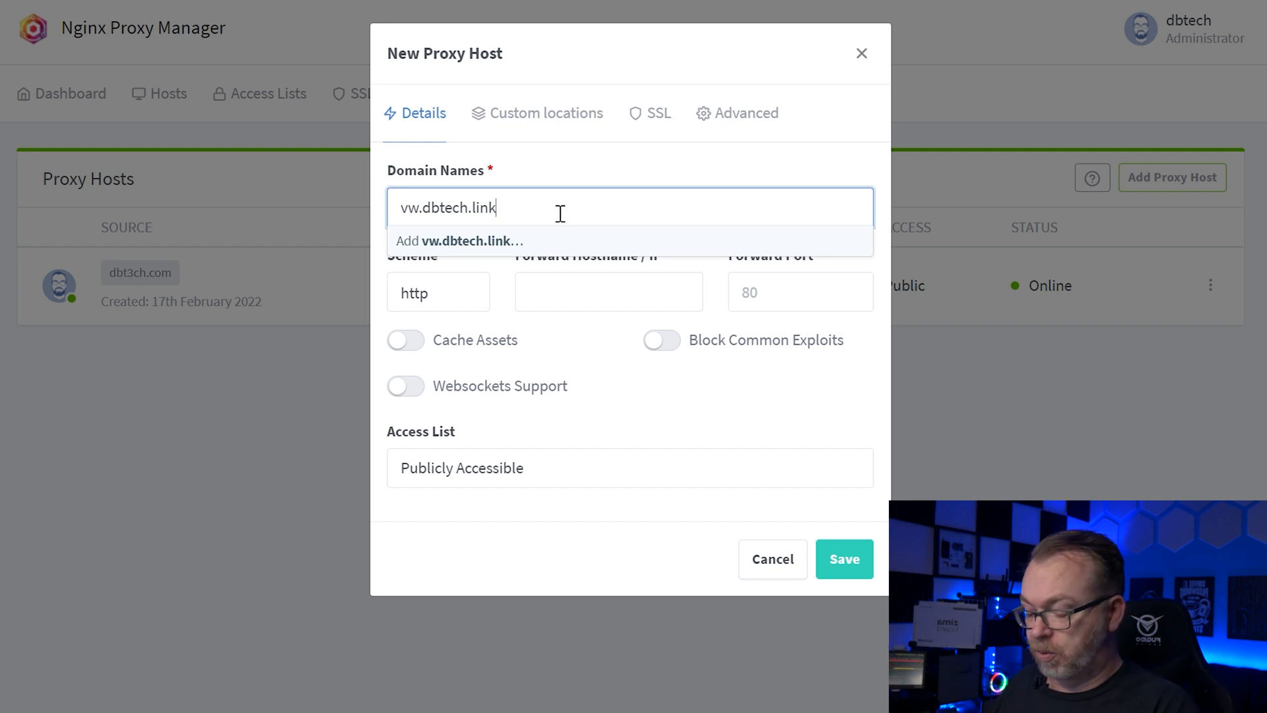
left_click(468, 240)
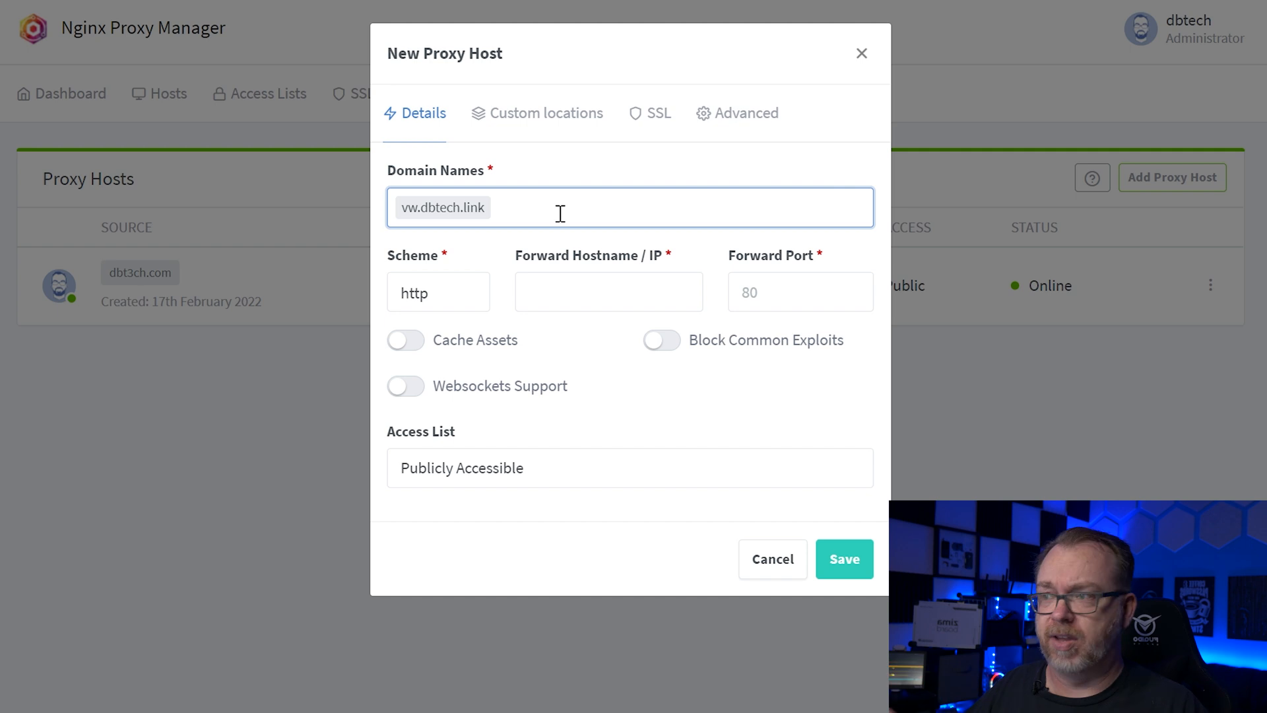
left_click(438, 292)
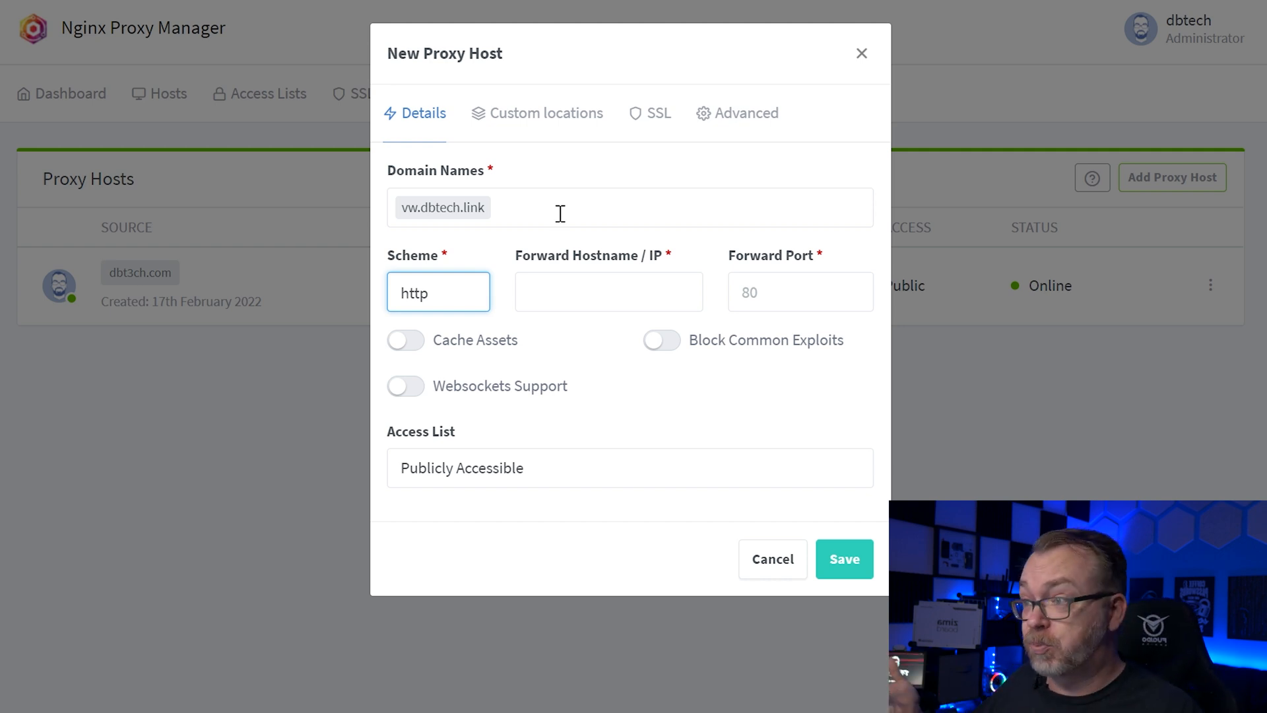
Forward it to 192.168.1.130 port 8888 with caching, exploit blocking and websockets support on.
left_click(609, 292)
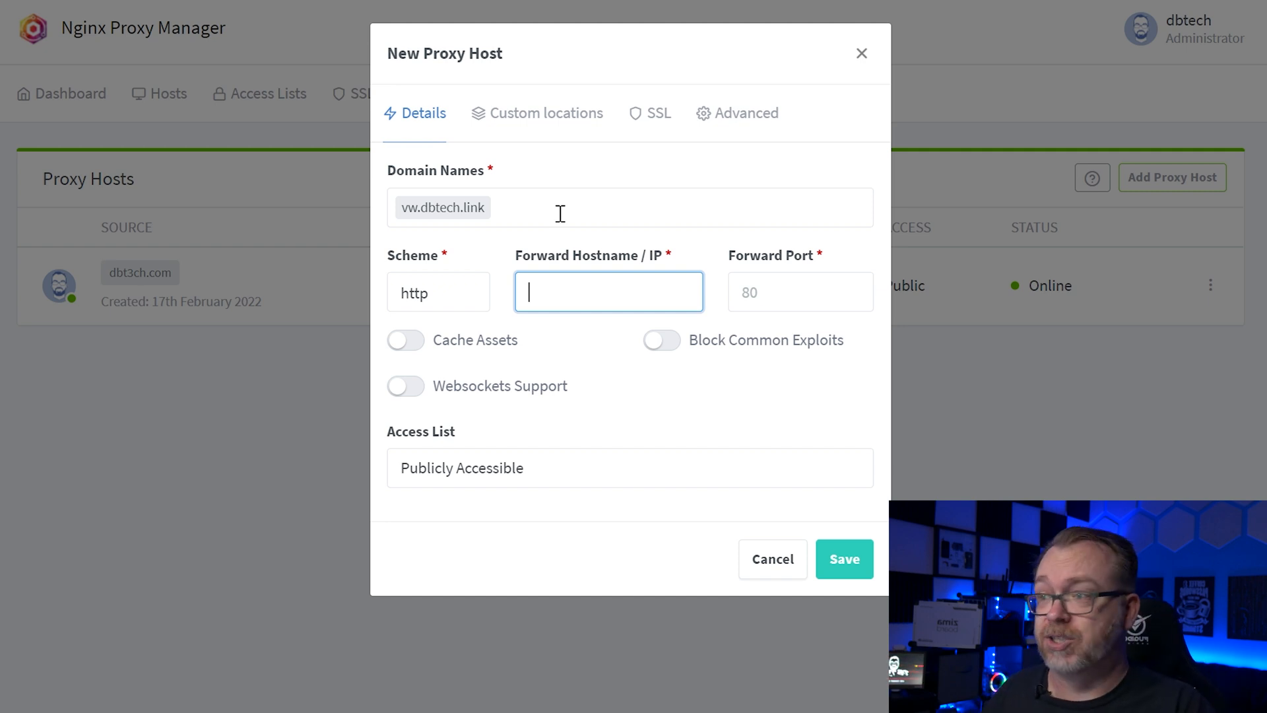
type("192.168")
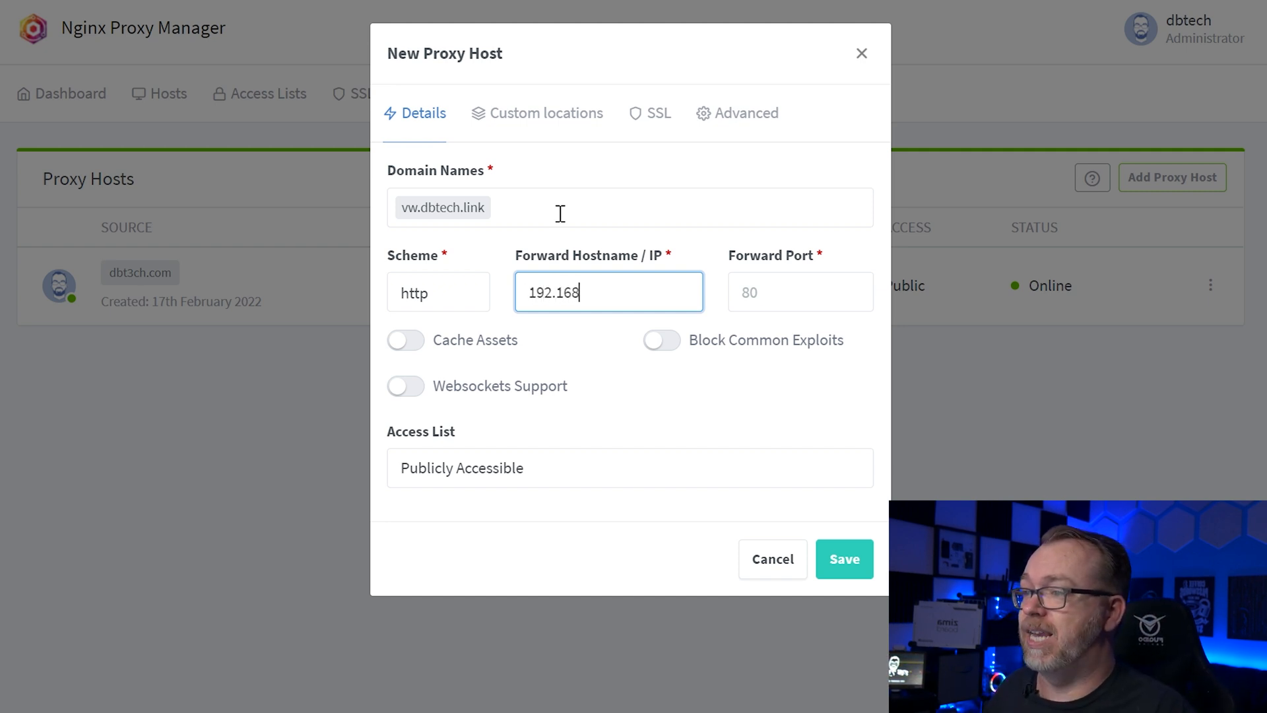
type(".1.130")
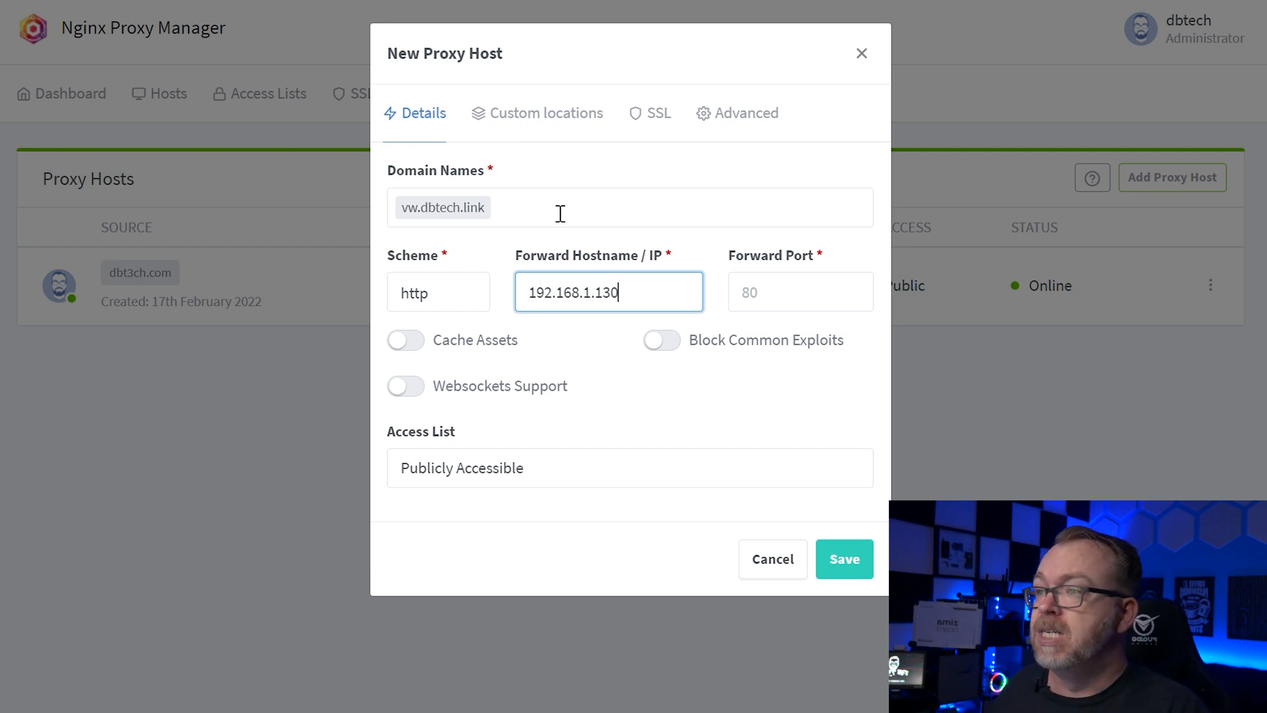
left_click(800, 292)
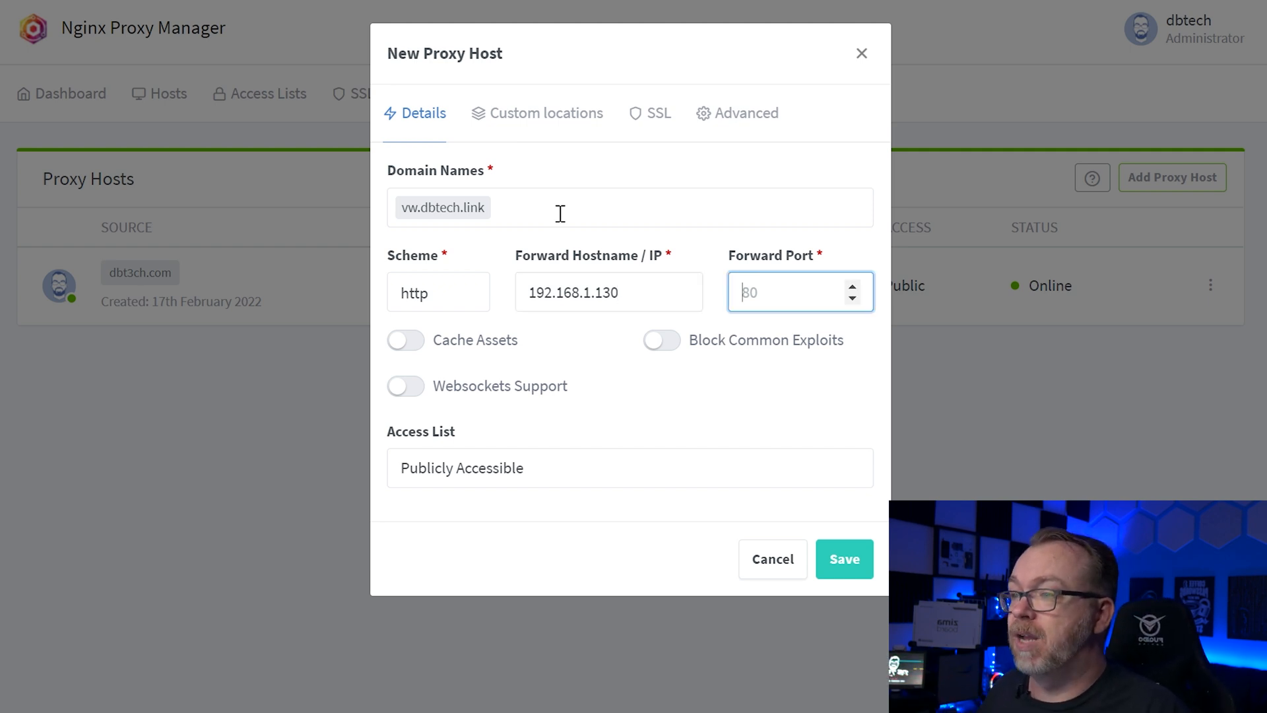
type("888")
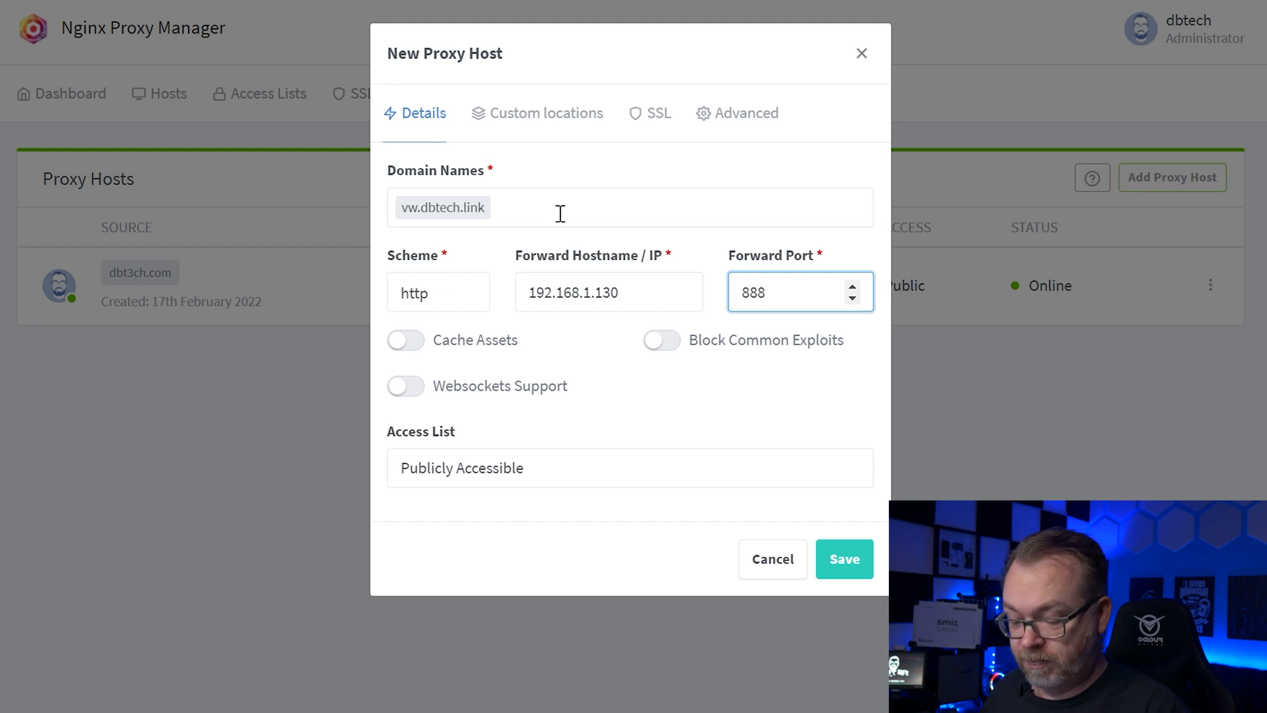
type("8")
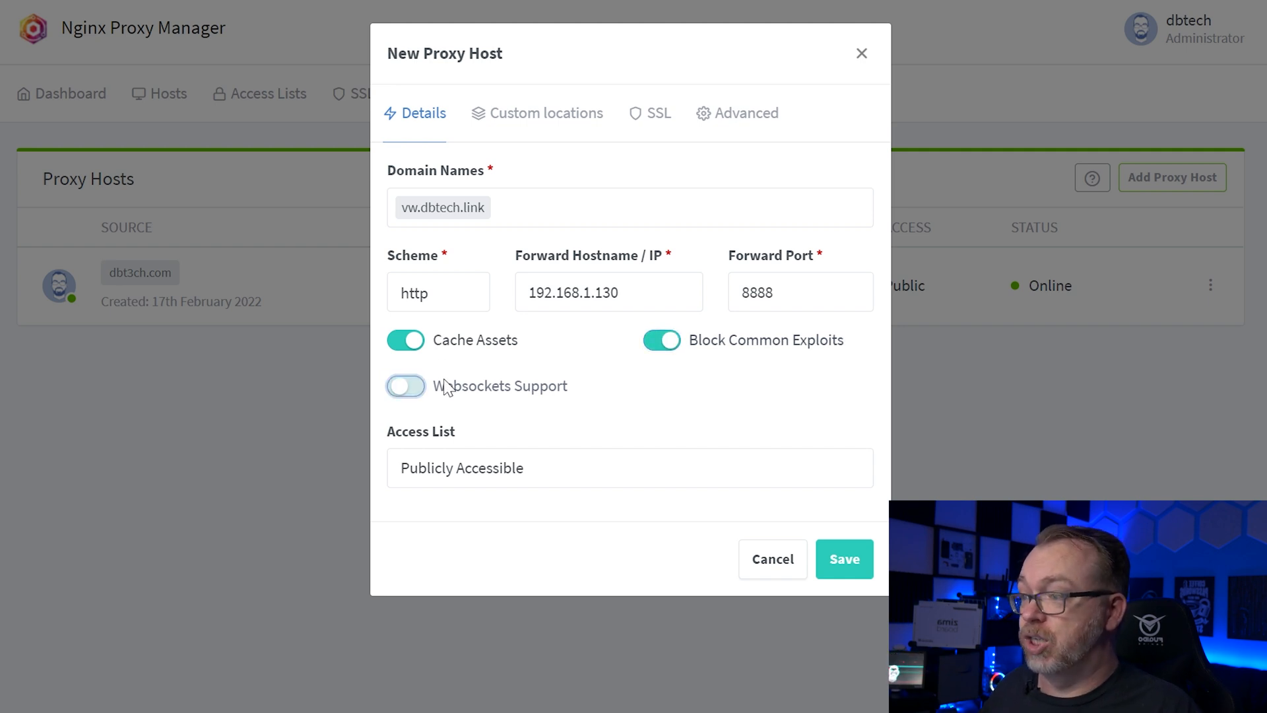
left_click(405, 385)
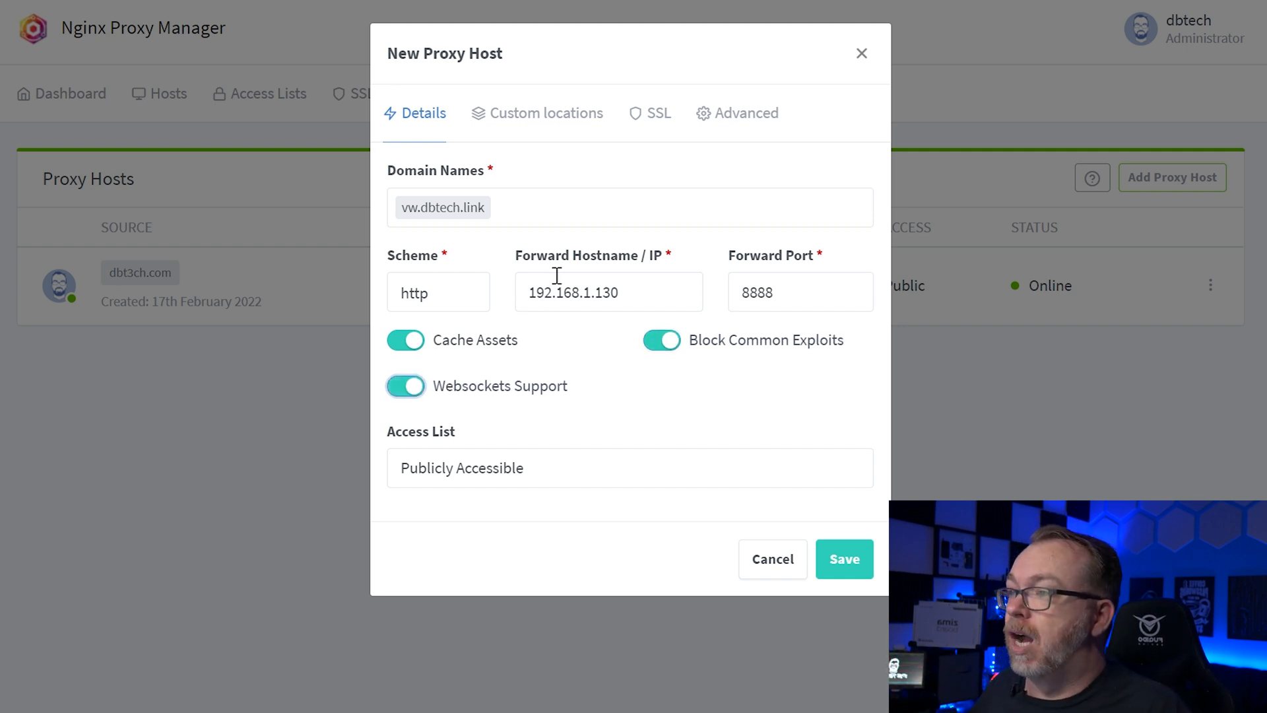
mouse_move(649, 122)
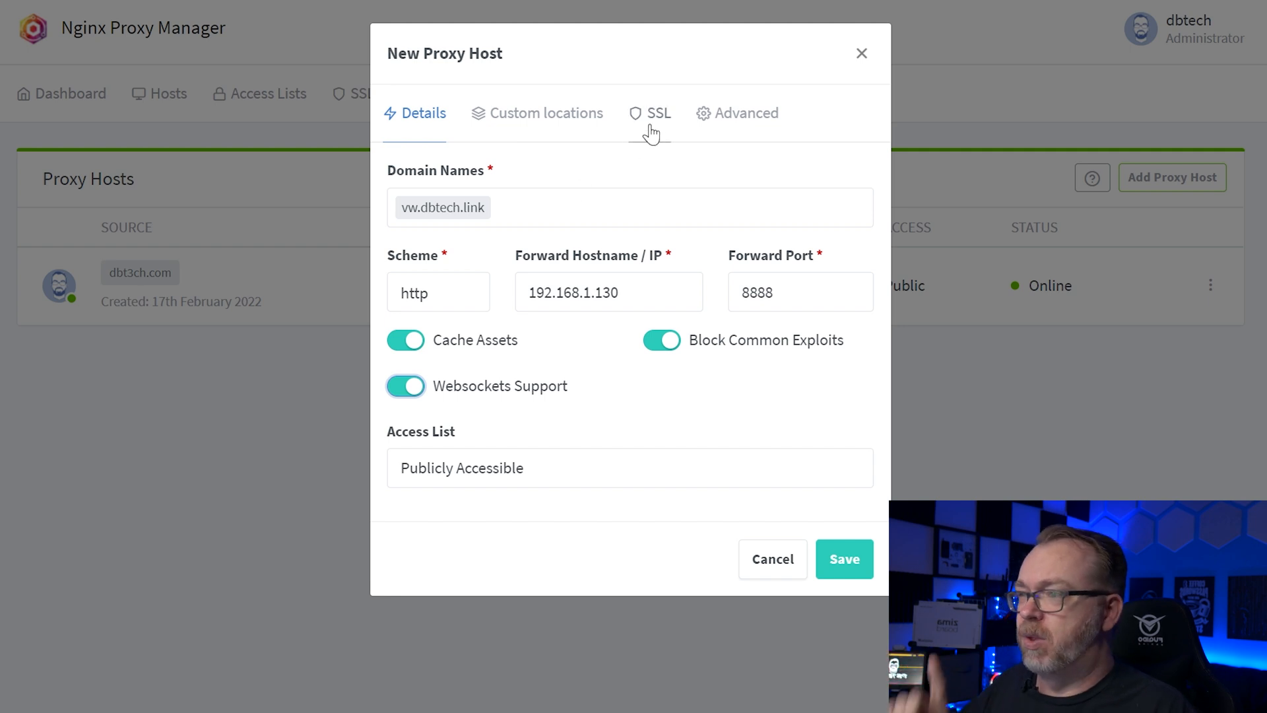
Assign the techLink SSL certificate with Force SSL, HTTP/2, HSTS and HSTS subdomains enabled.
left_click(659, 112)
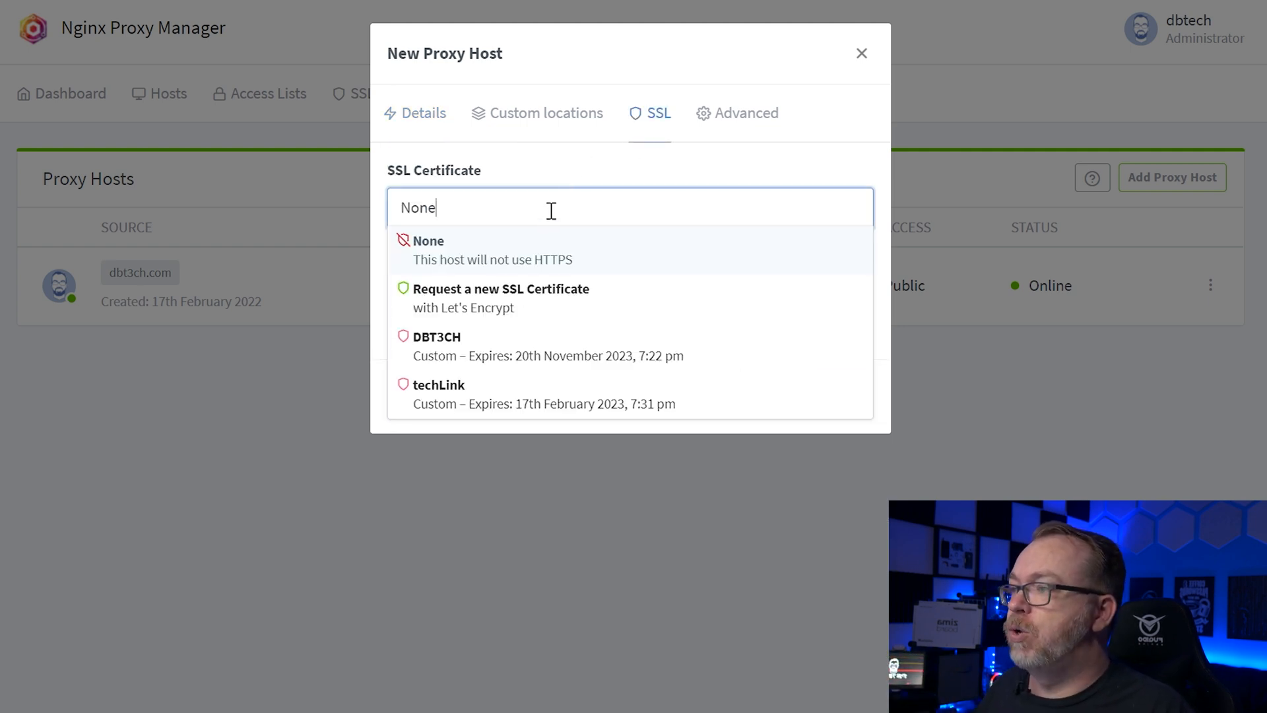
left_click(438, 393)
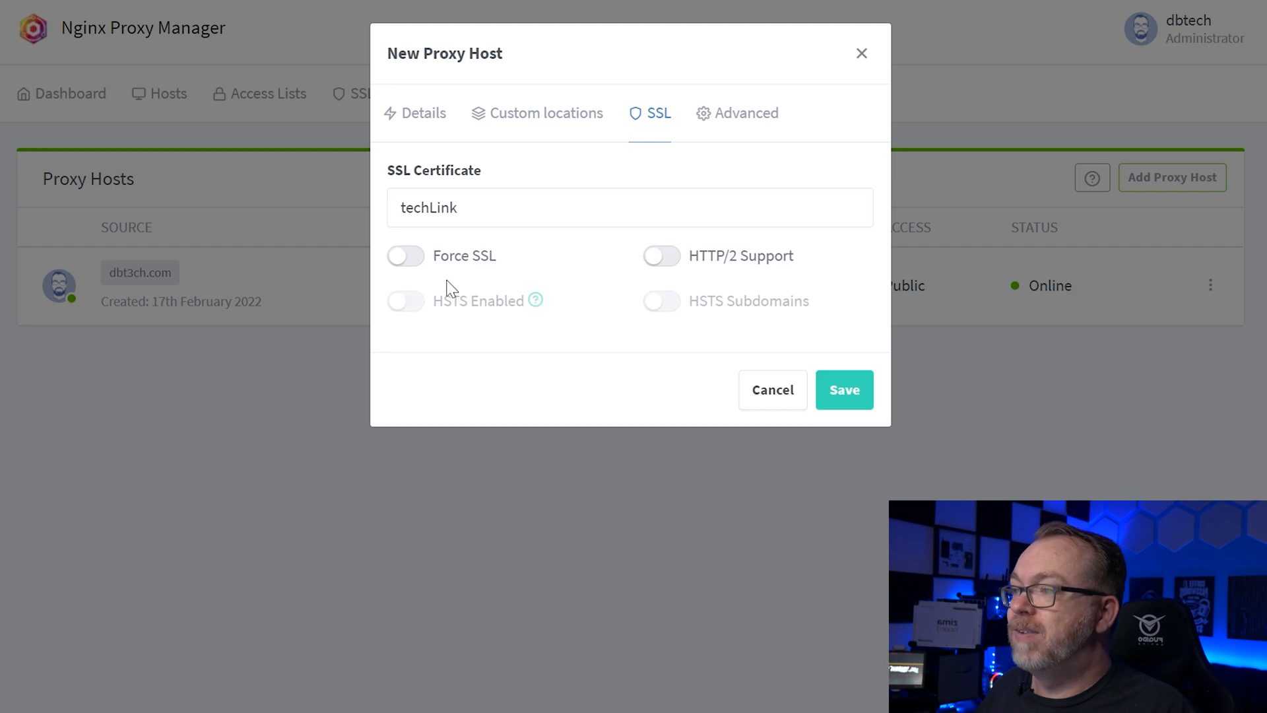
left_click(405, 255)
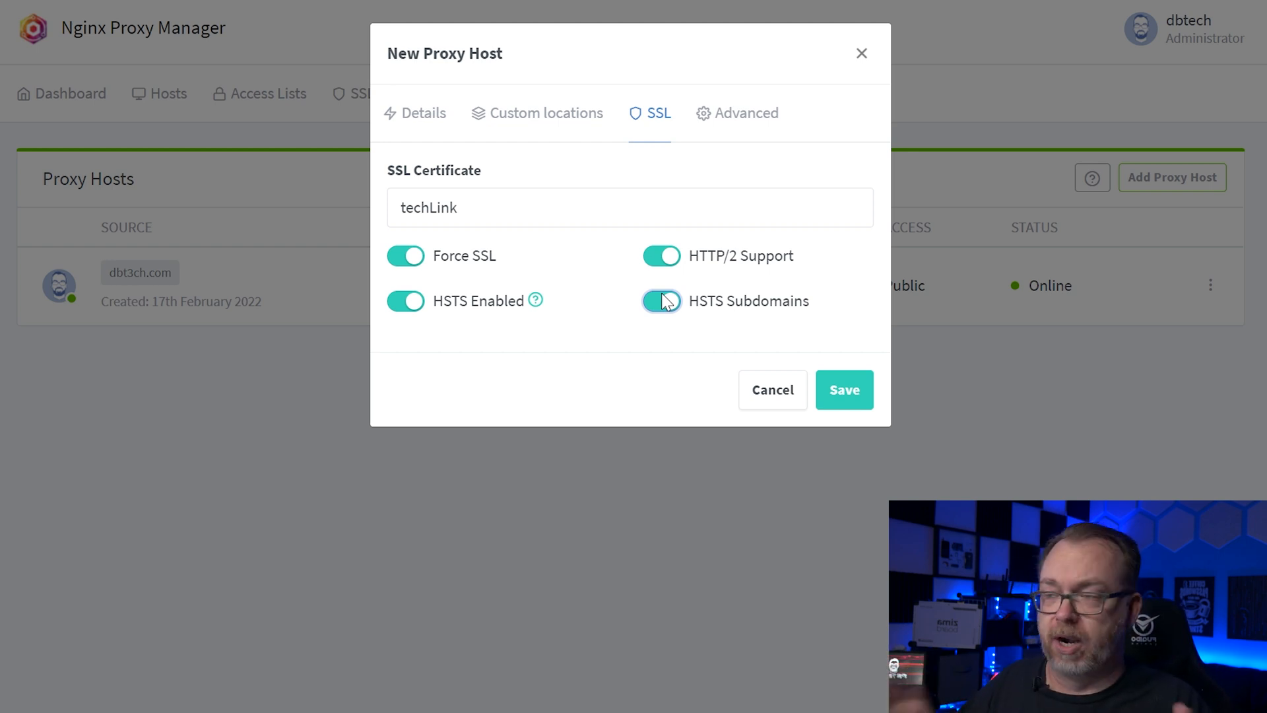
mouse_move(646, 281)
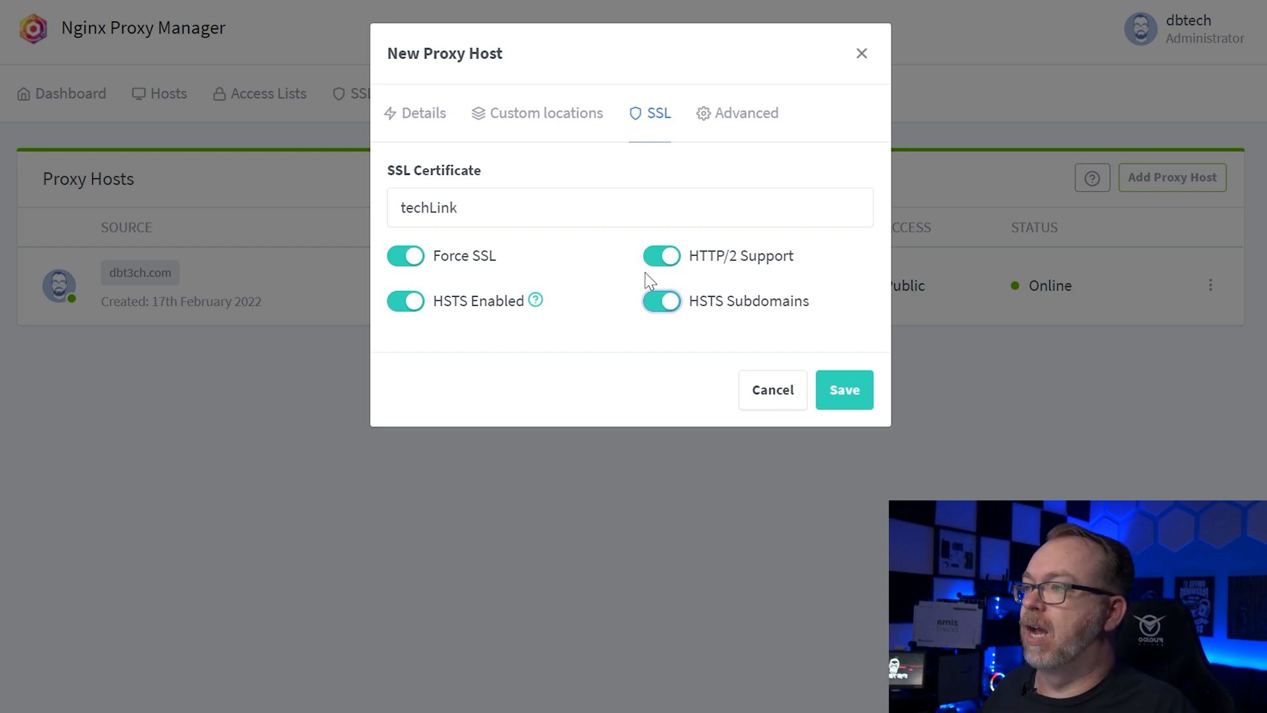
left_click(422, 112)
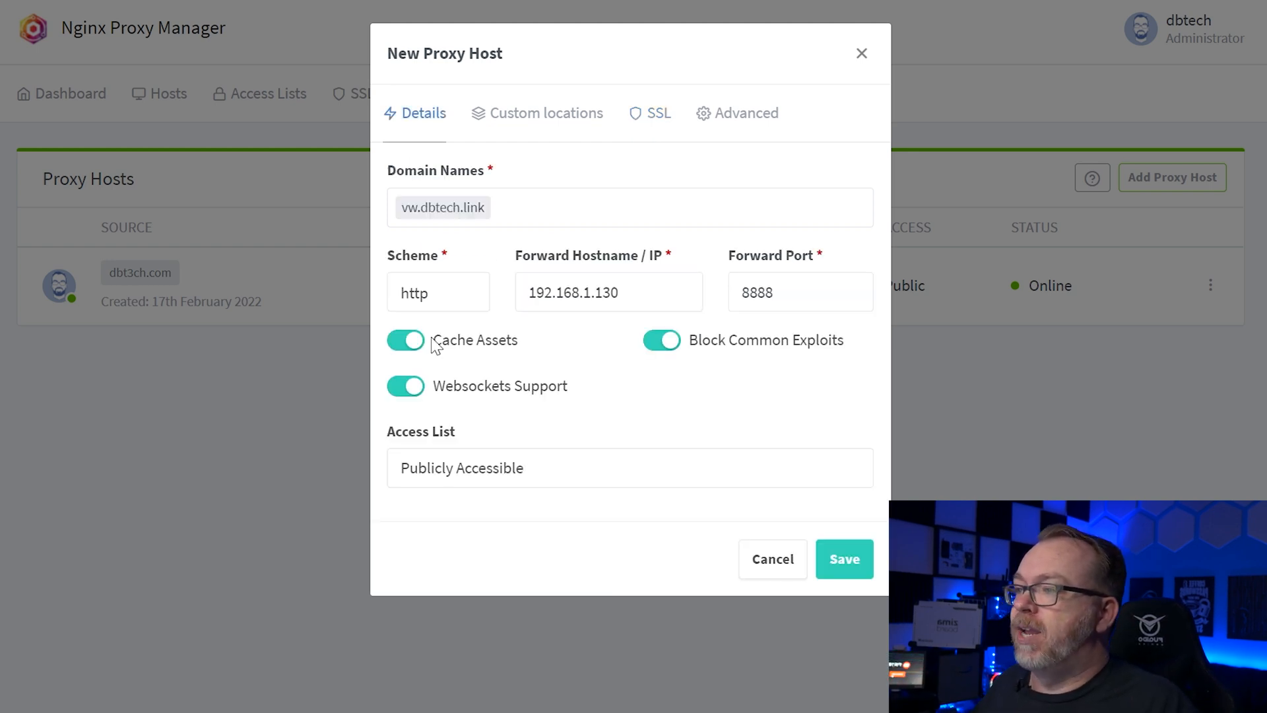
mouse_move(461, 517)
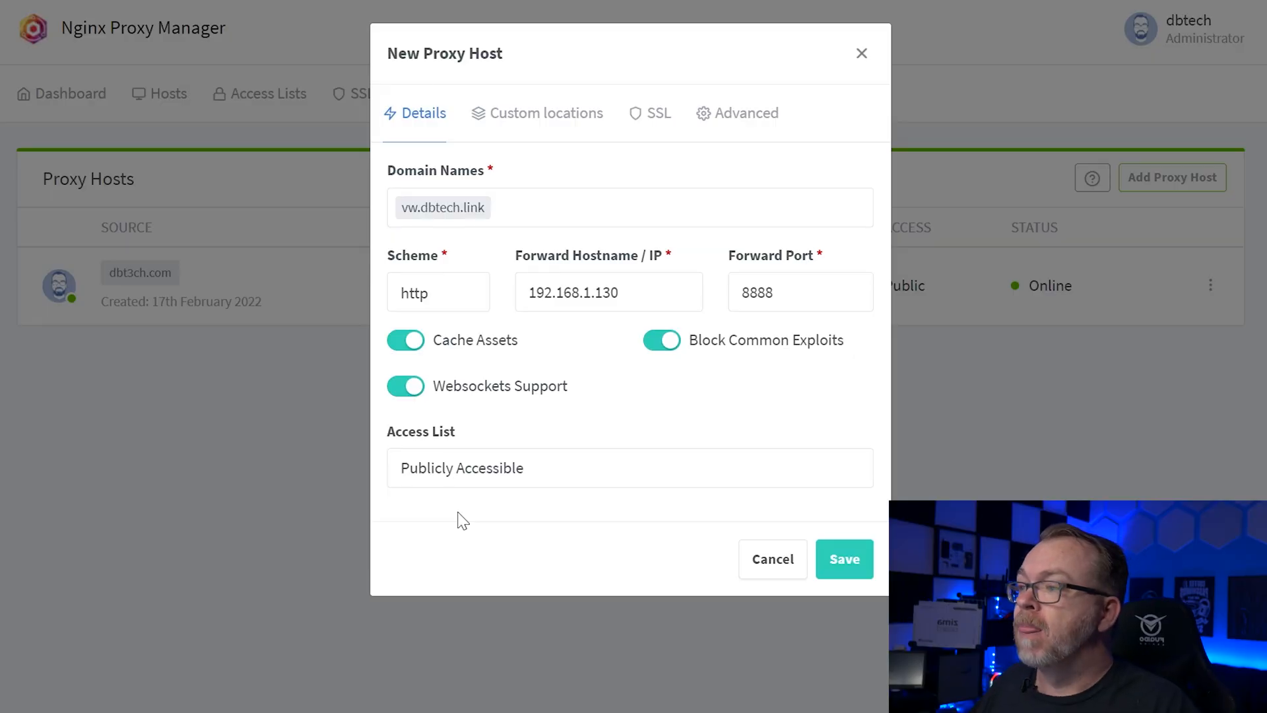
mouse_move(470, 512)
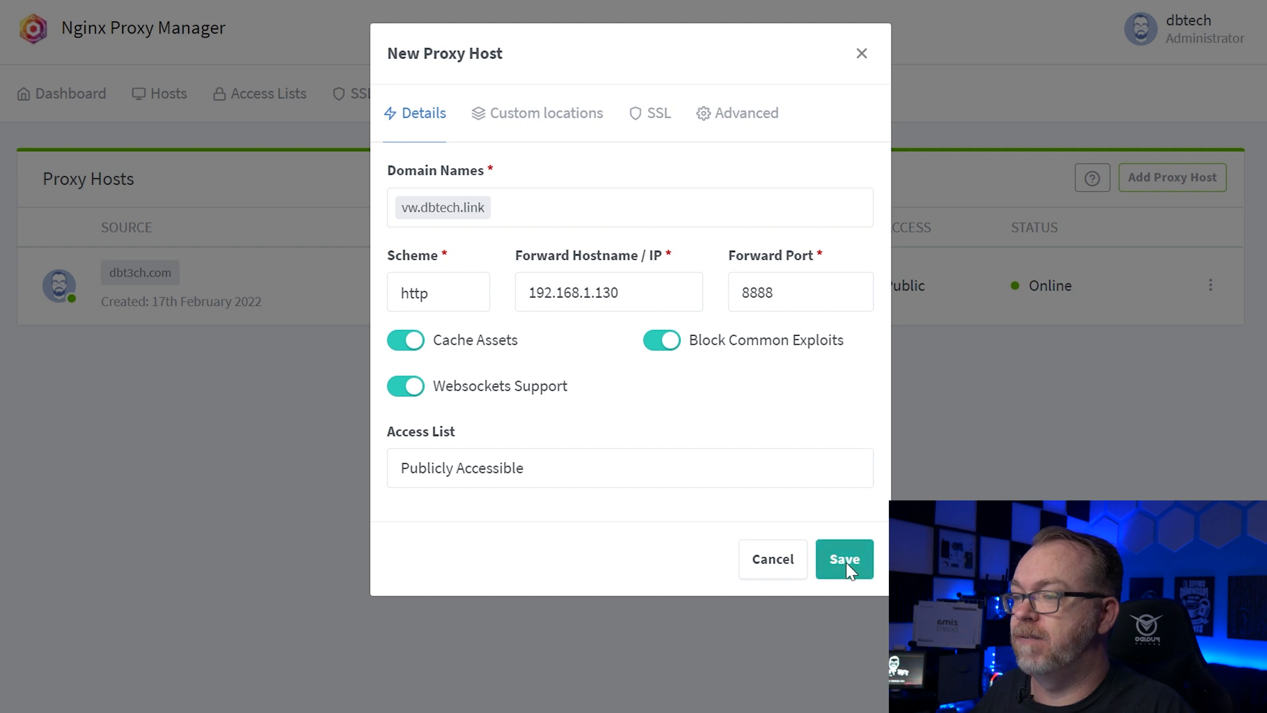
Save the vw.dbtech.link proxy host and visit it to reach the Bitwarden login page.
left_click(843, 559)
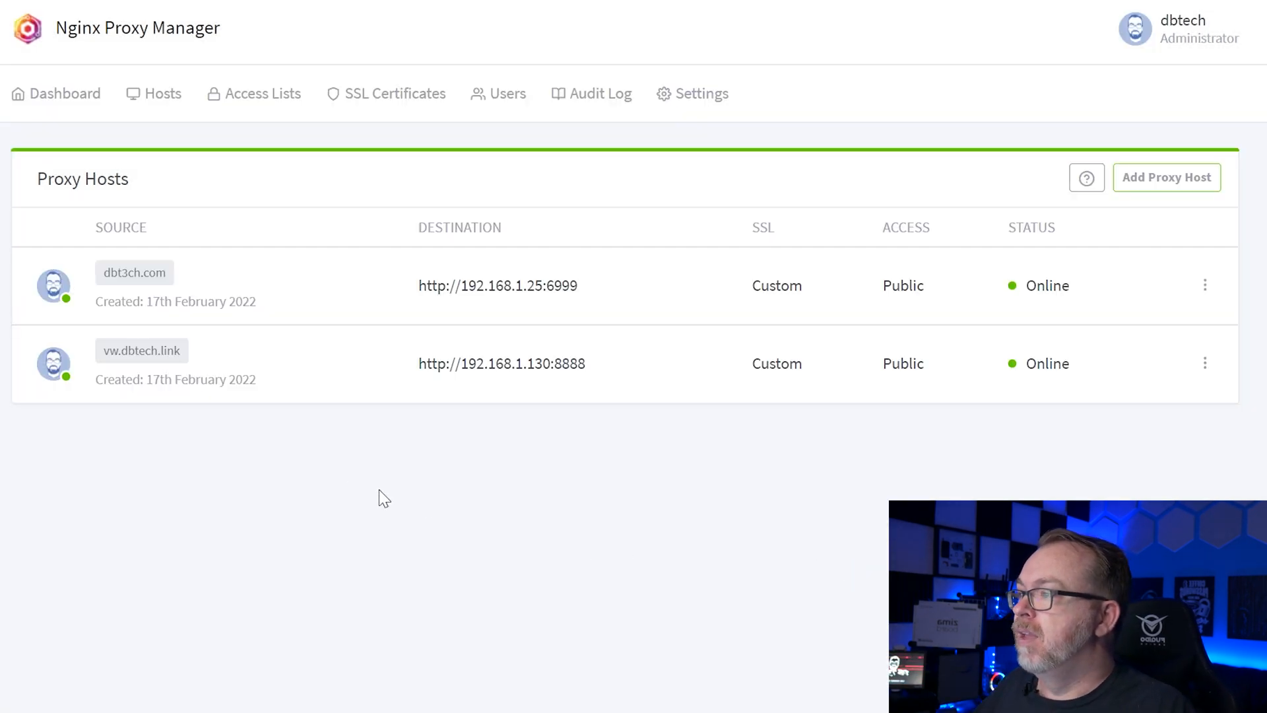
mouse_move(142, 351)
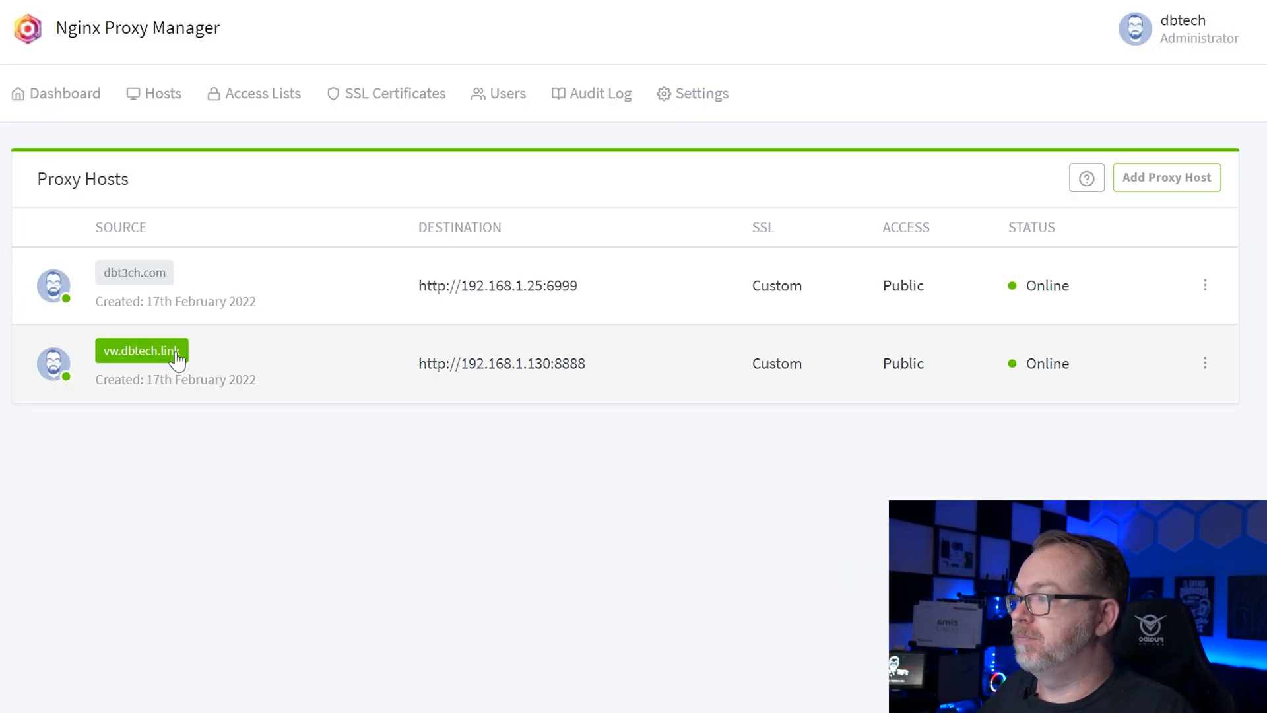
left_click(141, 351)
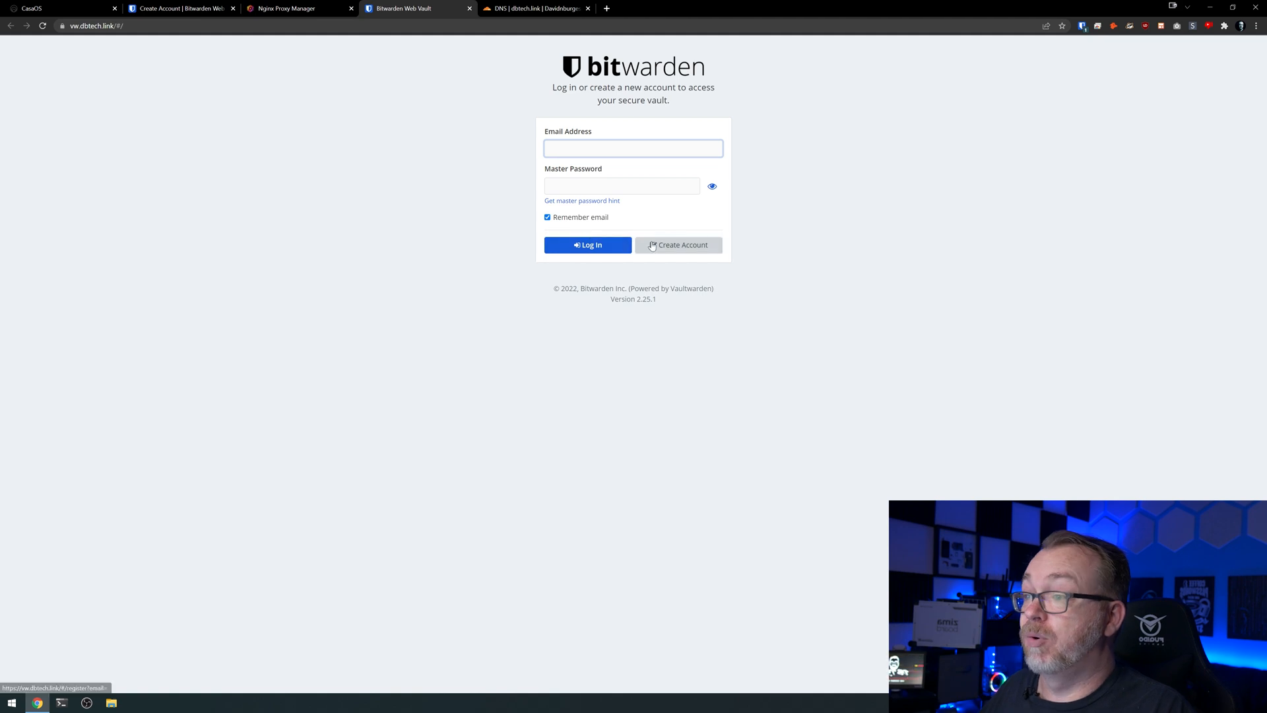
Register a new account with email, name, master password and hint, then log in to the empty vault.
left_click(677, 245)
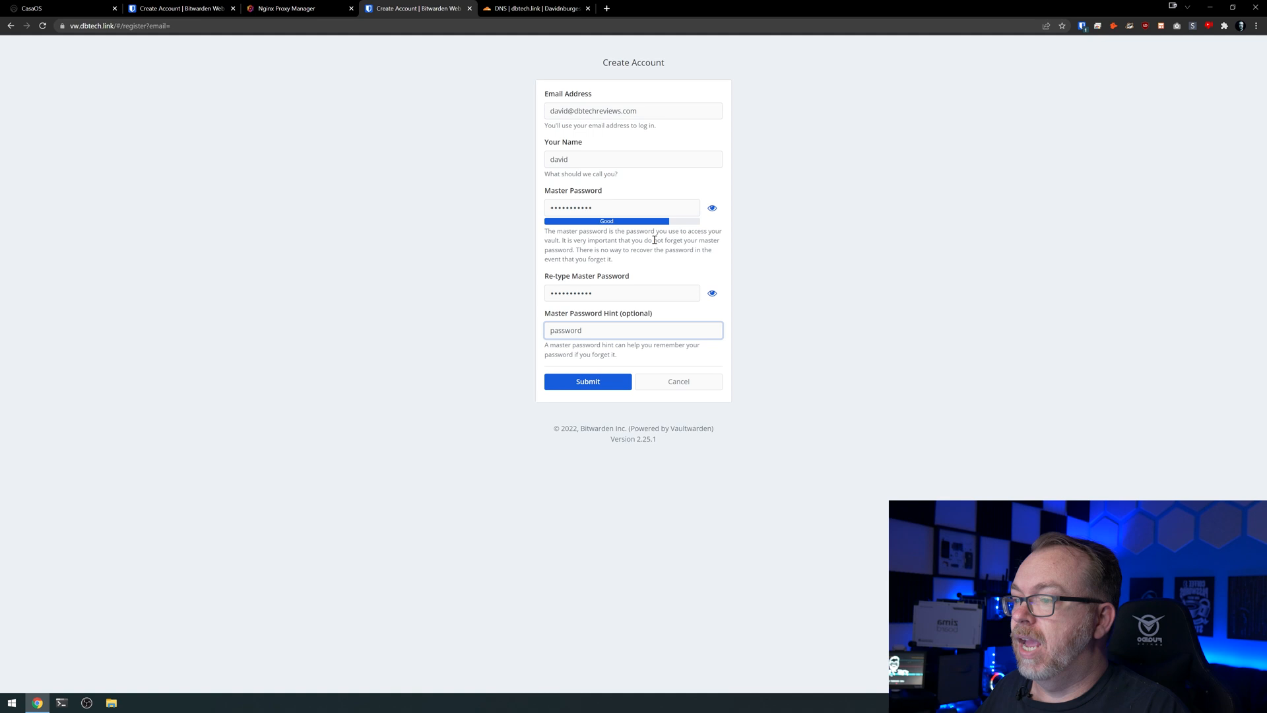
left_click(587, 380)
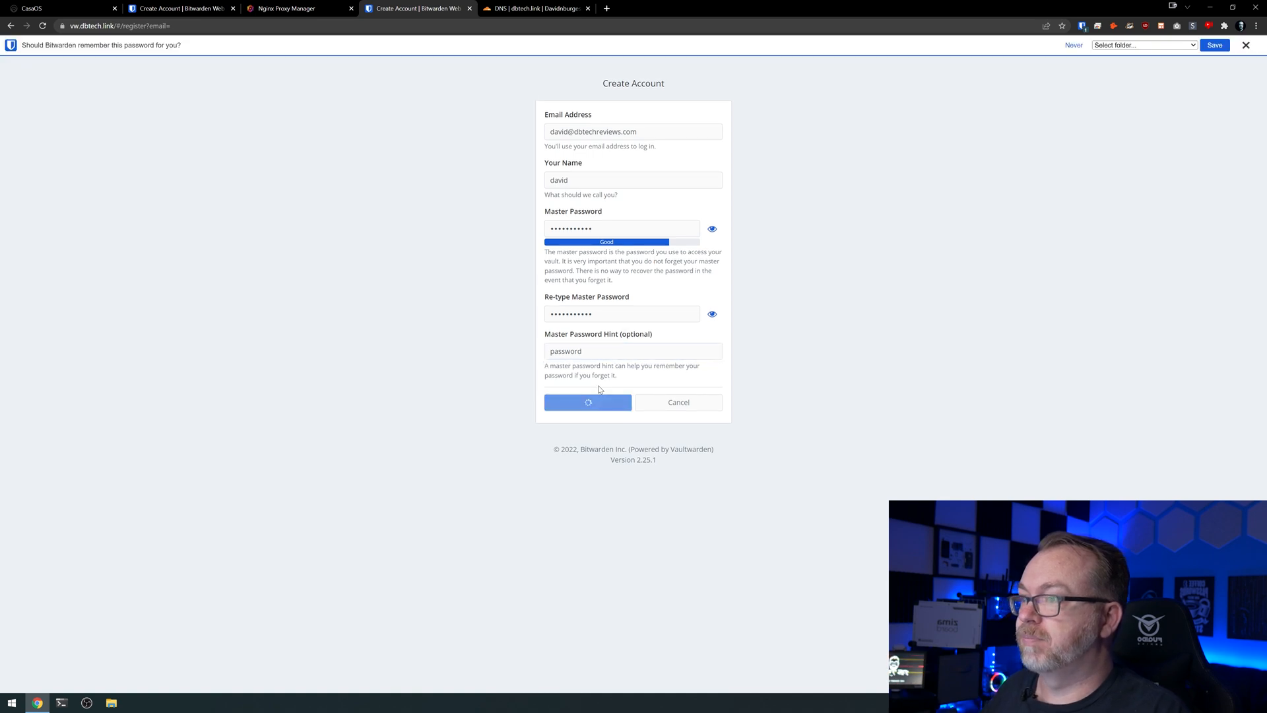
left_click(587, 402)
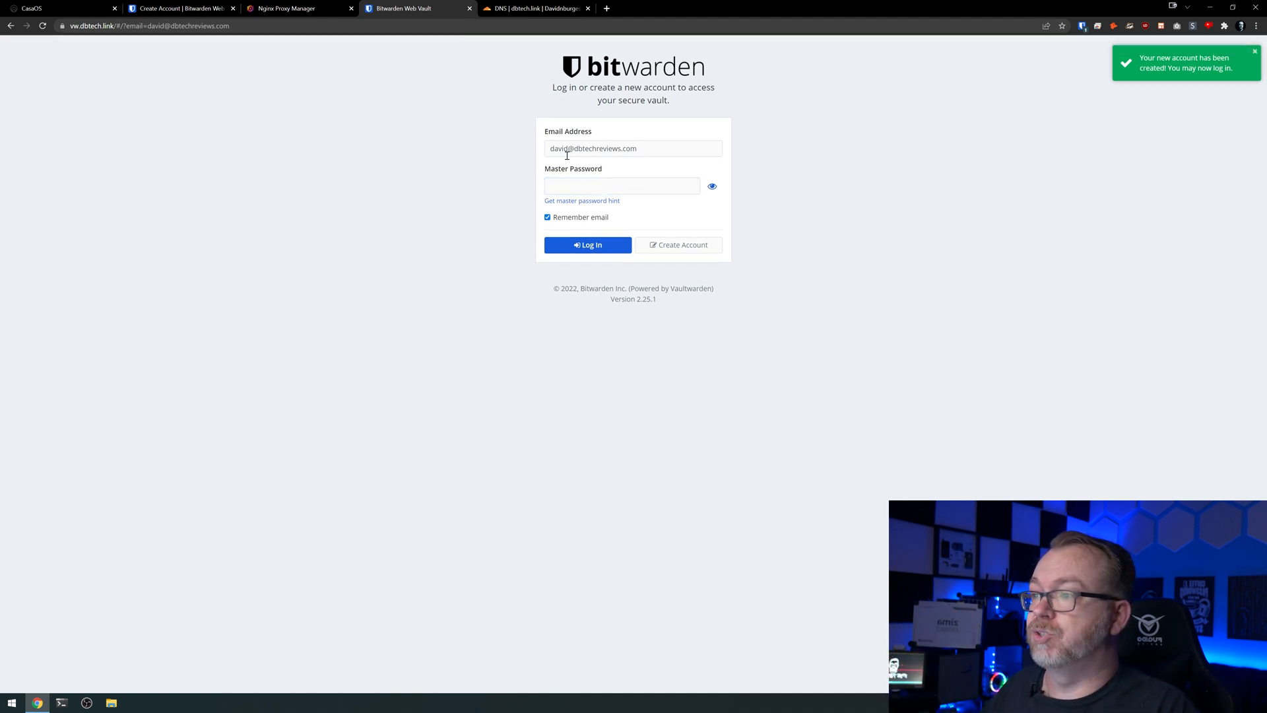
left_click(587, 245)
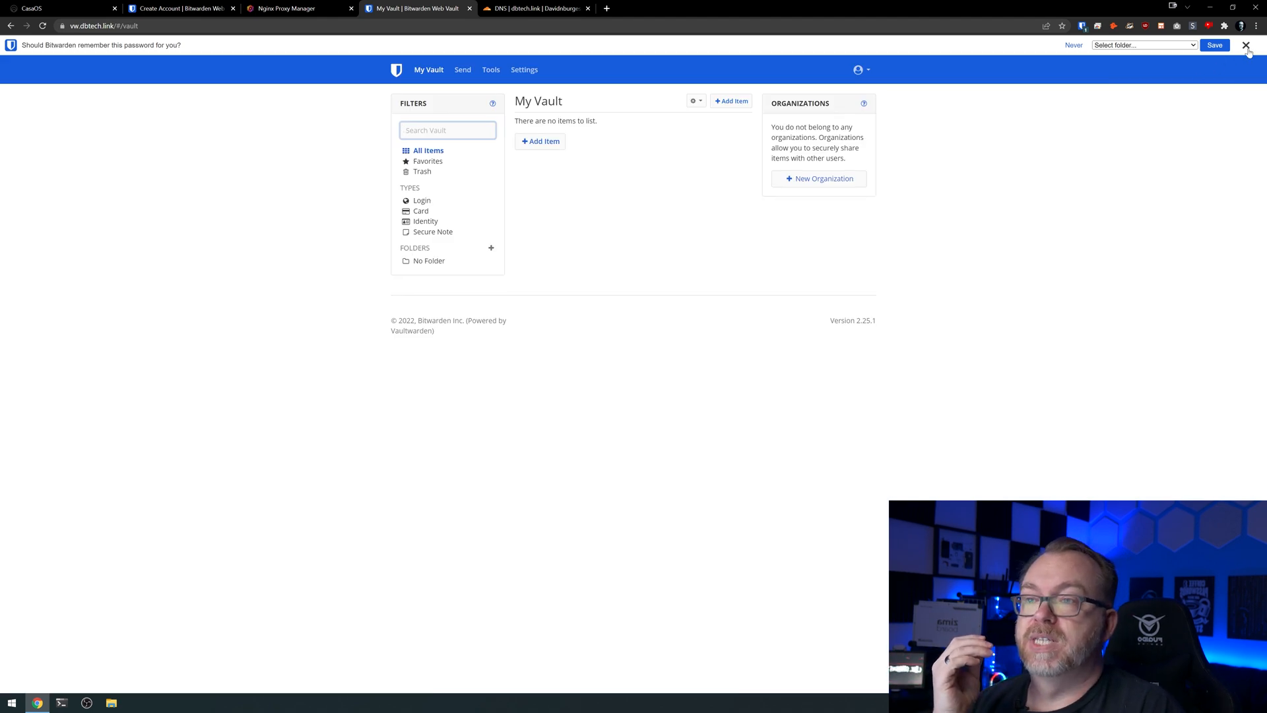
left_click(1247, 45)
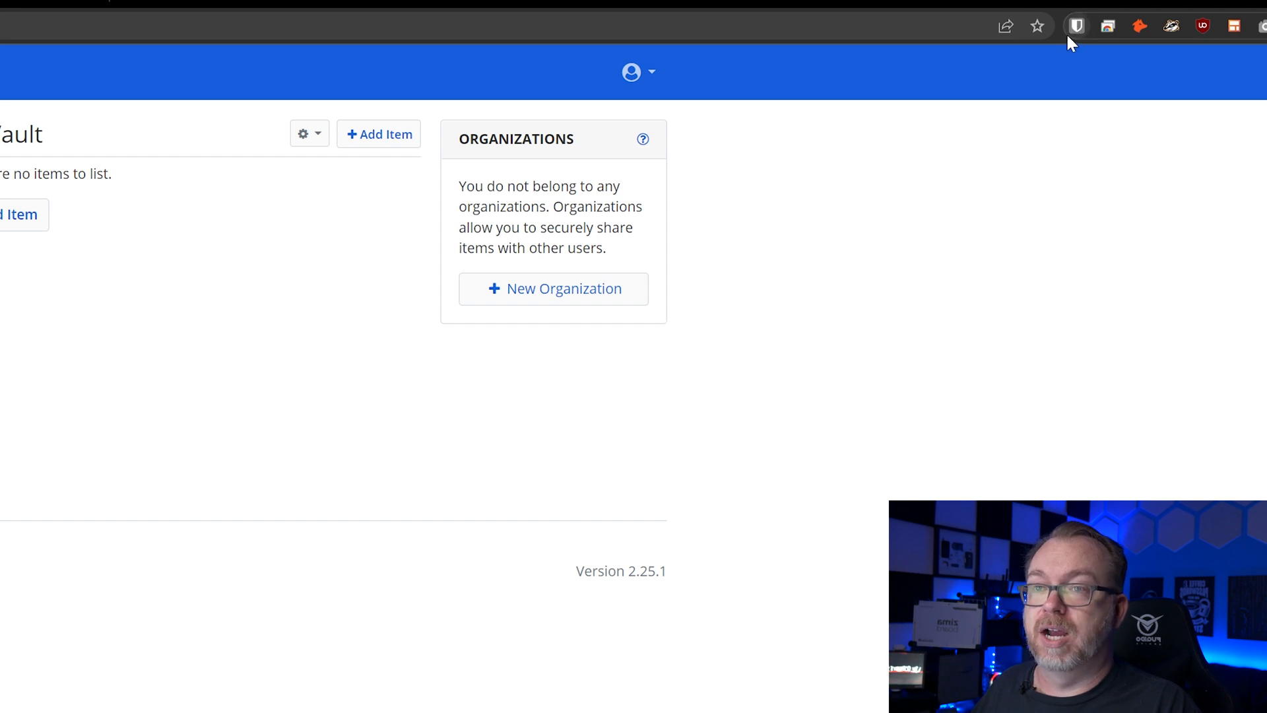
mouse_move(1075, 27)
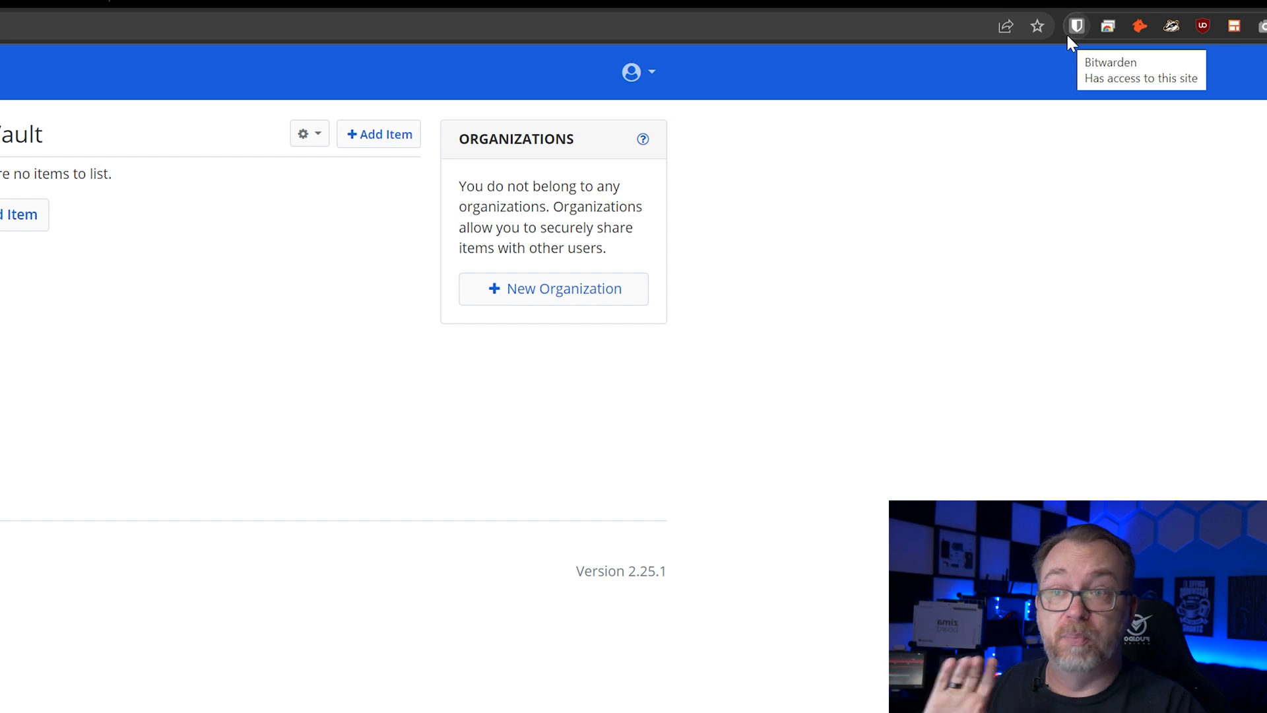
mouse_move(1070, 41)
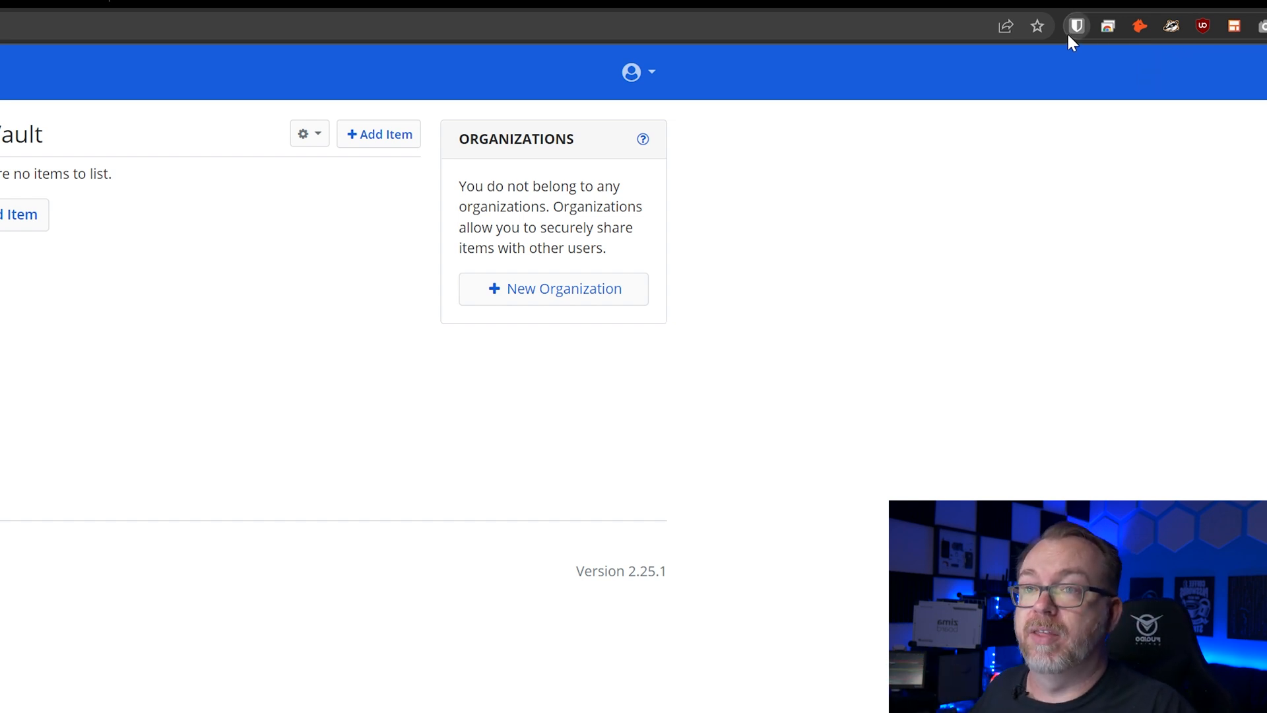
left_click(1077, 25)
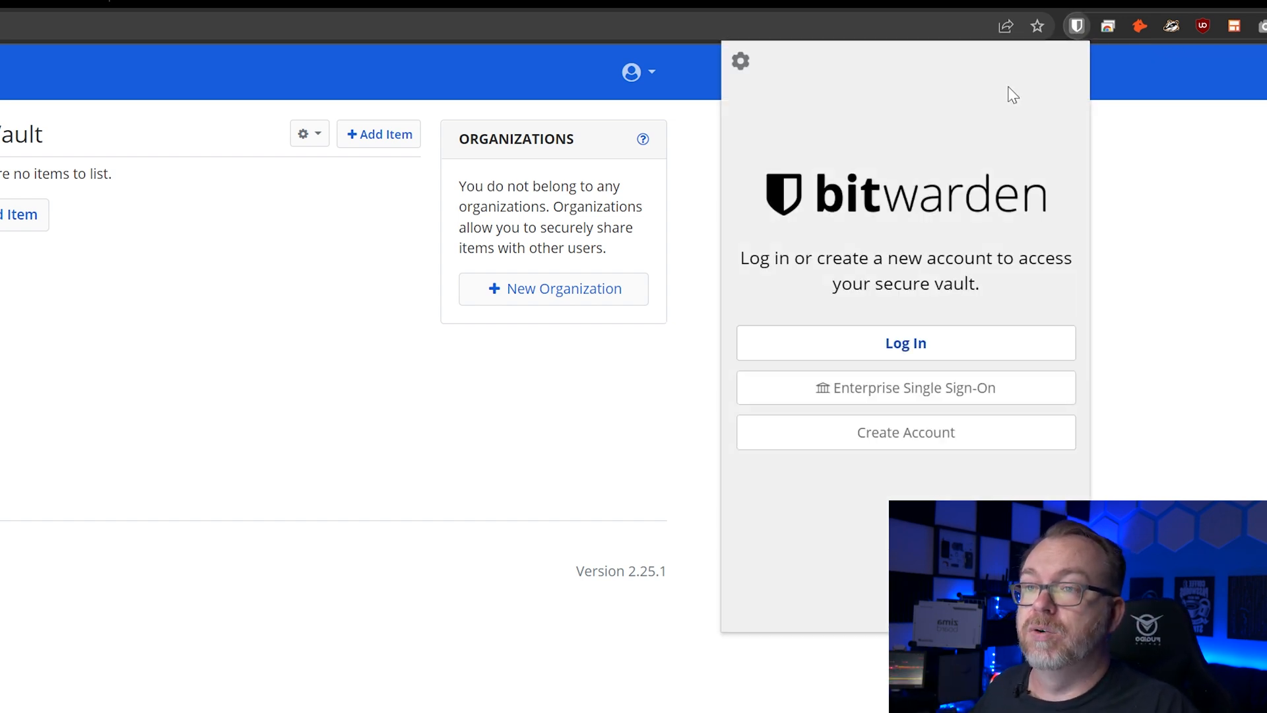
mouse_move(740, 62)
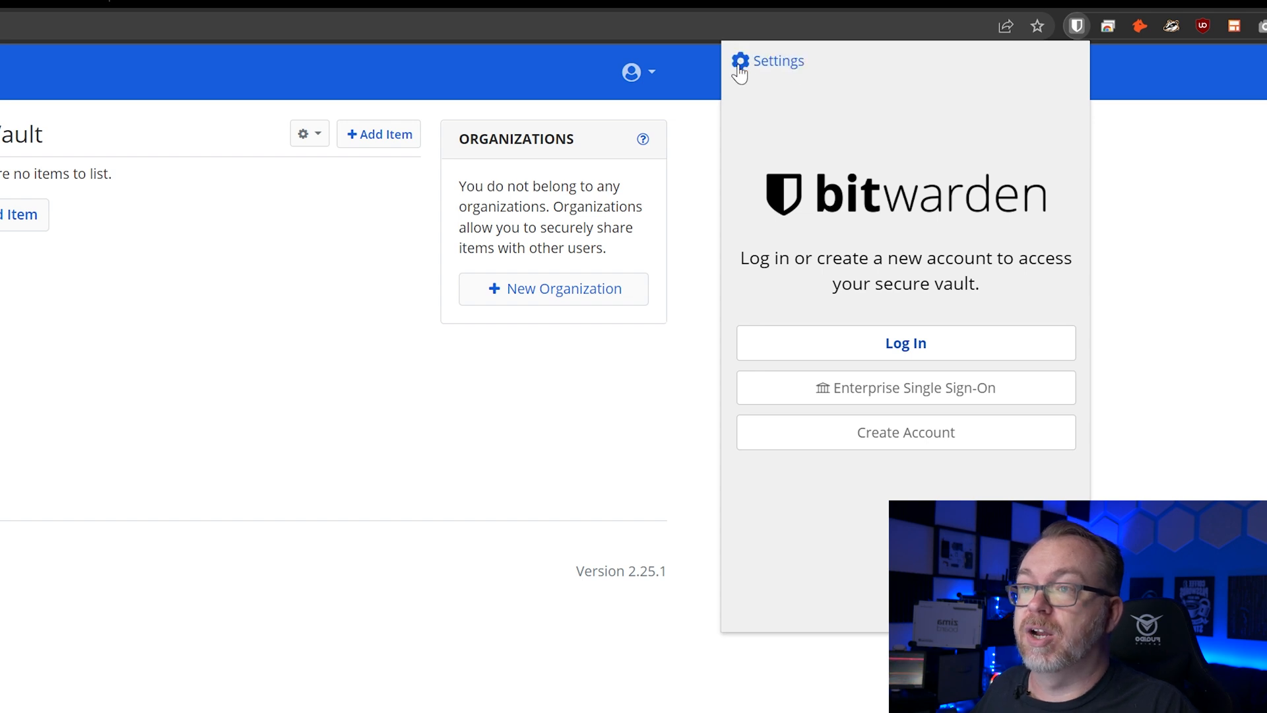
left_click(765, 61)
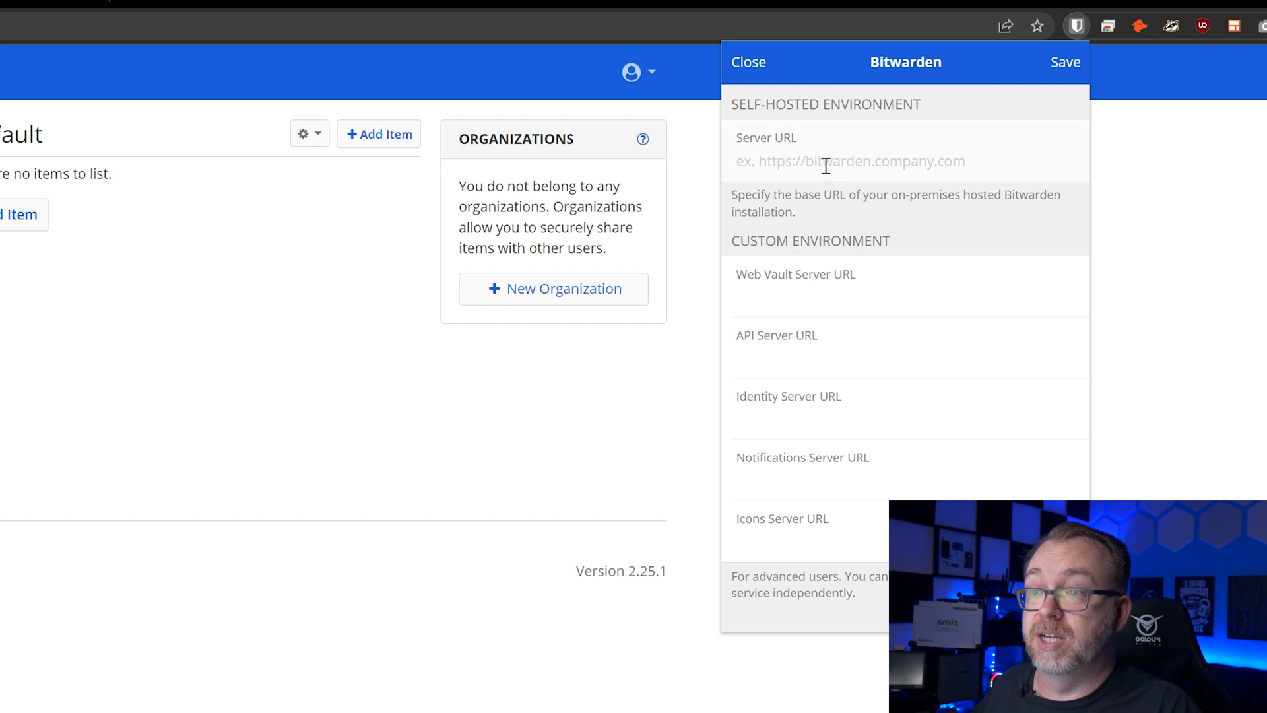
type("h")
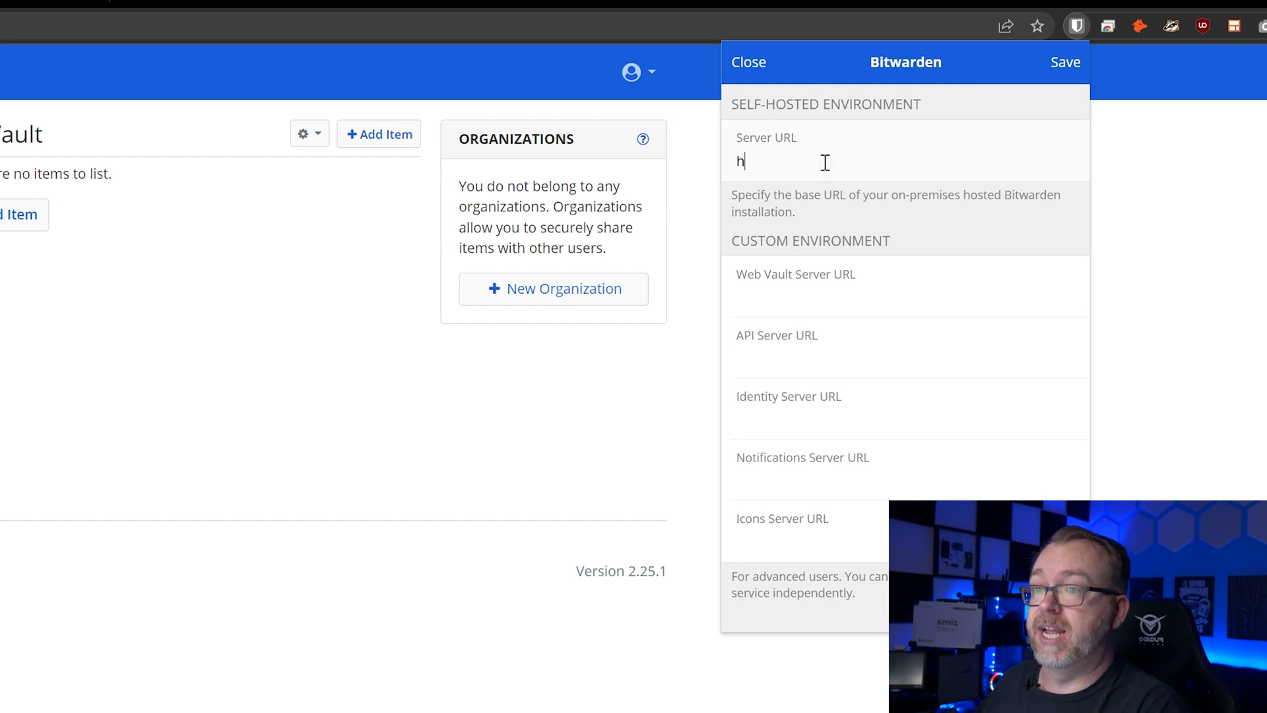
type("ttps://")
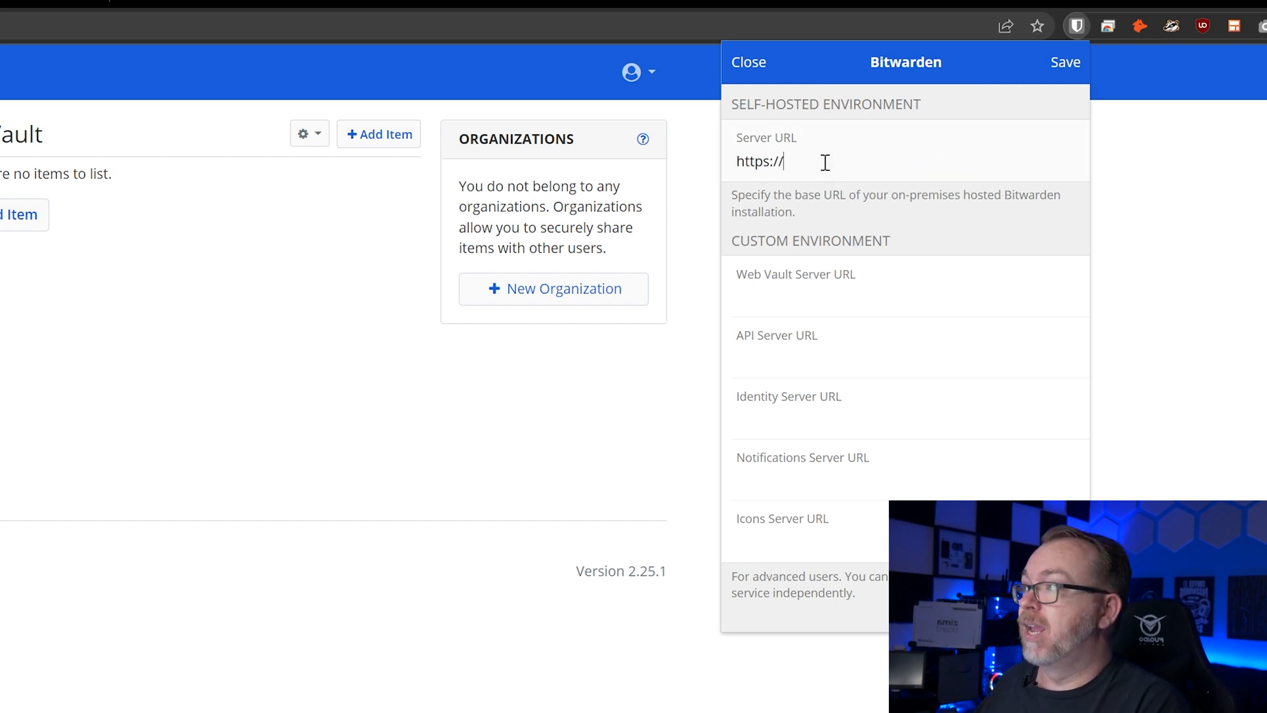
type("v")
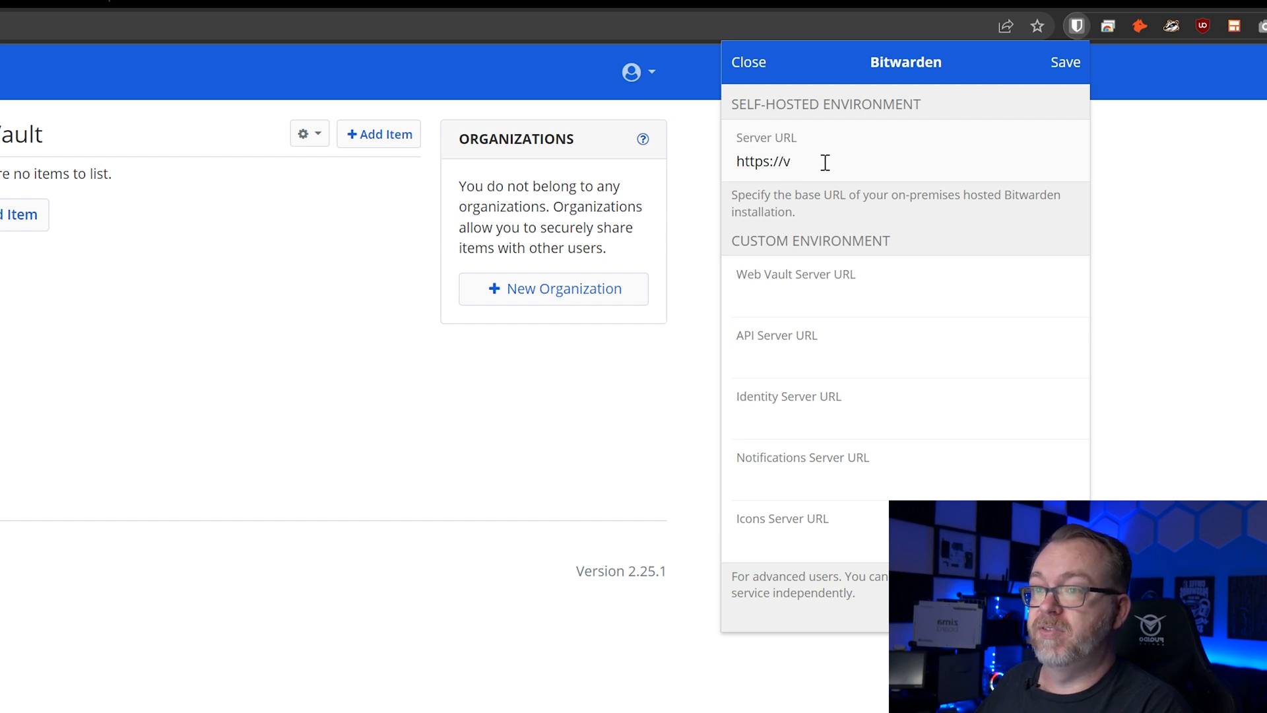
type("w.dbtech.link")
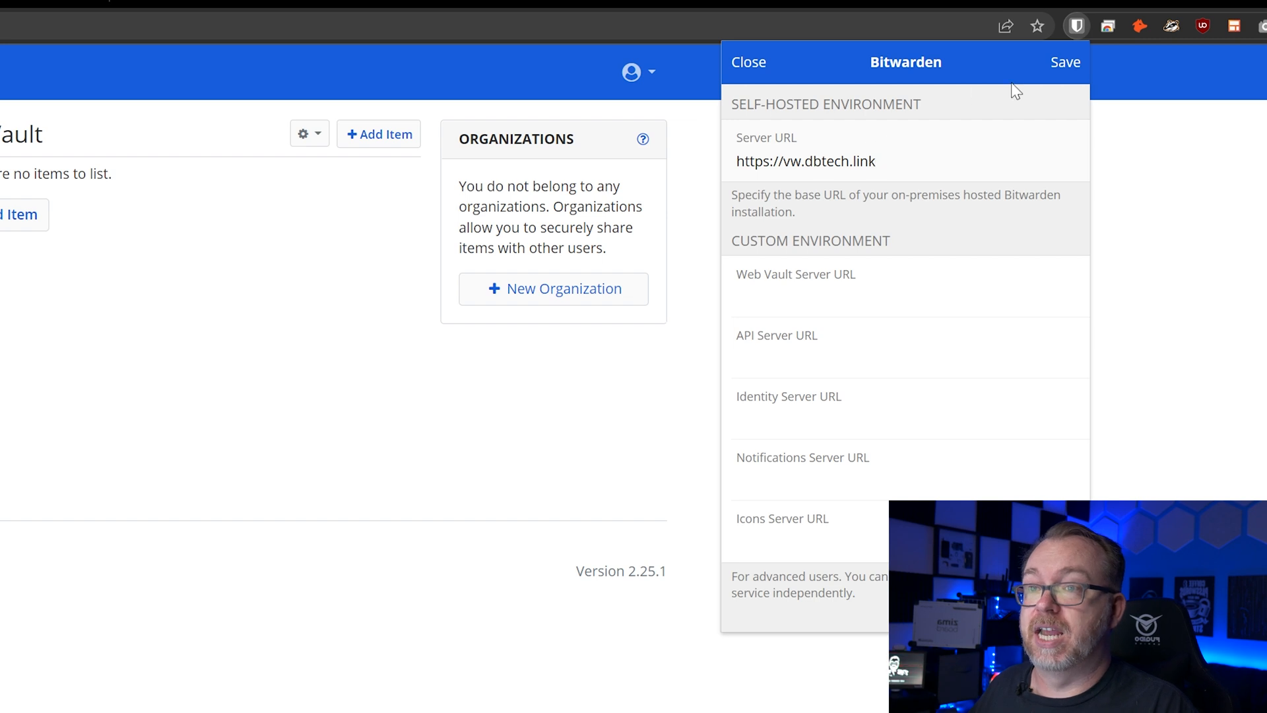
left_click(1065, 62)
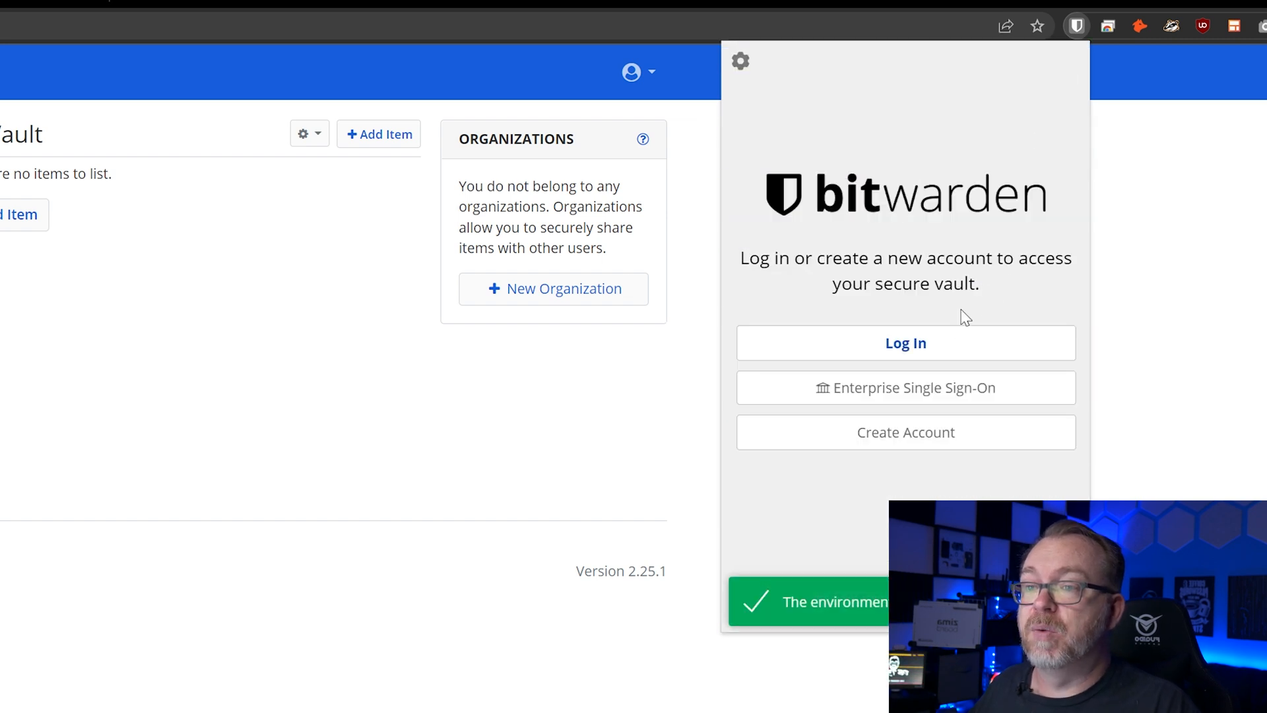
Log in to the extension with the master password to show the empty My Vault.
left_click(906, 344)
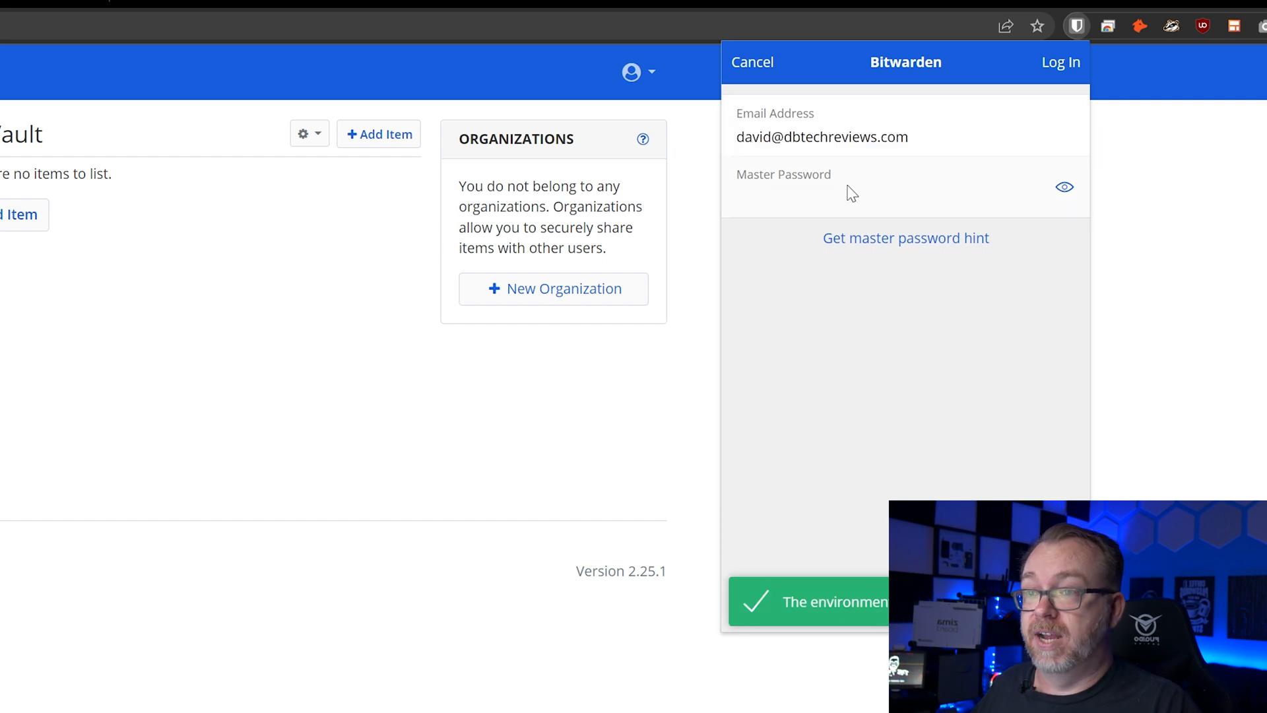
type("••")
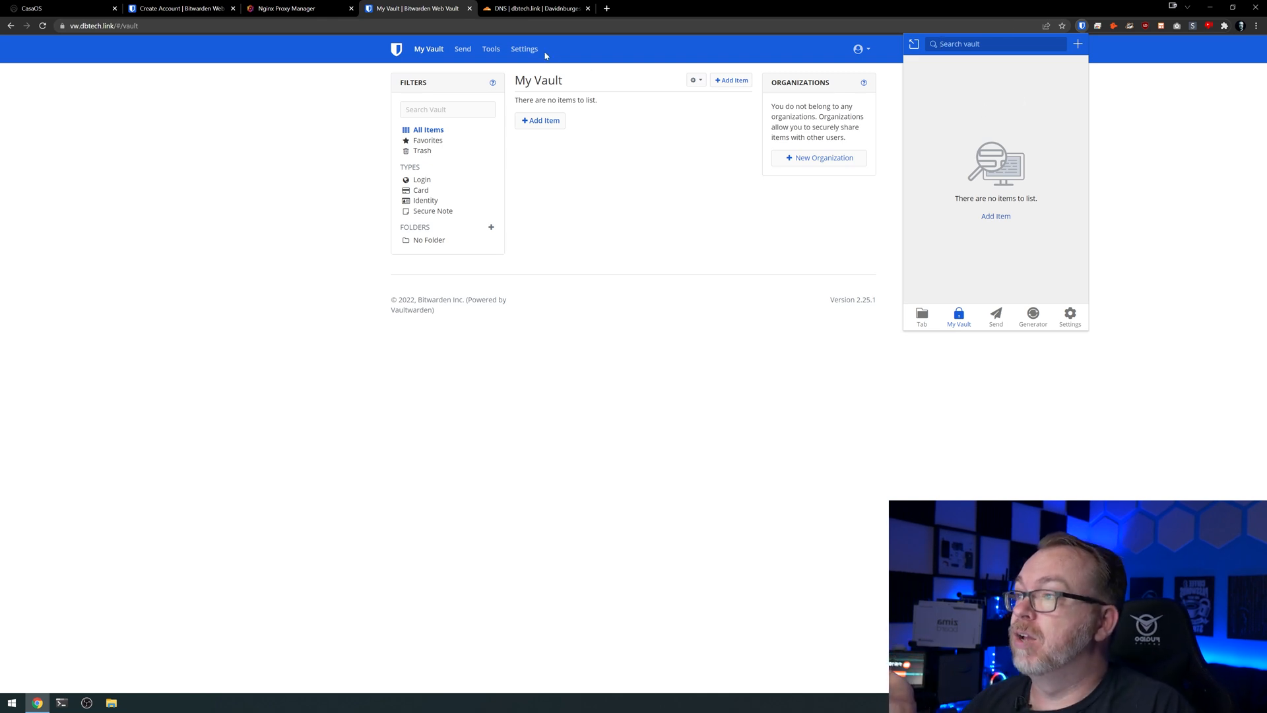
Go to Settings > Two-step Login to see the authenticator, YubiKey, Duo, WebAuthn and email providers.
left_click(524, 49)
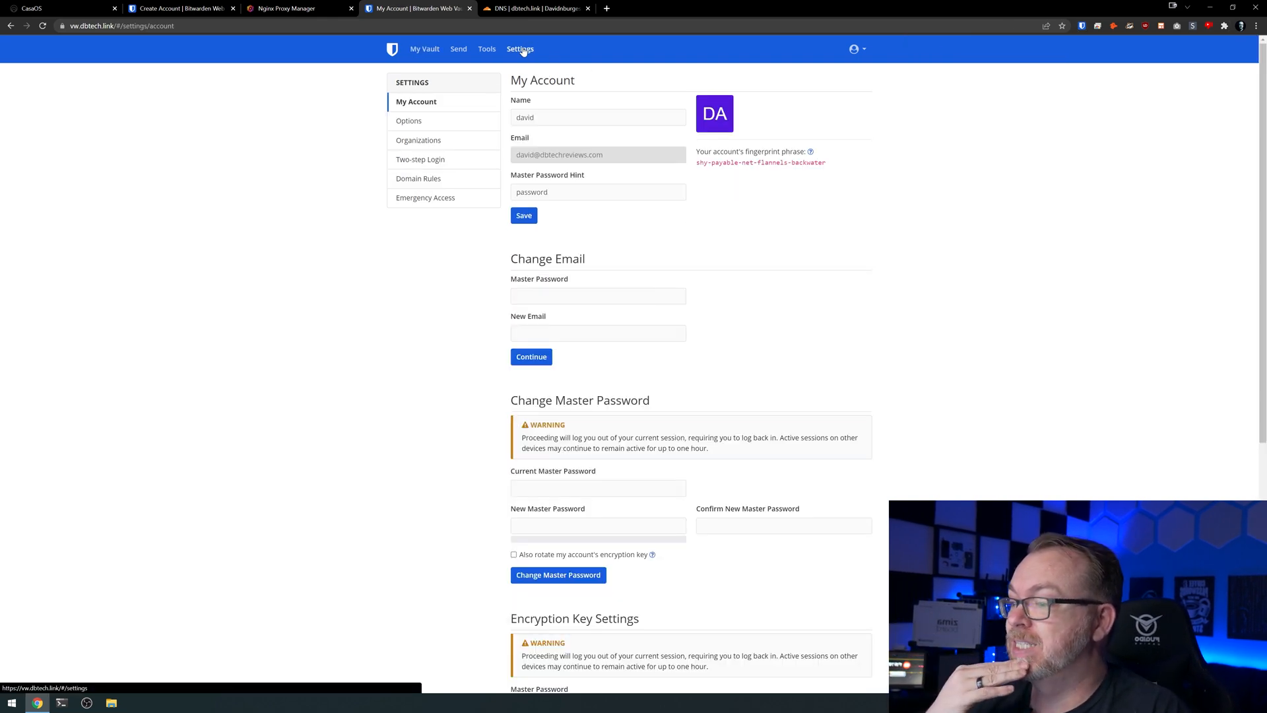
mouse_move(419, 159)
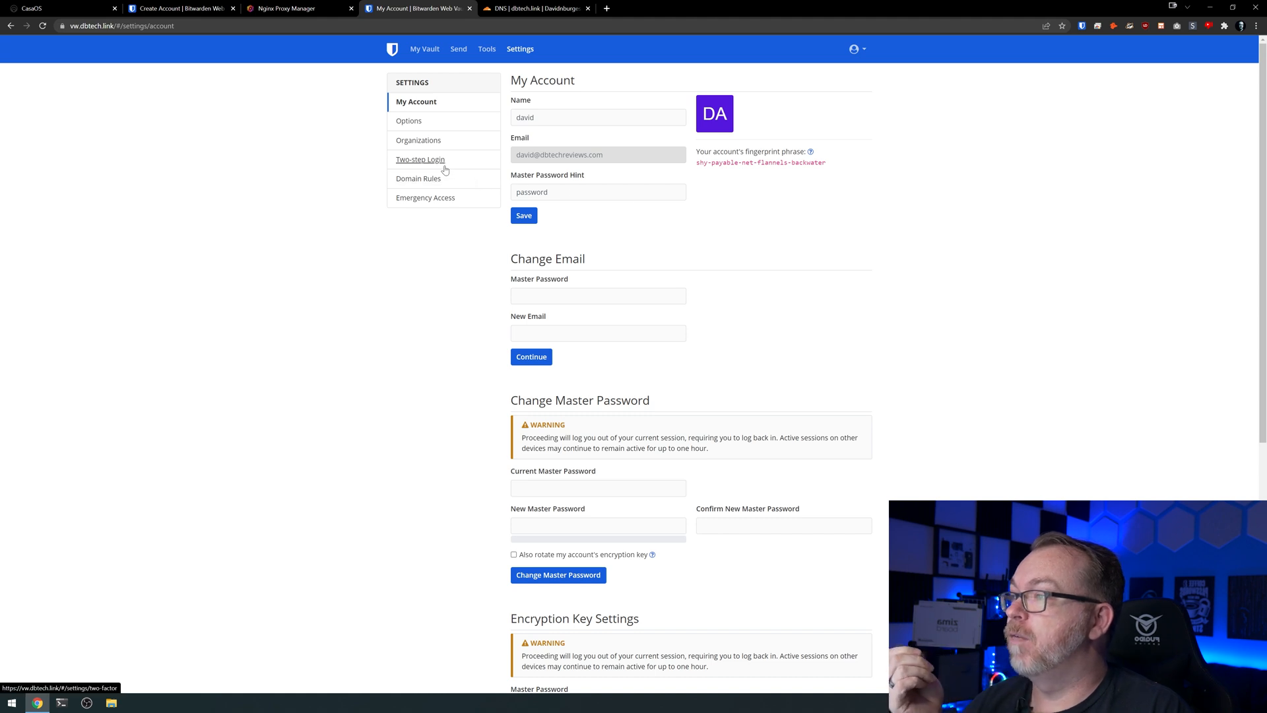
left_click(420, 160)
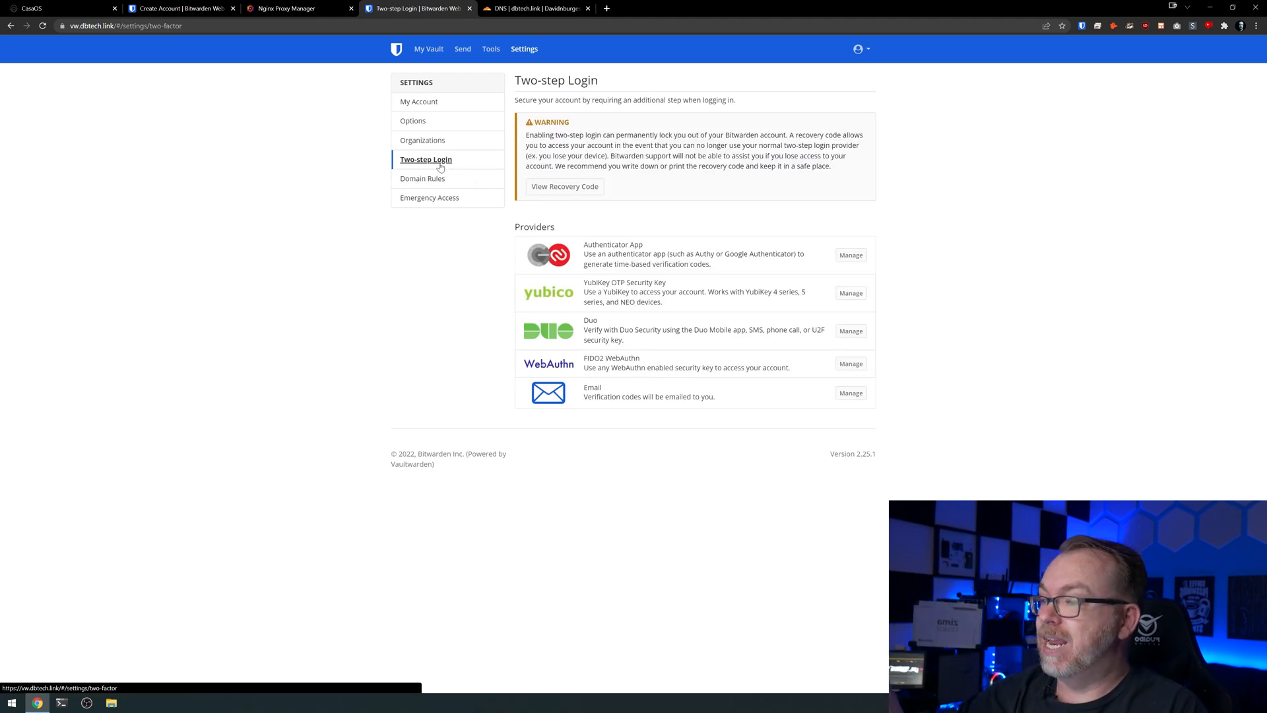
mouse_move(642, 283)
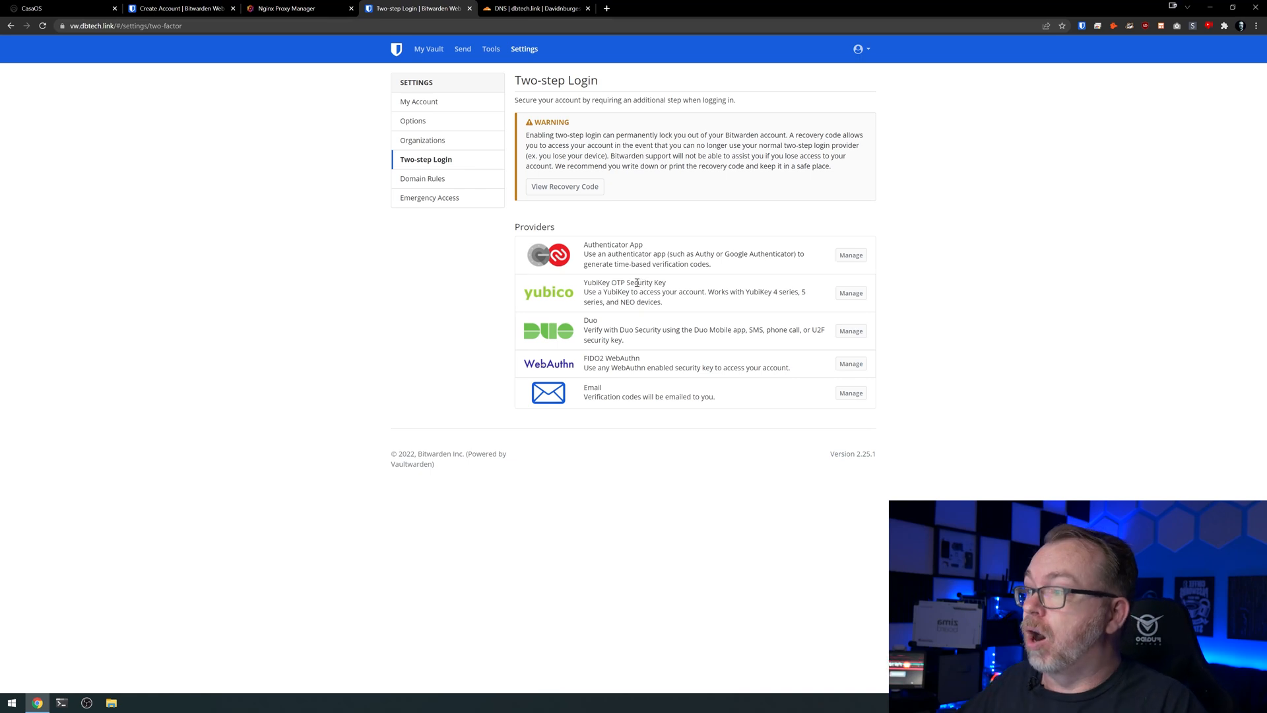
Review the Domain Rules and Emergency Access pages, then land on the empty Organizations page.
left_click(424, 178)
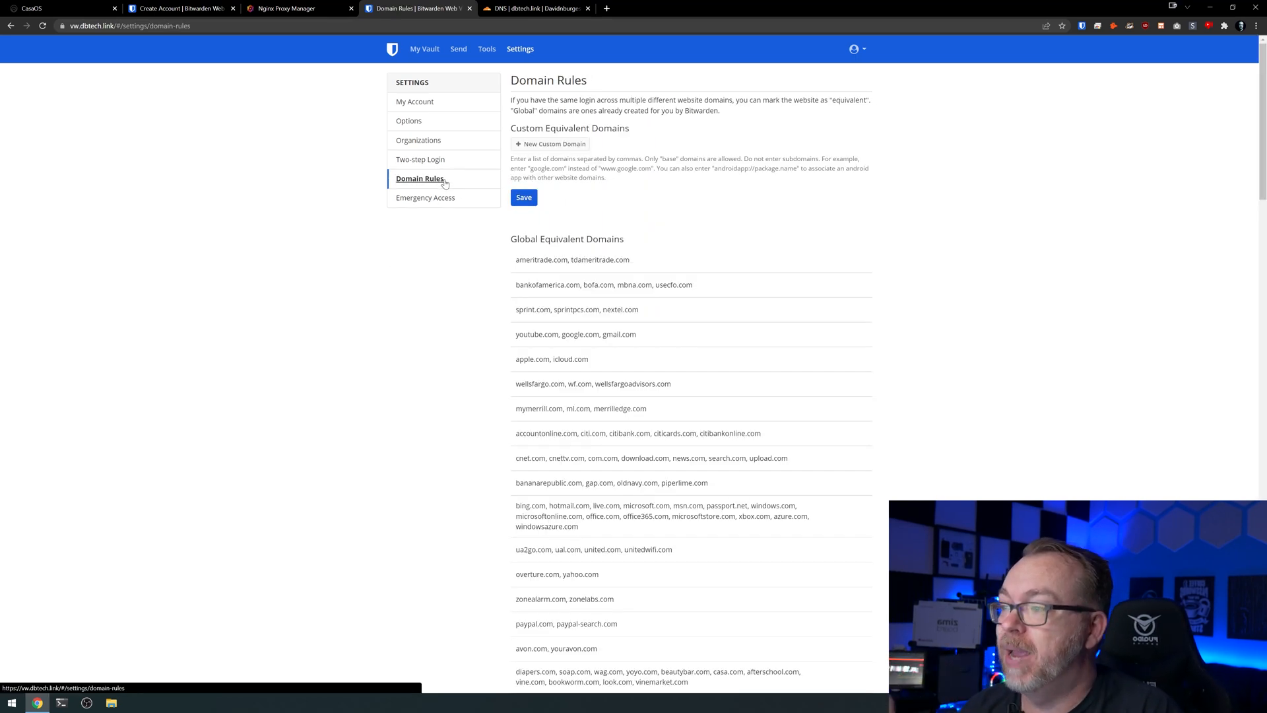
mouse_move(425, 197)
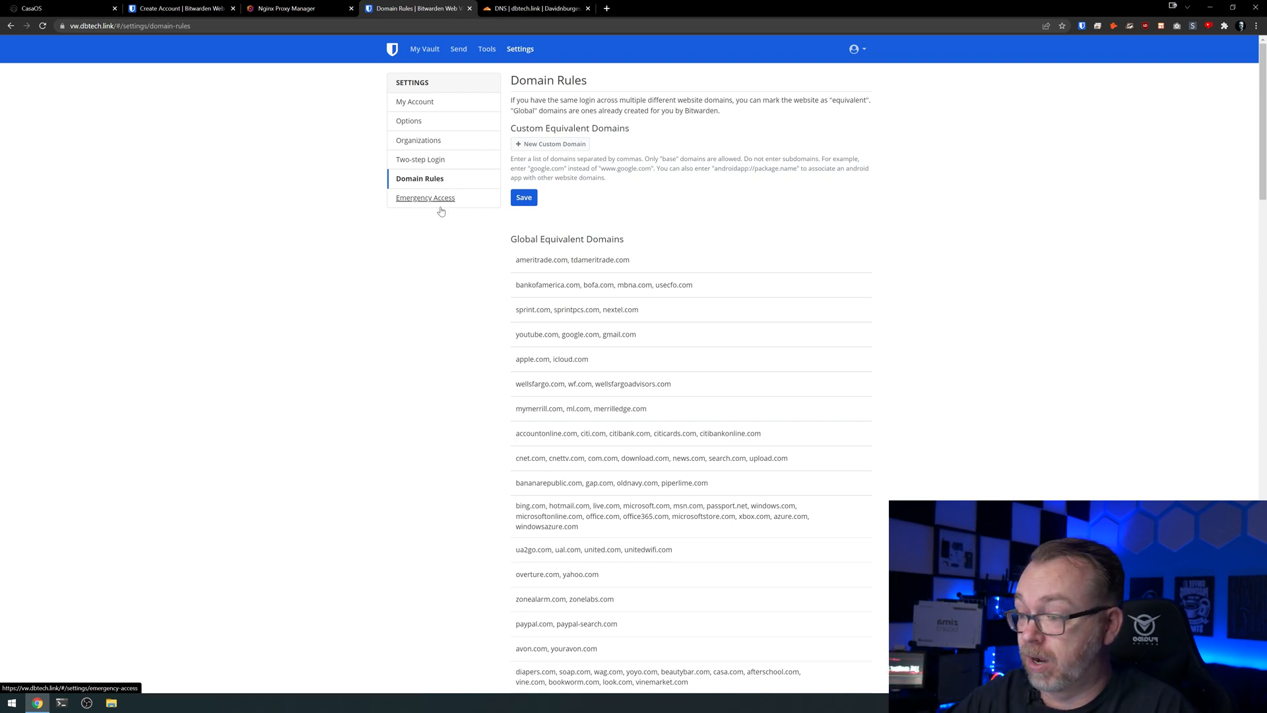
scroll("down", 3)
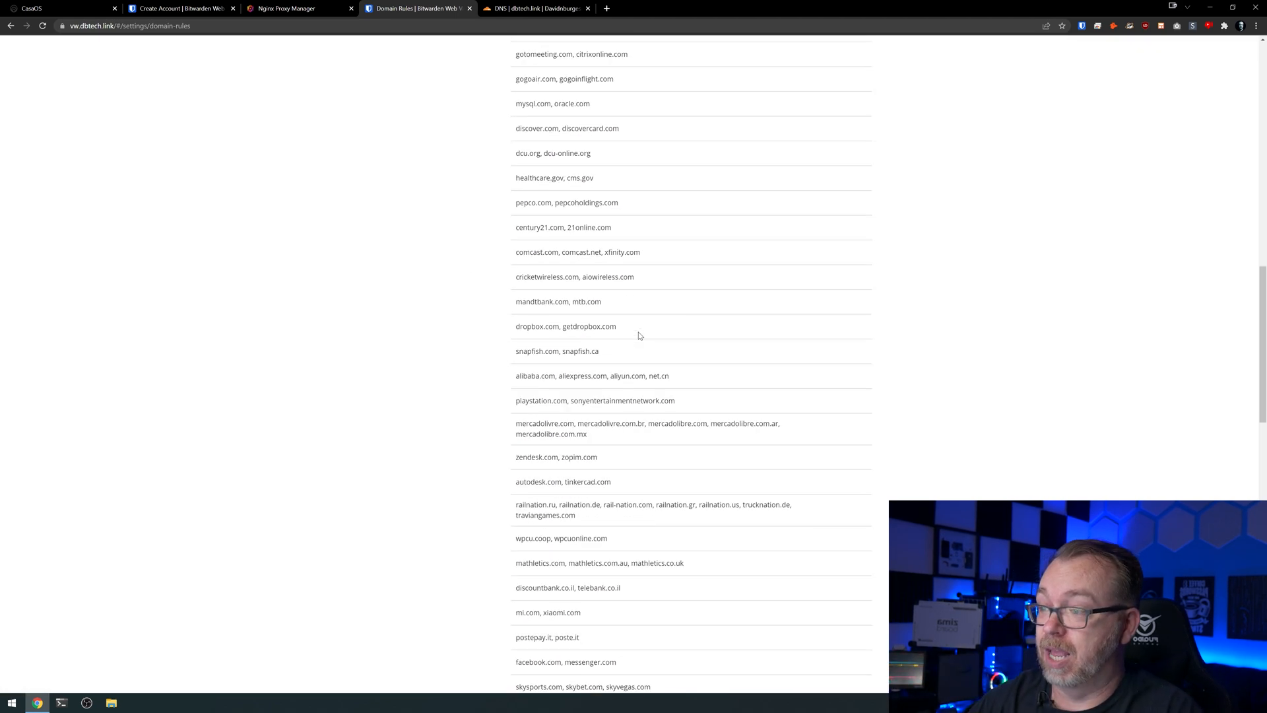
scroll("up", 3)
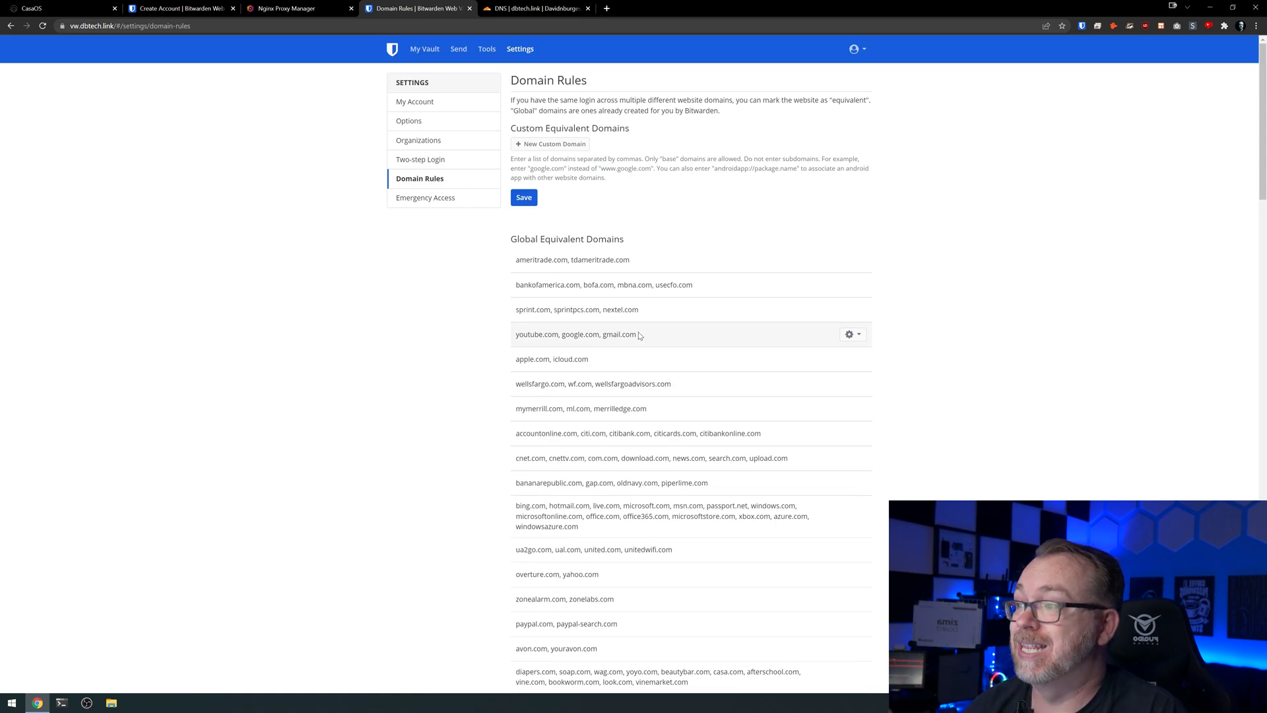
left_click(425, 197)
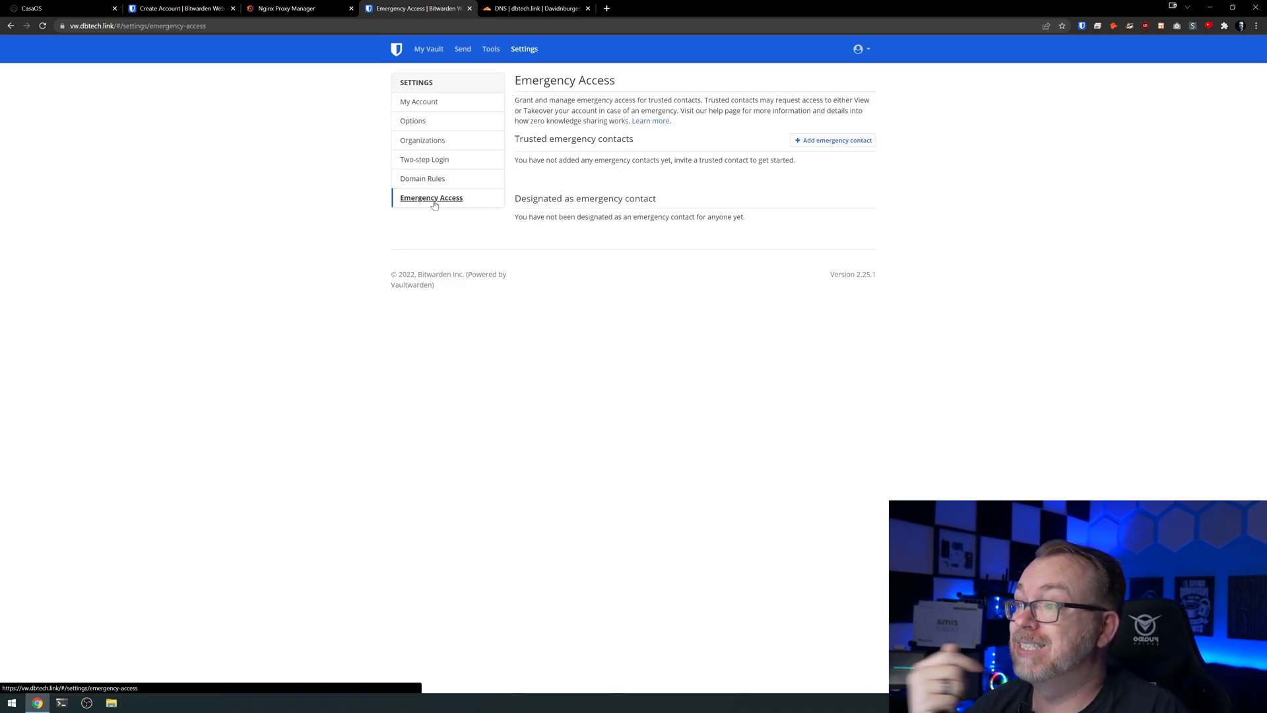
mouse_move(572, 164)
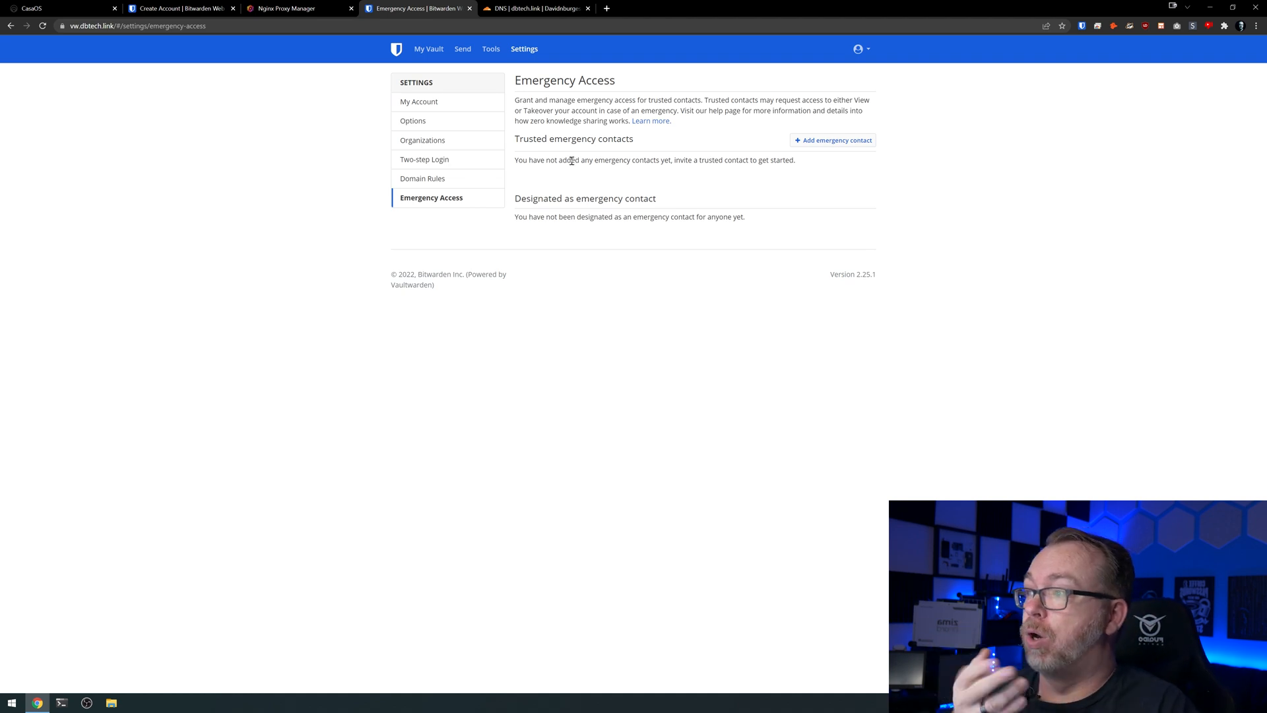
mouse_move(423, 160)
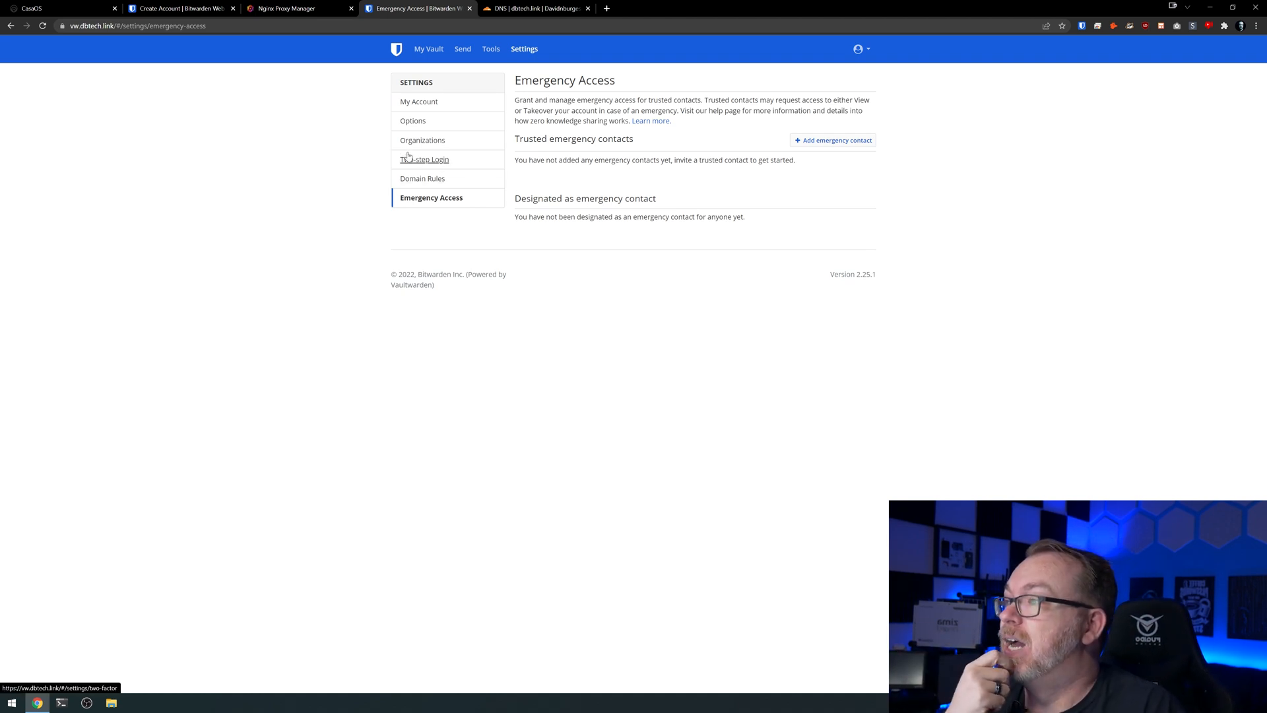
left_click(422, 140)
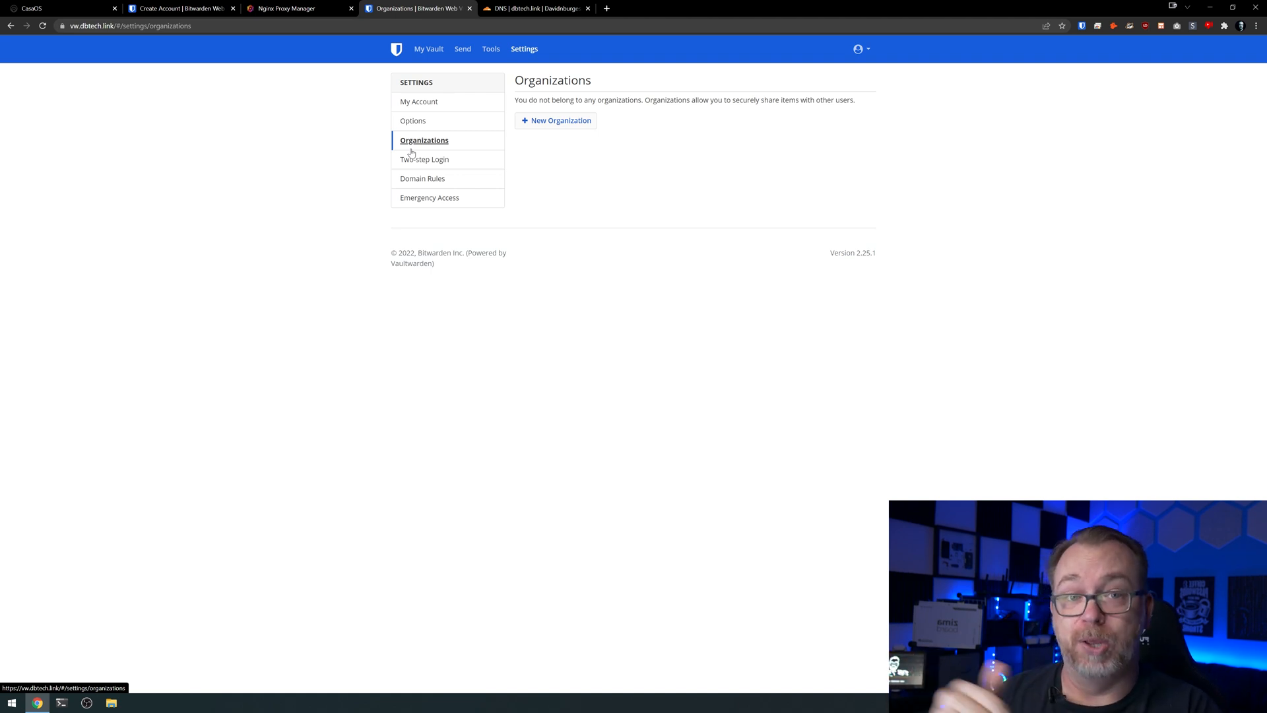
mouse_move(412, 120)
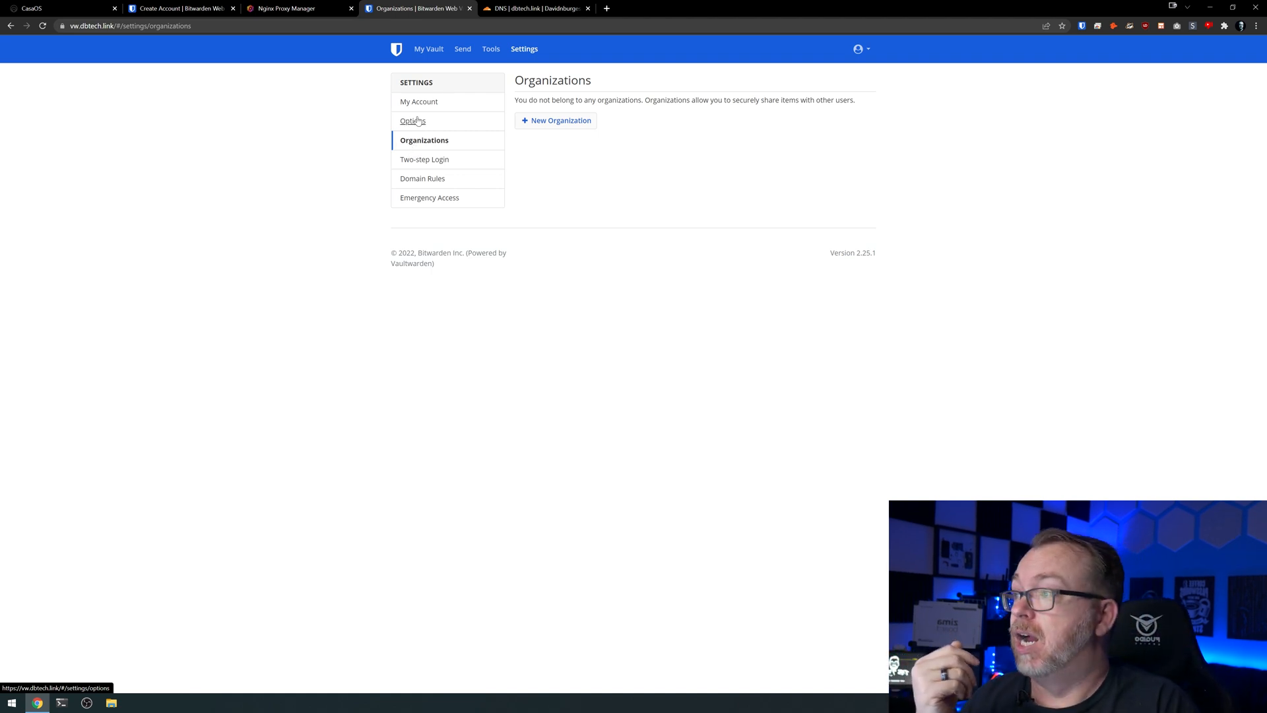
Set the web vault Theme to Dark in Options and save.
left_click(413, 120)
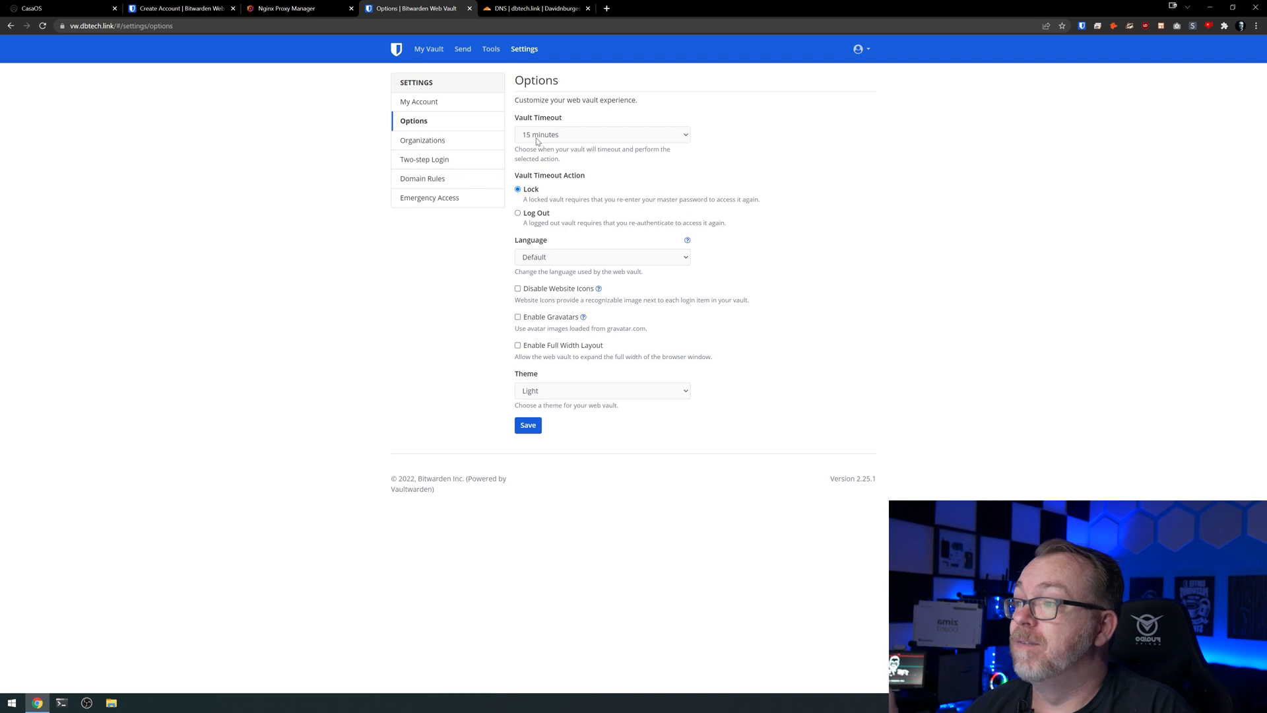
mouse_move(572, 227)
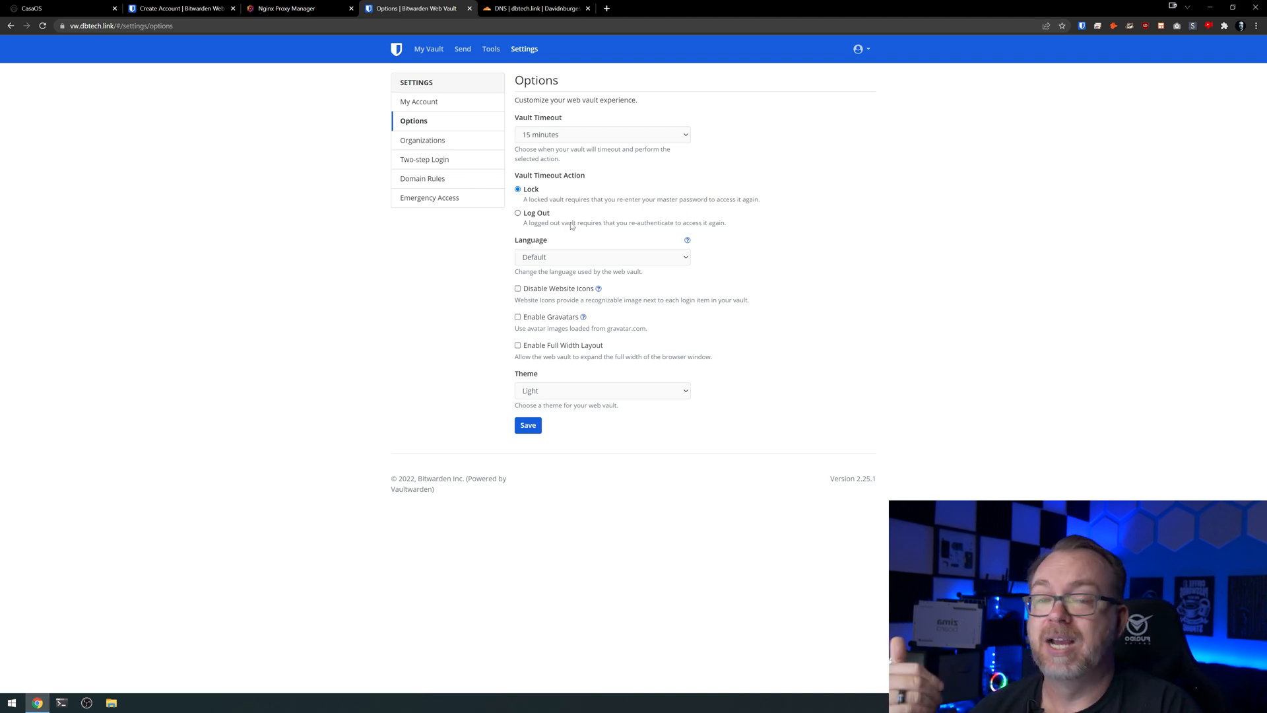
left_click(602, 391)
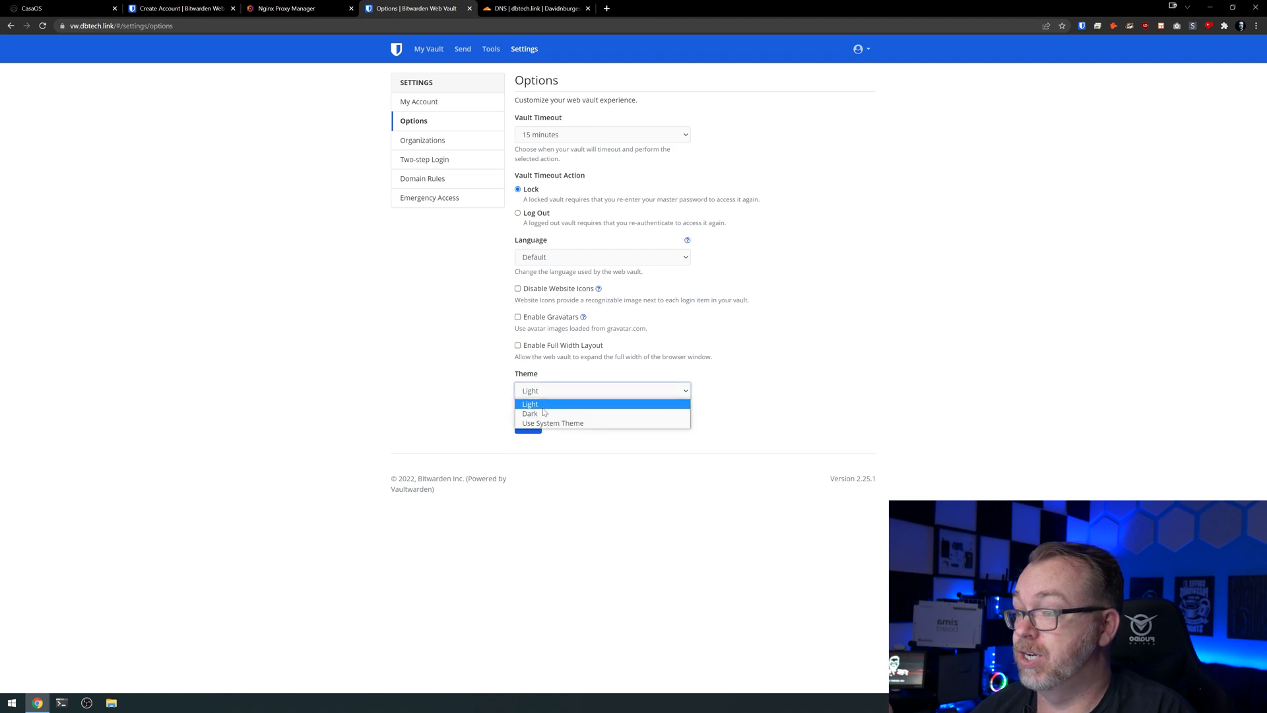
mouse_move(531, 413)
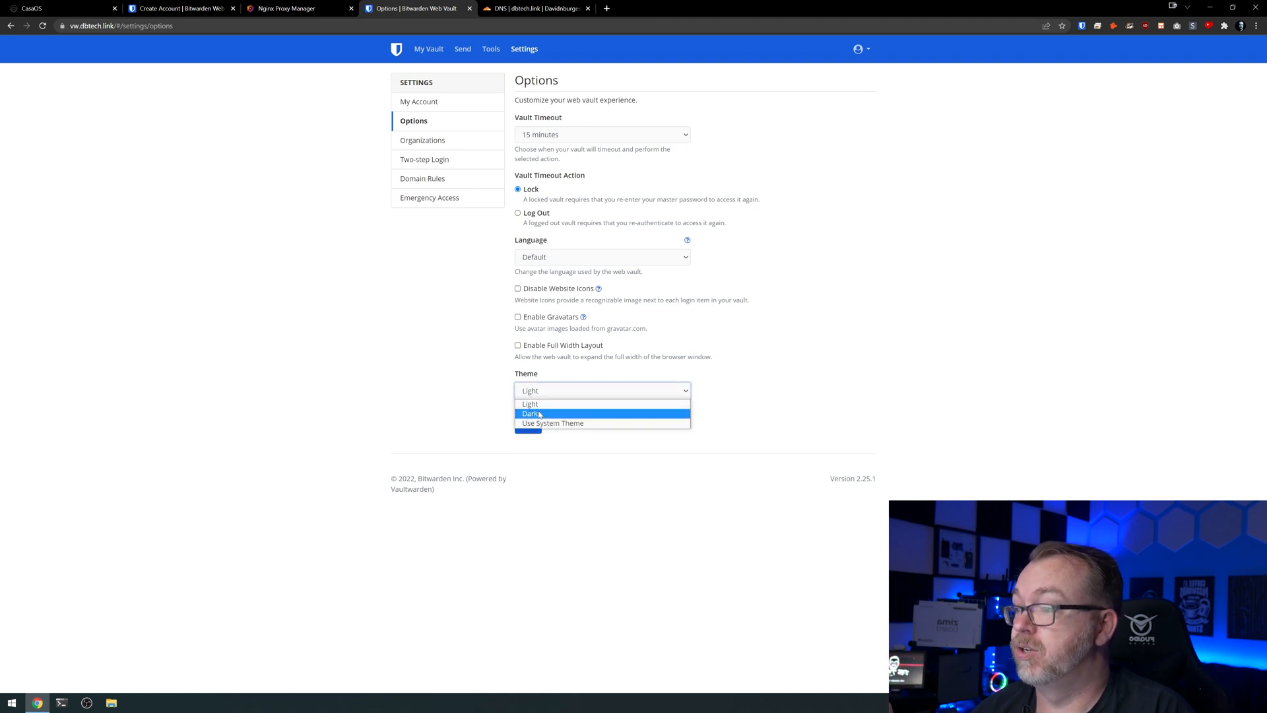
left_click(528, 426)
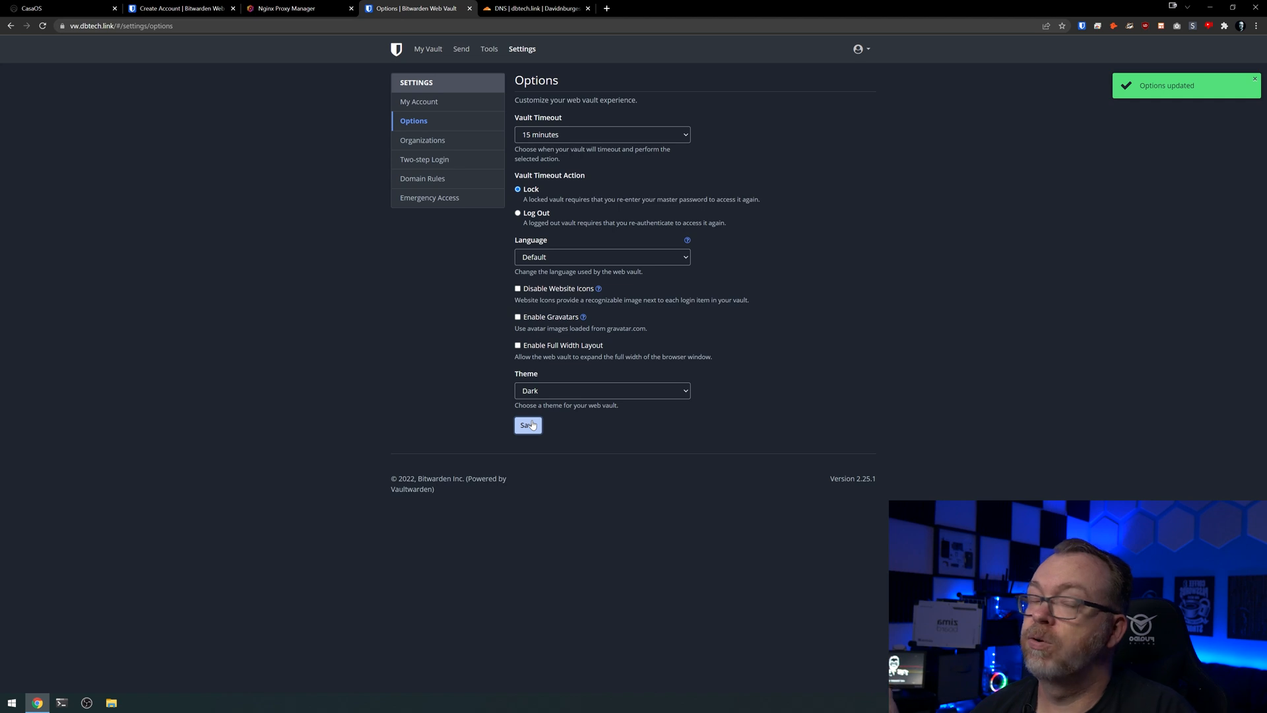
mouse_move(385, 153)
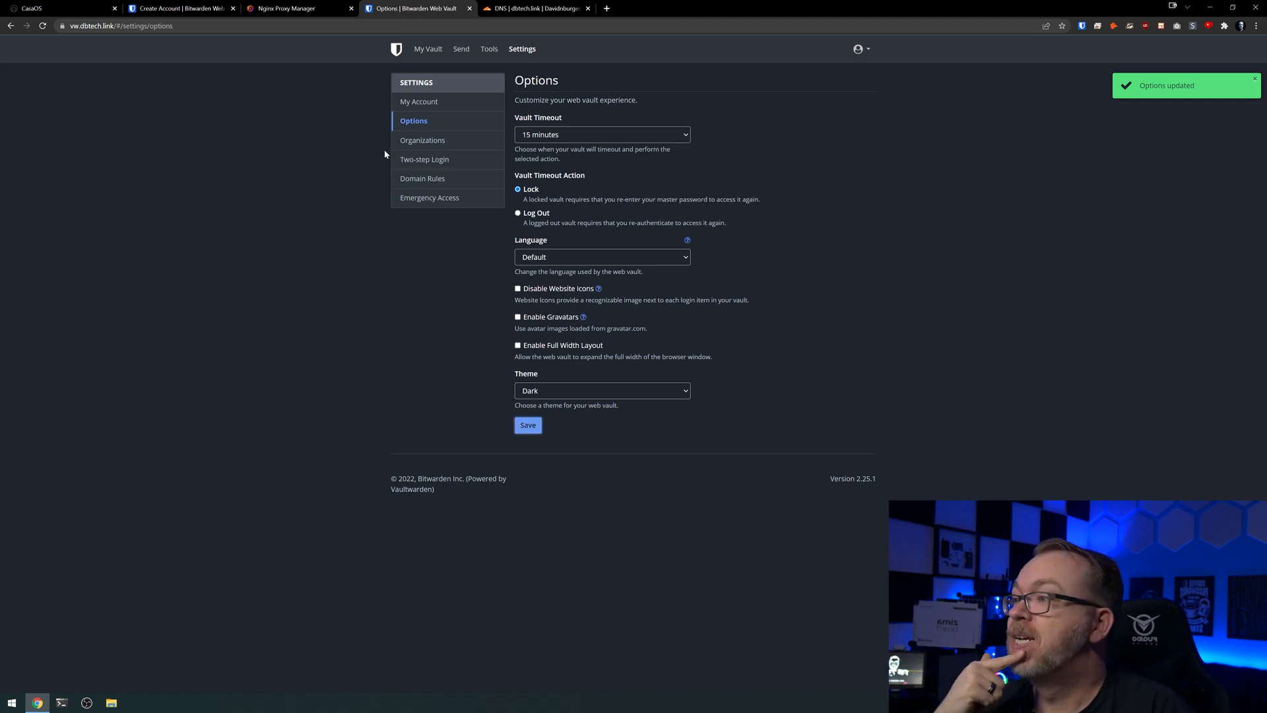
Scroll the My Account page through profile, email, master password, encryption key and API key sections.
left_click(418, 101)
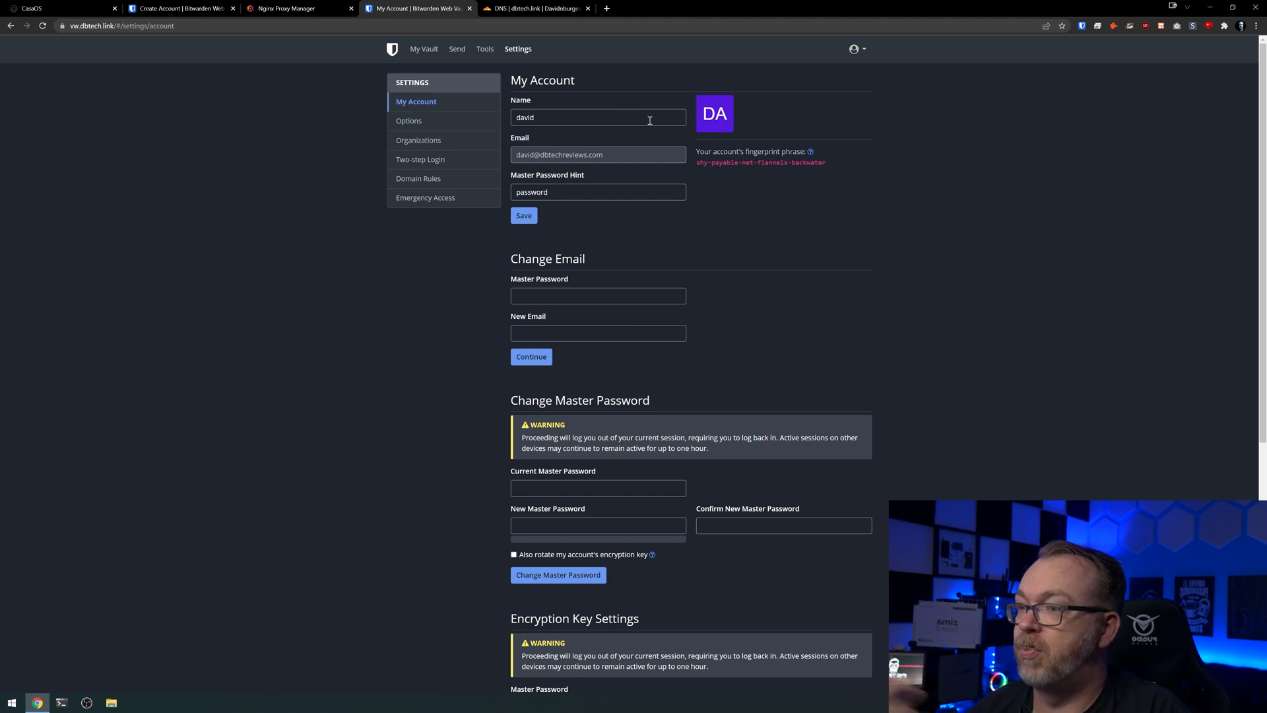
mouse_move(661, 262)
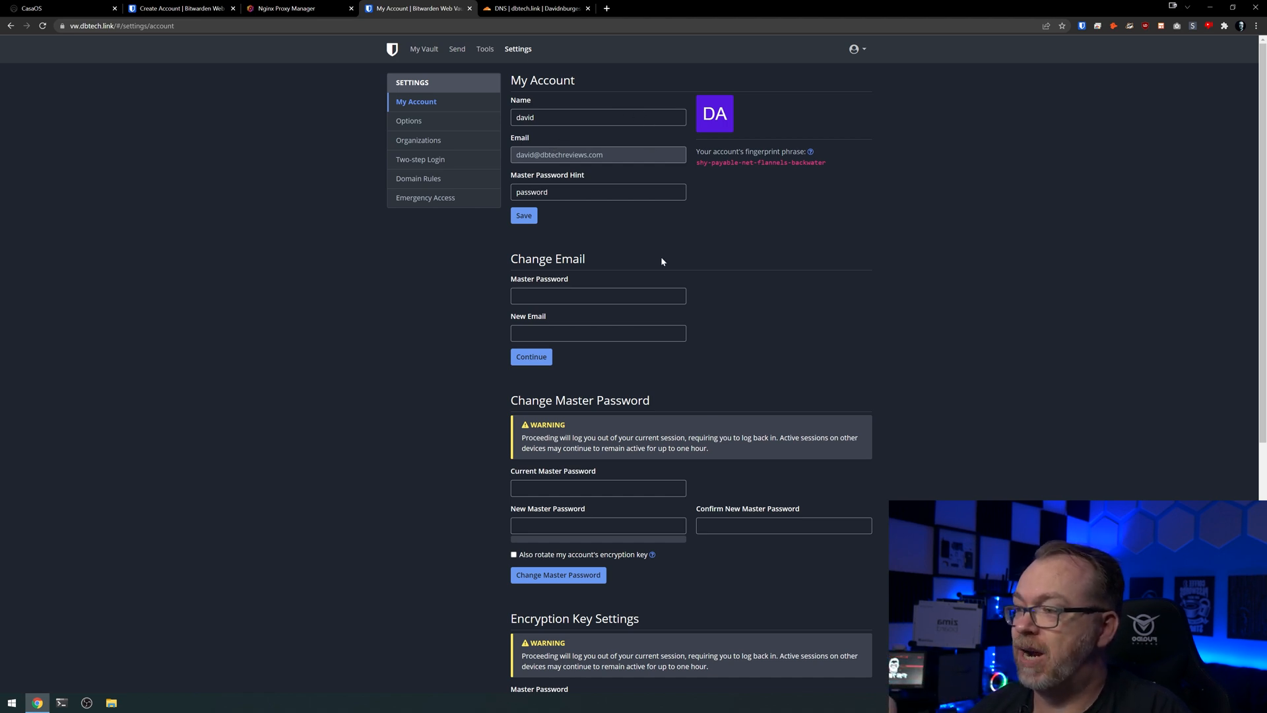
scroll("down", 3)
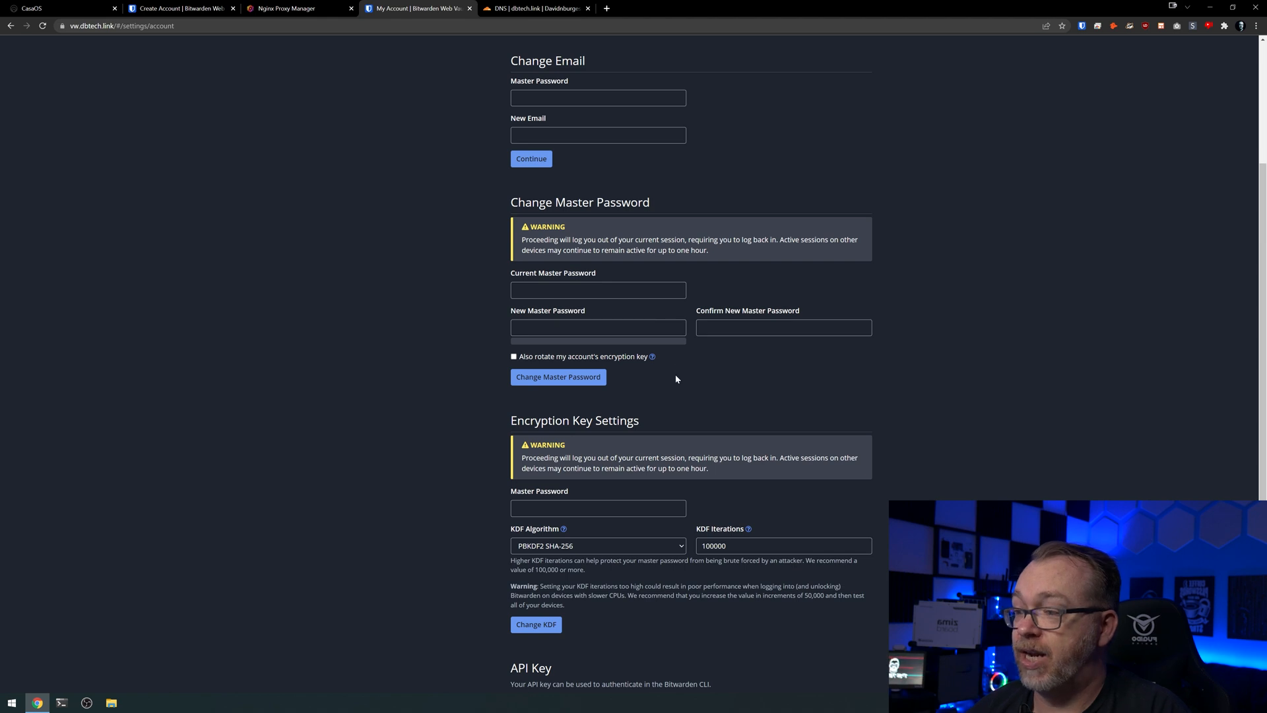
scroll("down", 3)
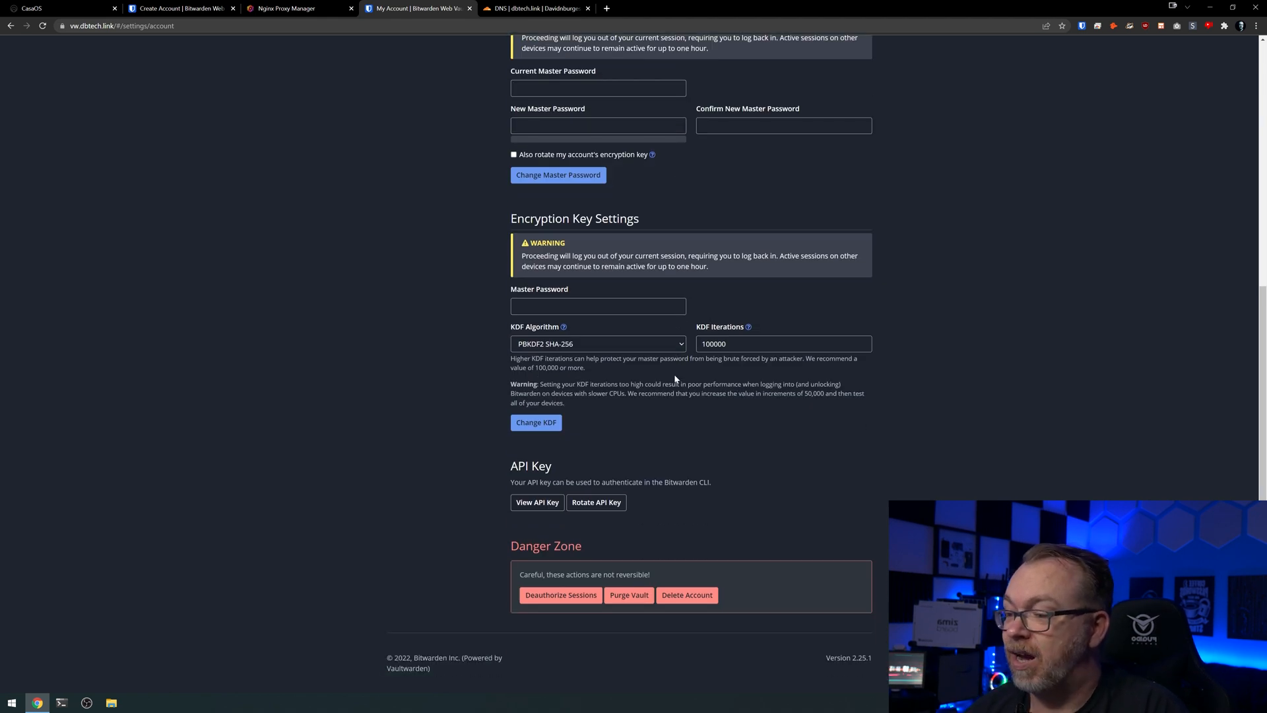
scroll("up", 3)
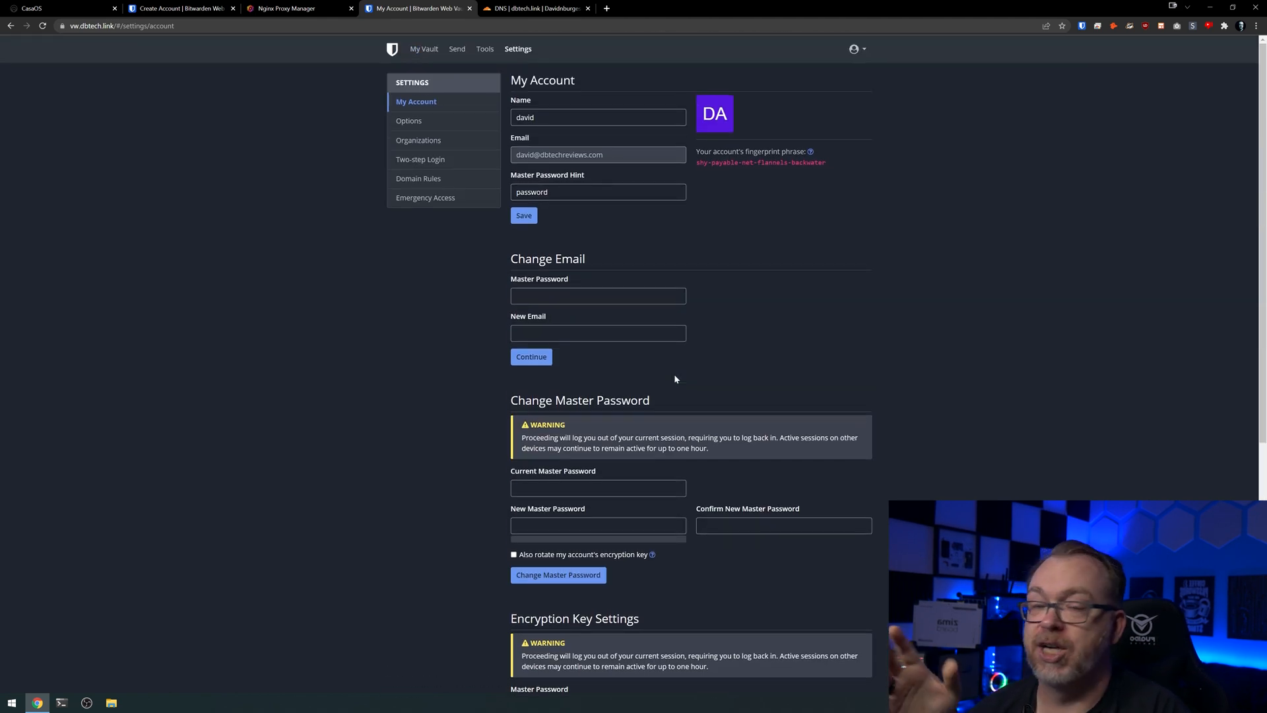